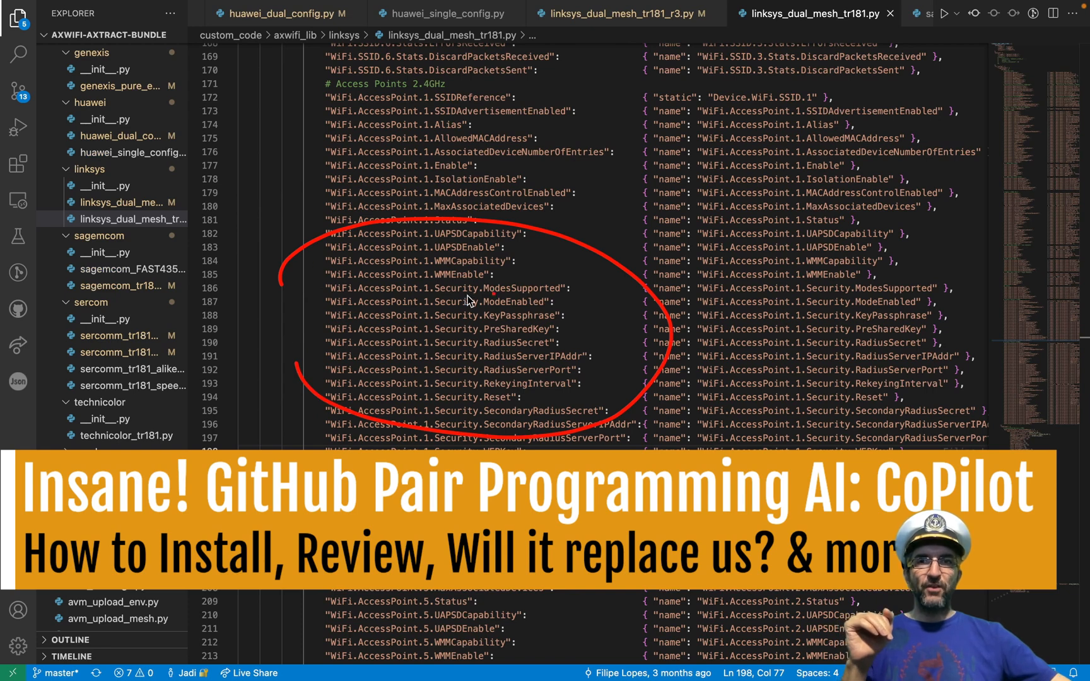
mouse_move(380, 288)
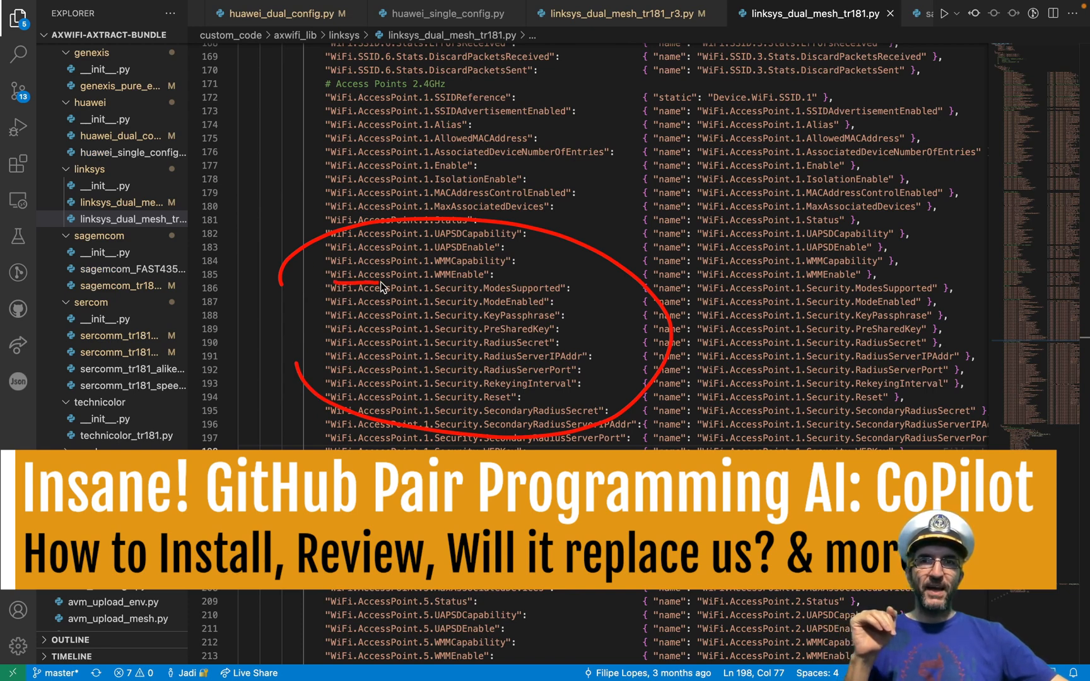
mouse_move(529, 287)
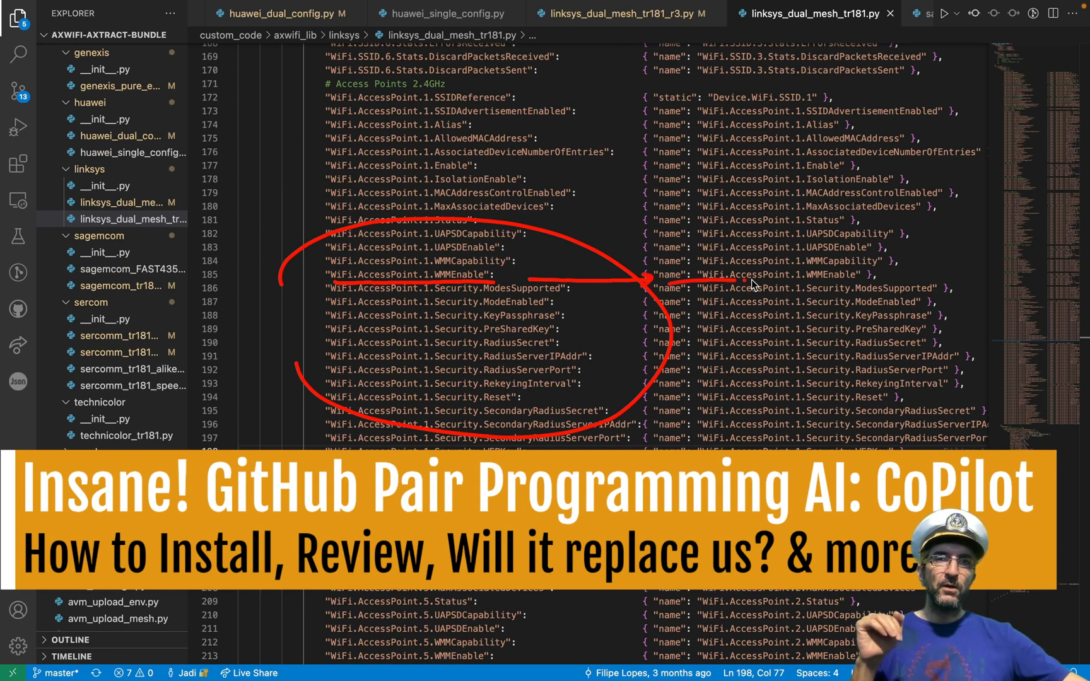
mouse_move(757, 277)
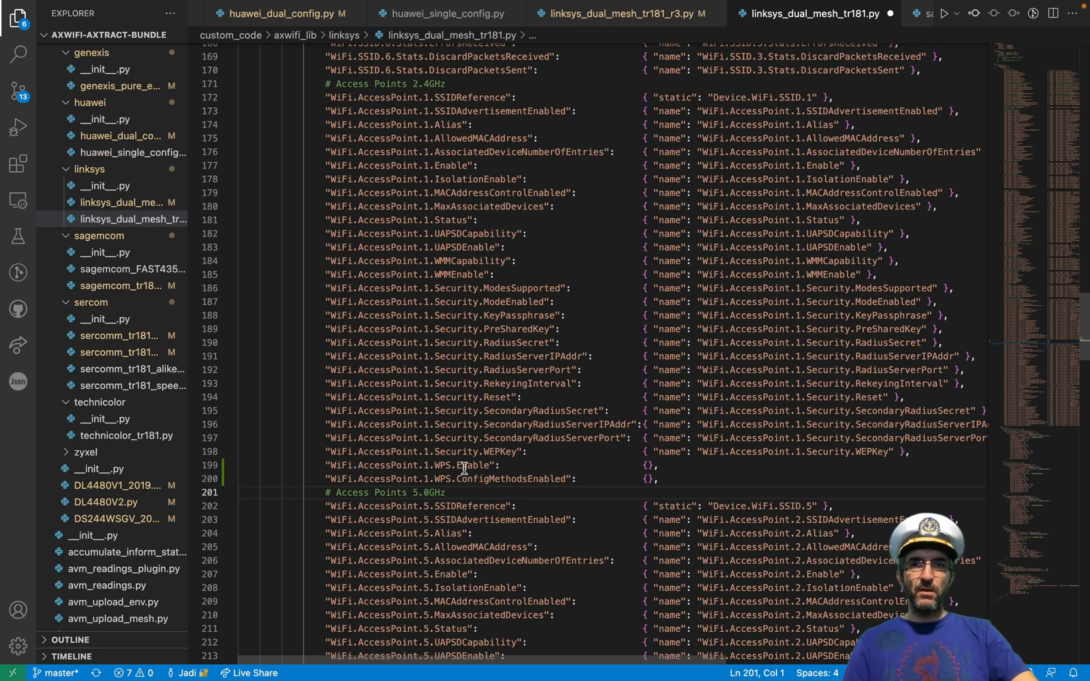
mouse_move(456, 493)
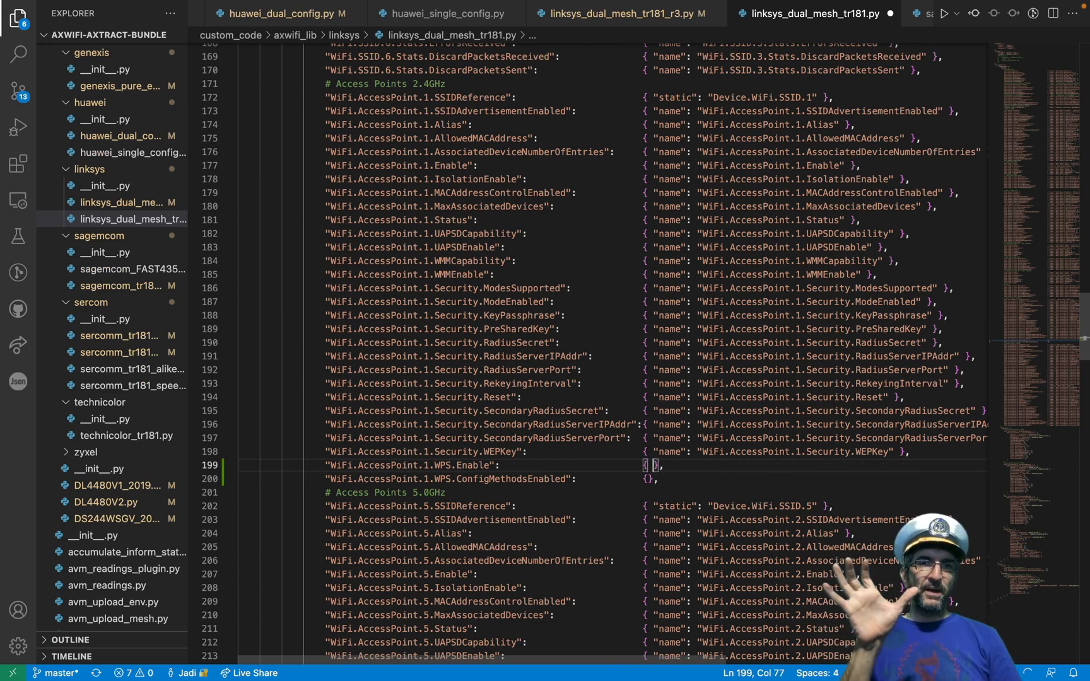
Fill the empty entries with "name": "WiFi.AccessPoint.1.WPS.Enable" and its ConfigMethodsEnabled counterpart.
type("\"name\": \"WiFi.AccessPoint.1.WPS.Enable\"")
left_click(613, 479)
type(" \"name\": \"WiFi.AccessPoint.1.WPS.ConfigMethodsEnabled\" ")
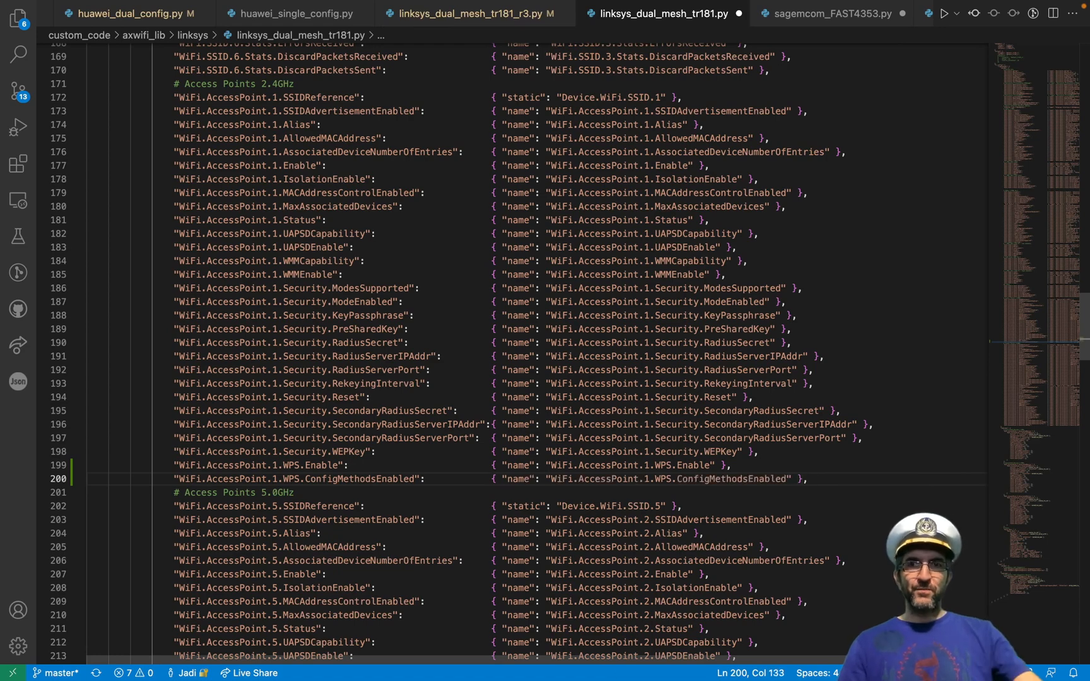
Map the AccessPoint.5 WPS entries to "WiFi.AccessPoint.2.WPS.Enable" and WPS.ConfigMethodsEnabled.
scroll("down", 3)
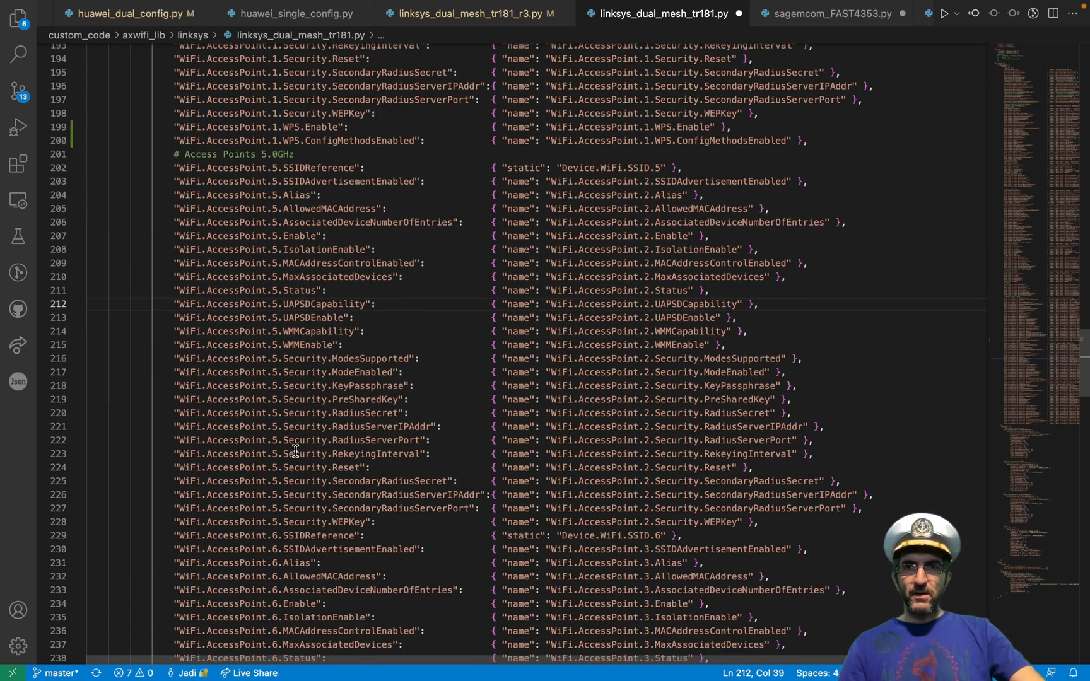
scroll("down", 3)
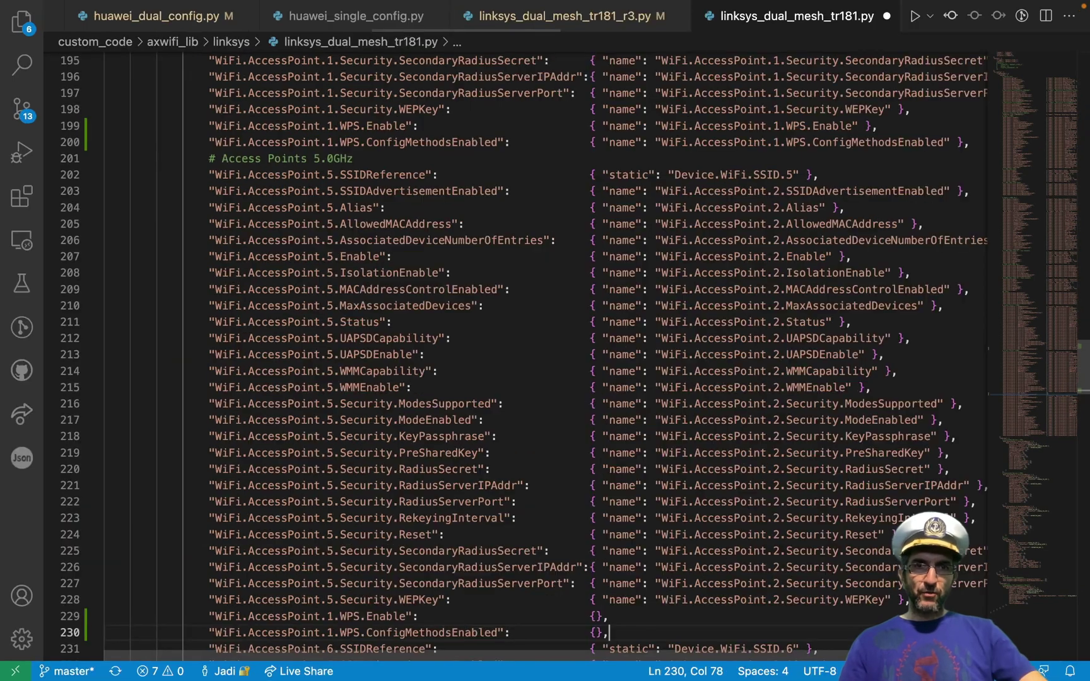
scroll("down", 3)
type("5")
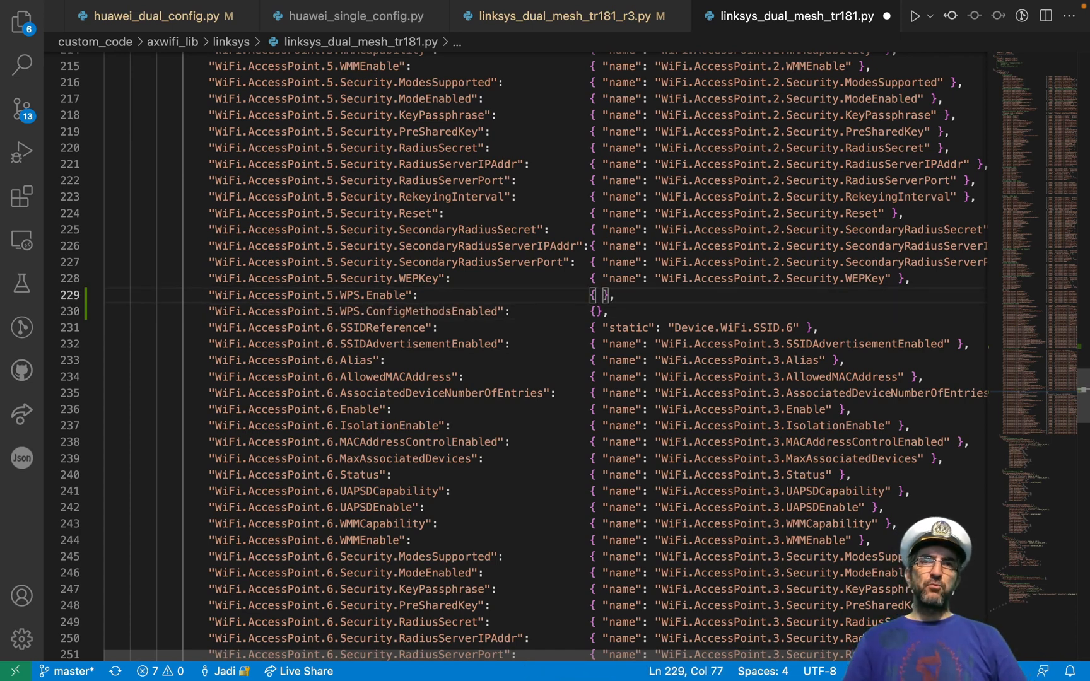
type("\"name\": \"WiFi.AccessPoint.2.WPS.Enable\"")
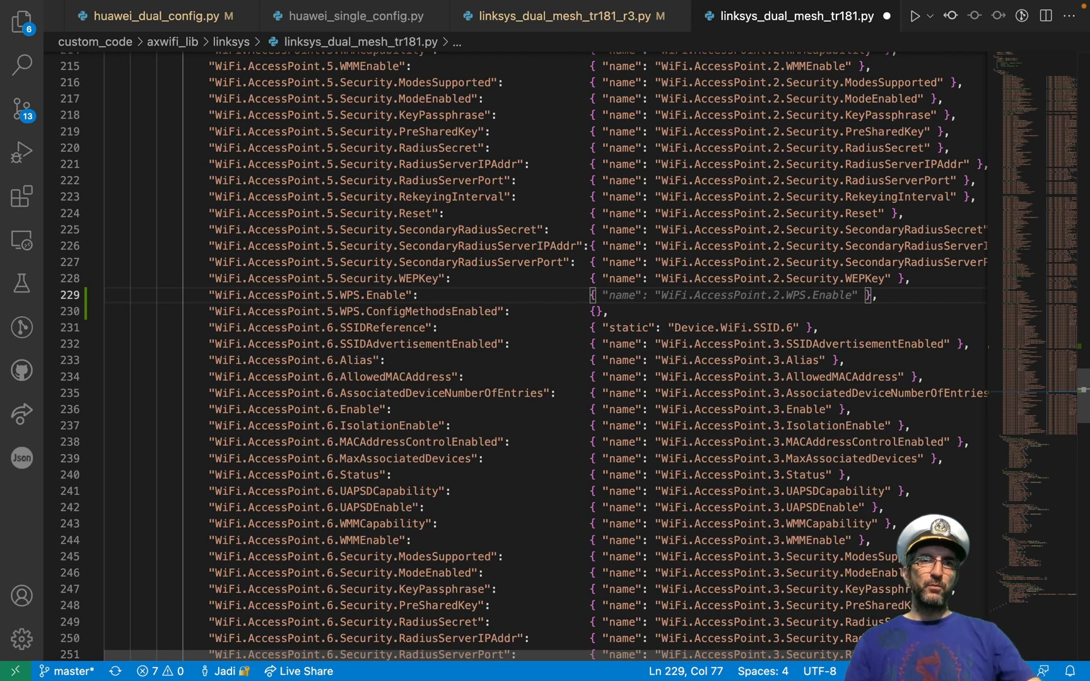
mouse_move(776, 301)
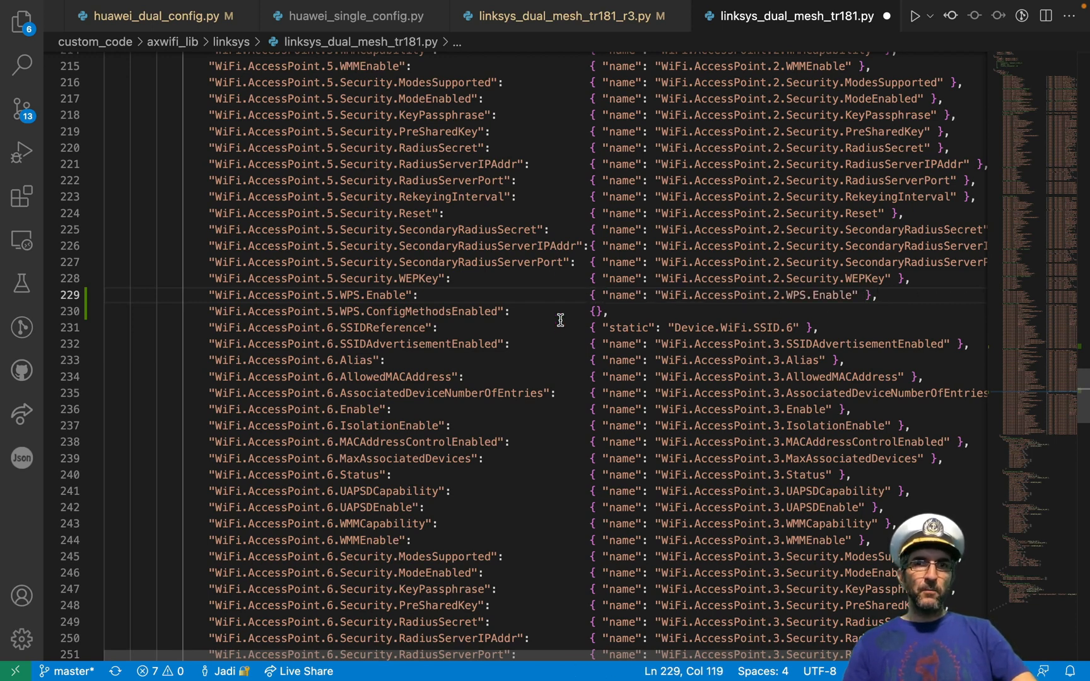
left_click(613, 311)
type(" \"name\": \"WiFi.AccessPoint.2.WPS.ConfigMethodsEnabled\" ")
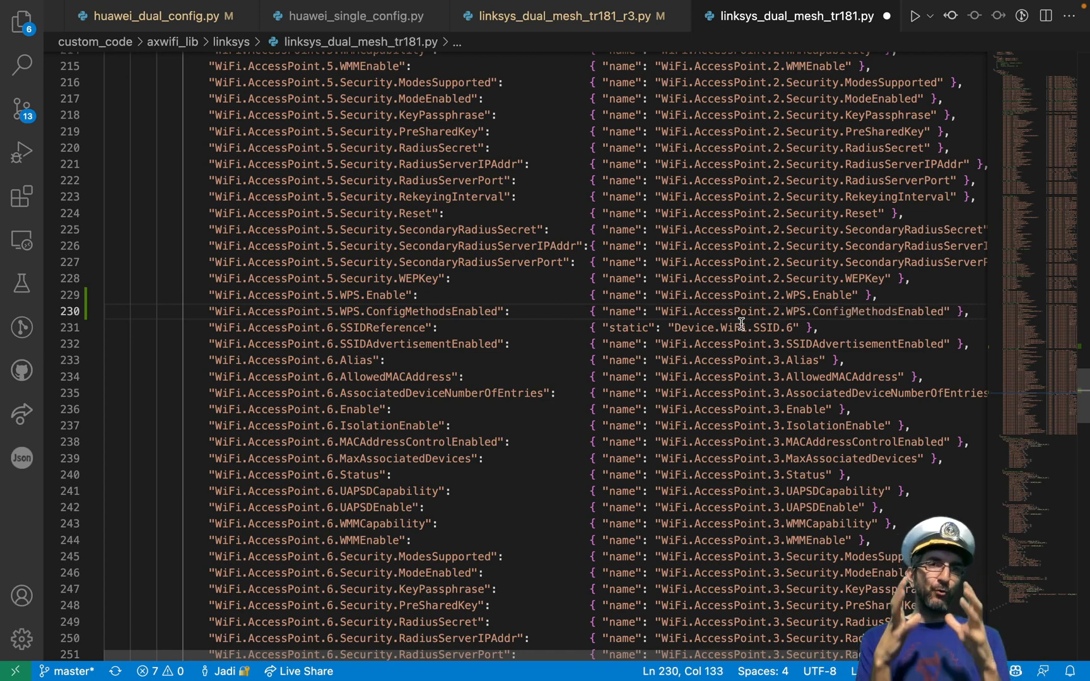
scroll("down", 3)
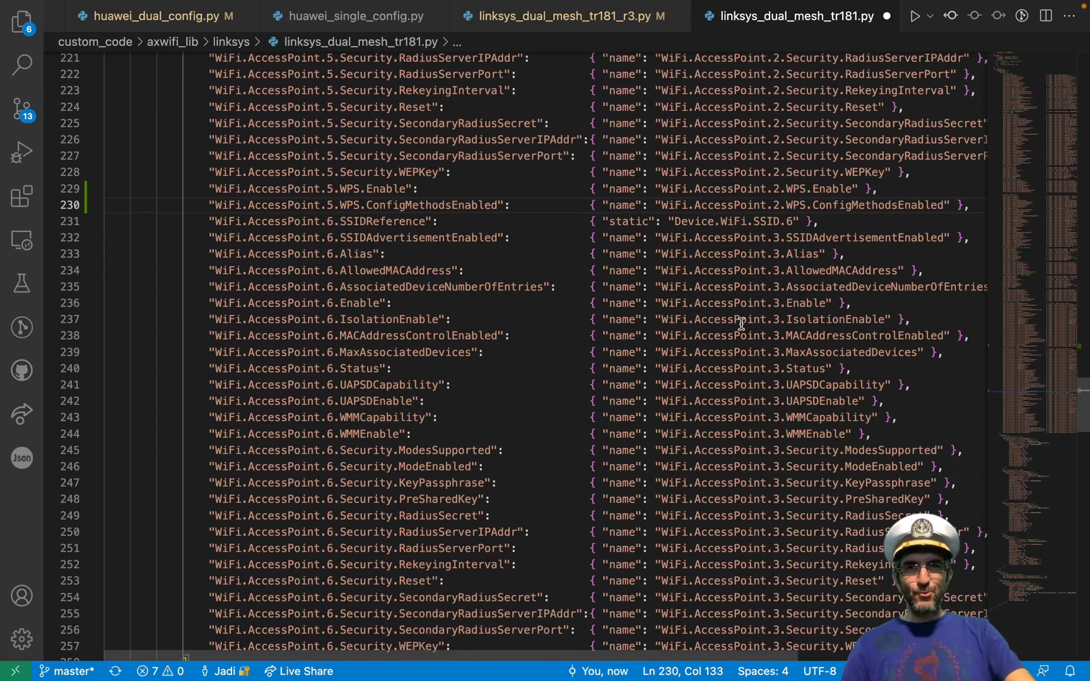
Scroll down to the end of the access point 6 block for the pasted WPS lines.
scroll("down", 3)
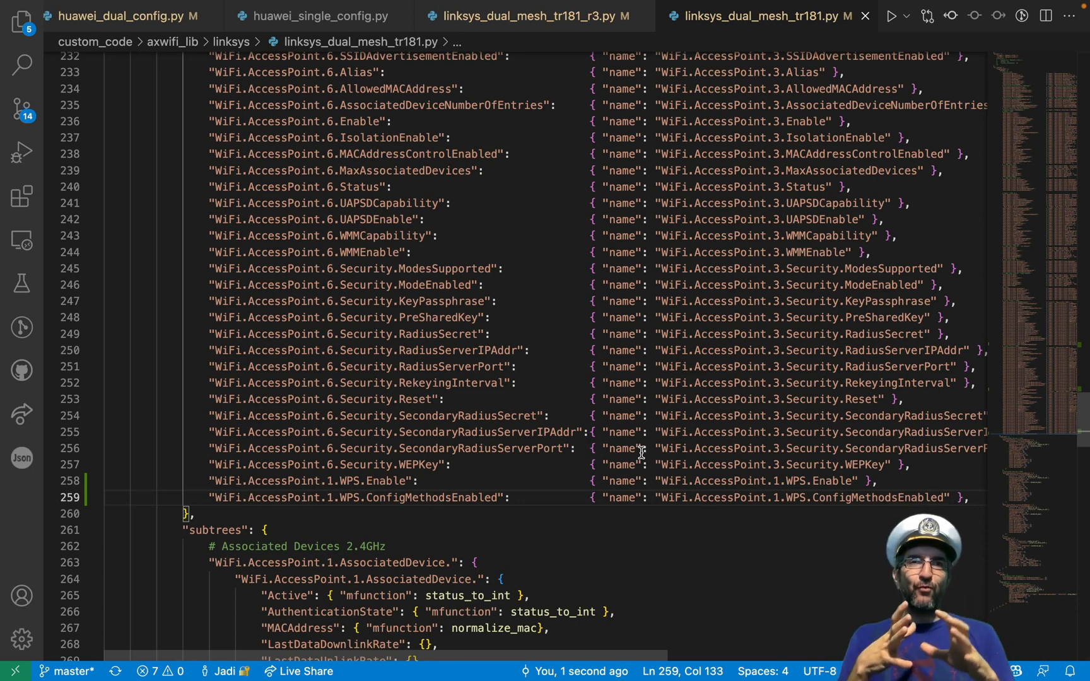
mouse_move(631, 381)
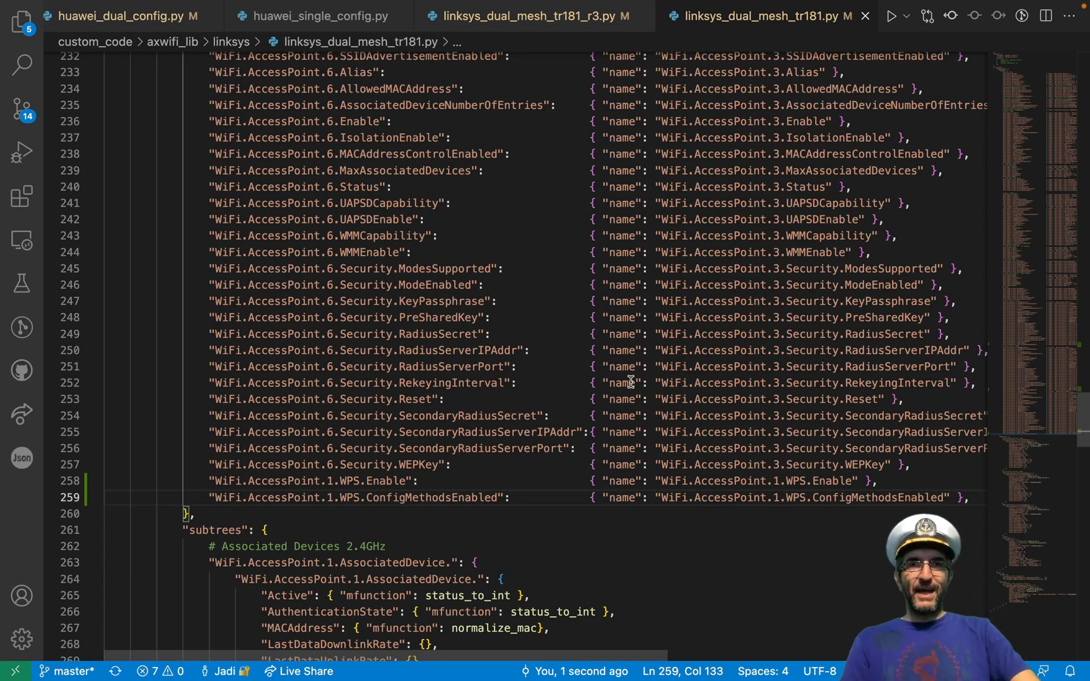
mouse_move(615, 367)
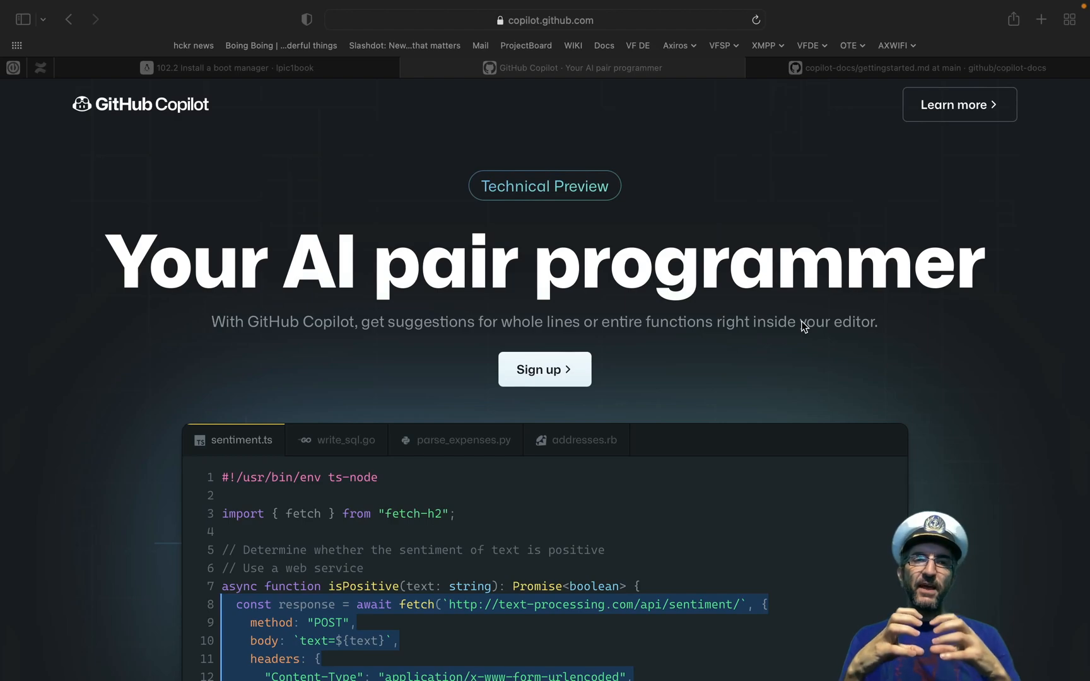
Scroll the Copilot homepage to How it works and circle the OpenAI Codex Model label.
scroll("down", 3)
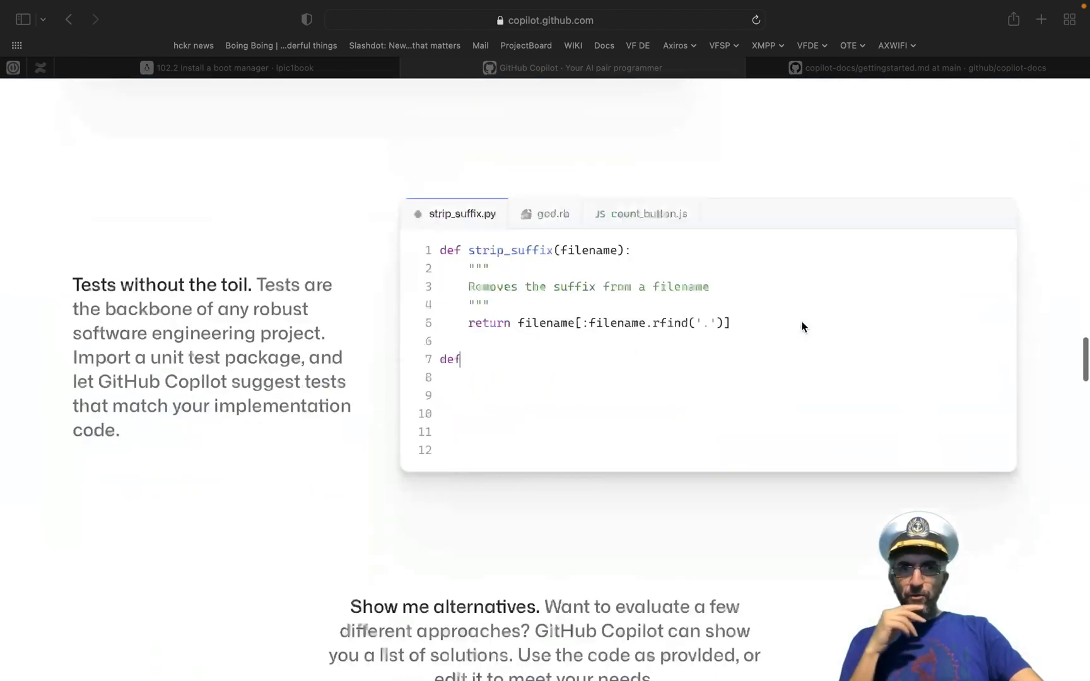
scroll("down", 3)
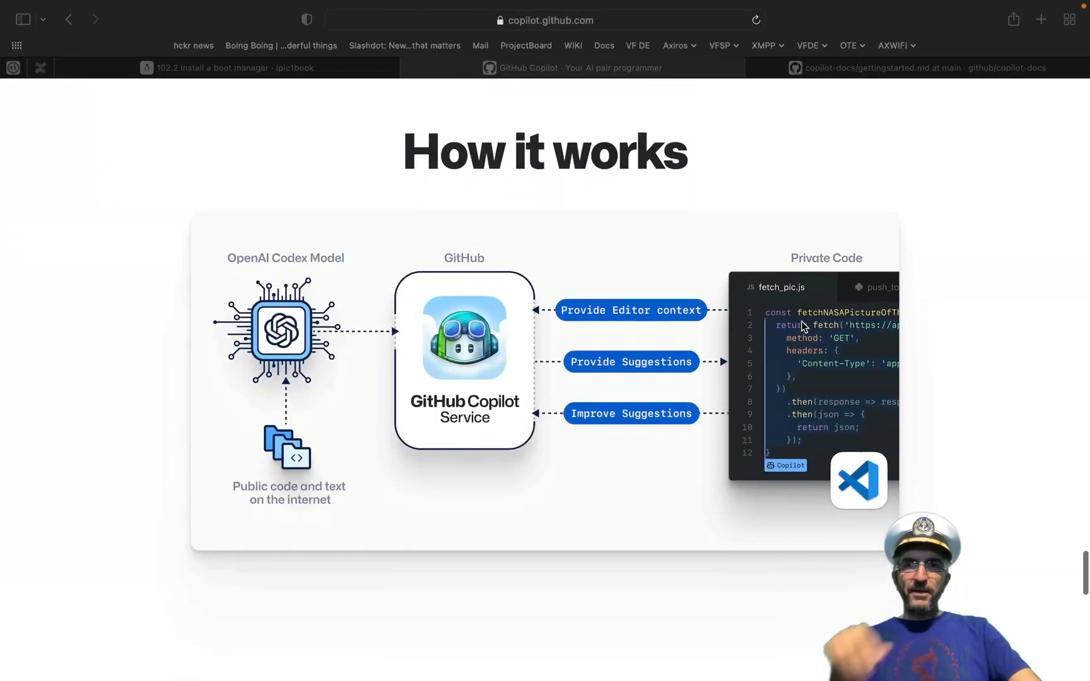
scroll("down", 3)
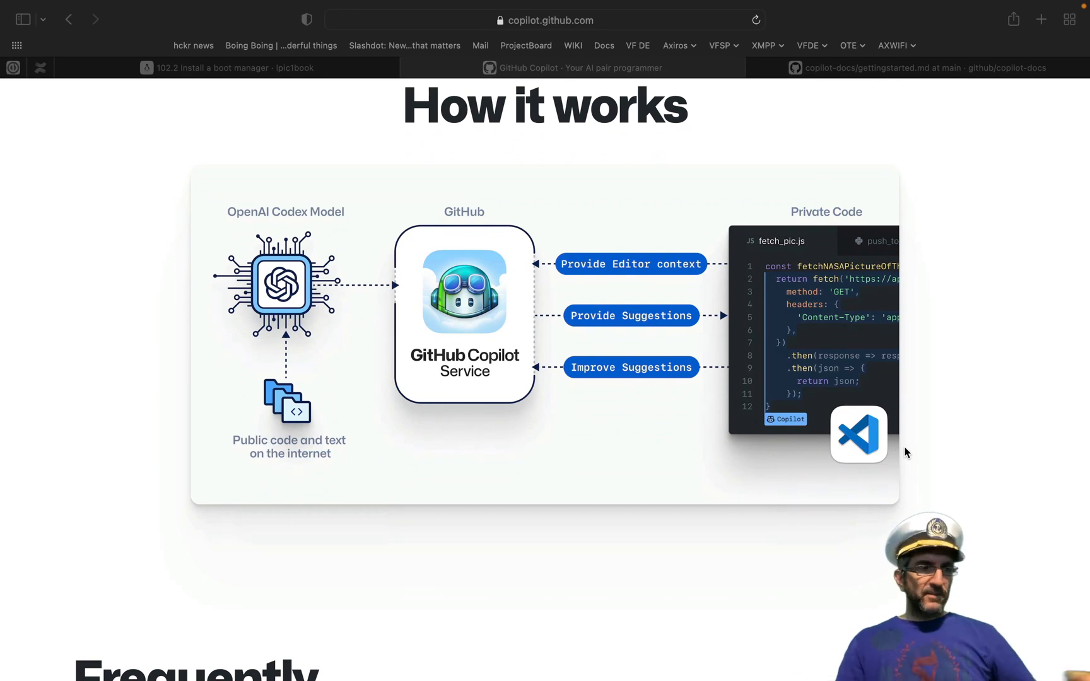
mouse_move(499, 280)
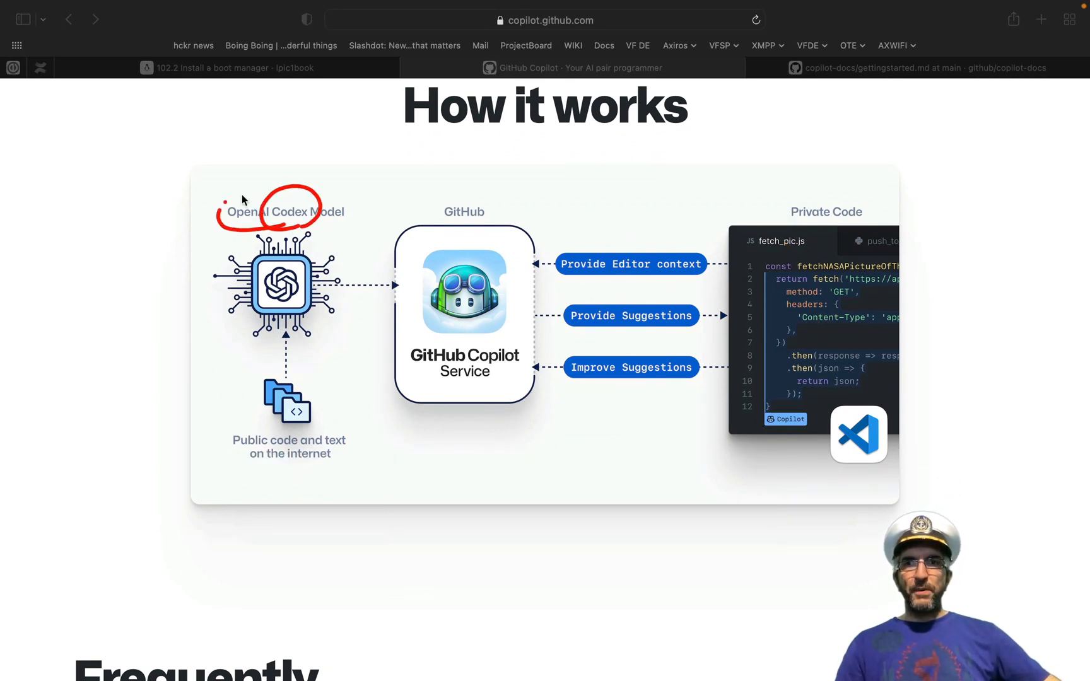
left_click_drag(459, 149, 469, 202)
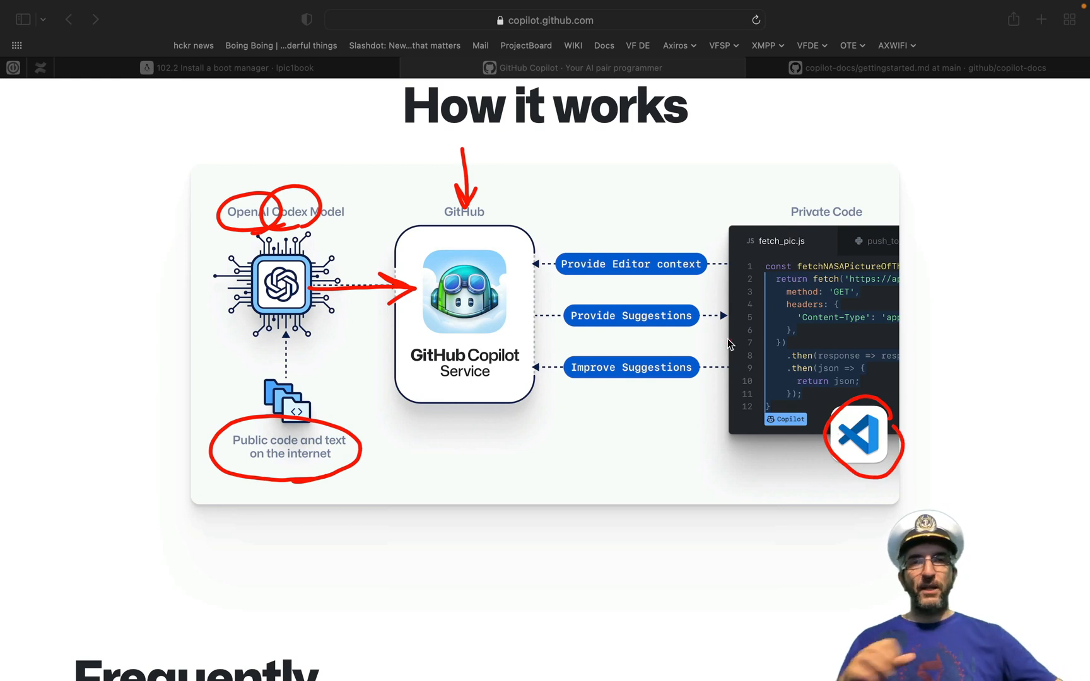
mouse_move(696, 267)
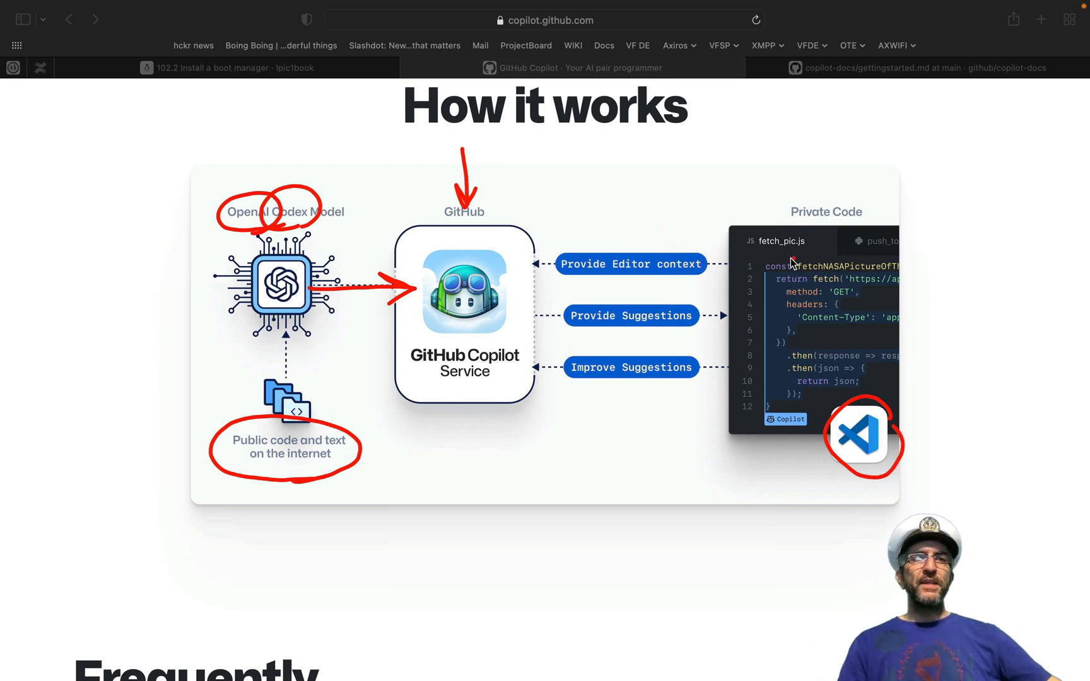
mouse_move(716, 251)
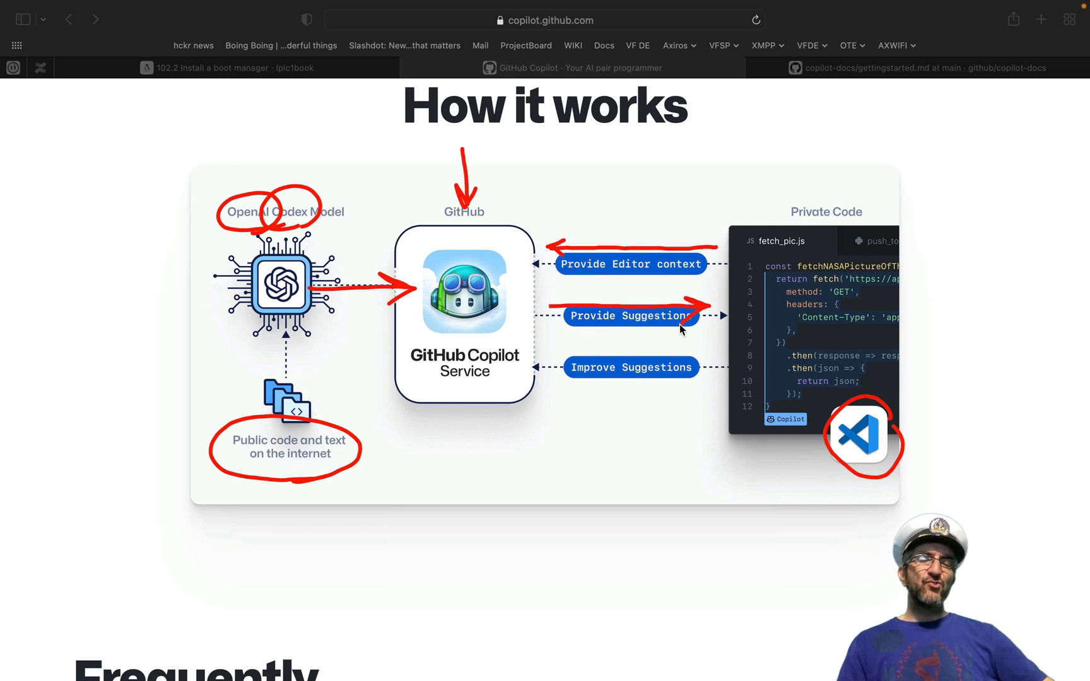
mouse_move(637, 321)
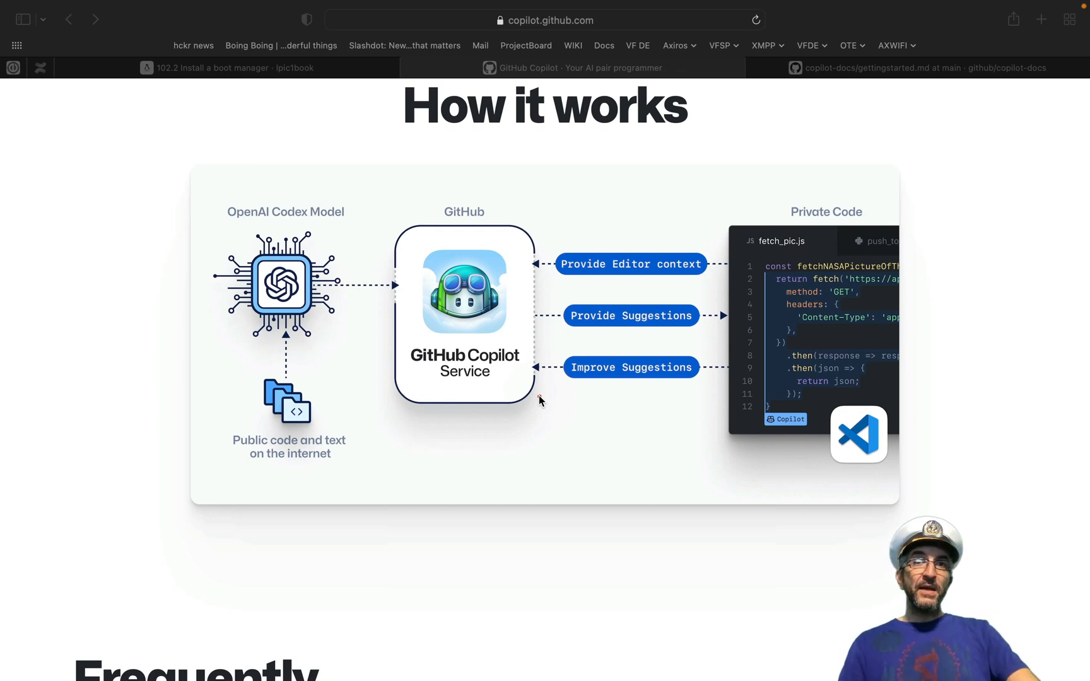
mouse_move(506, 367)
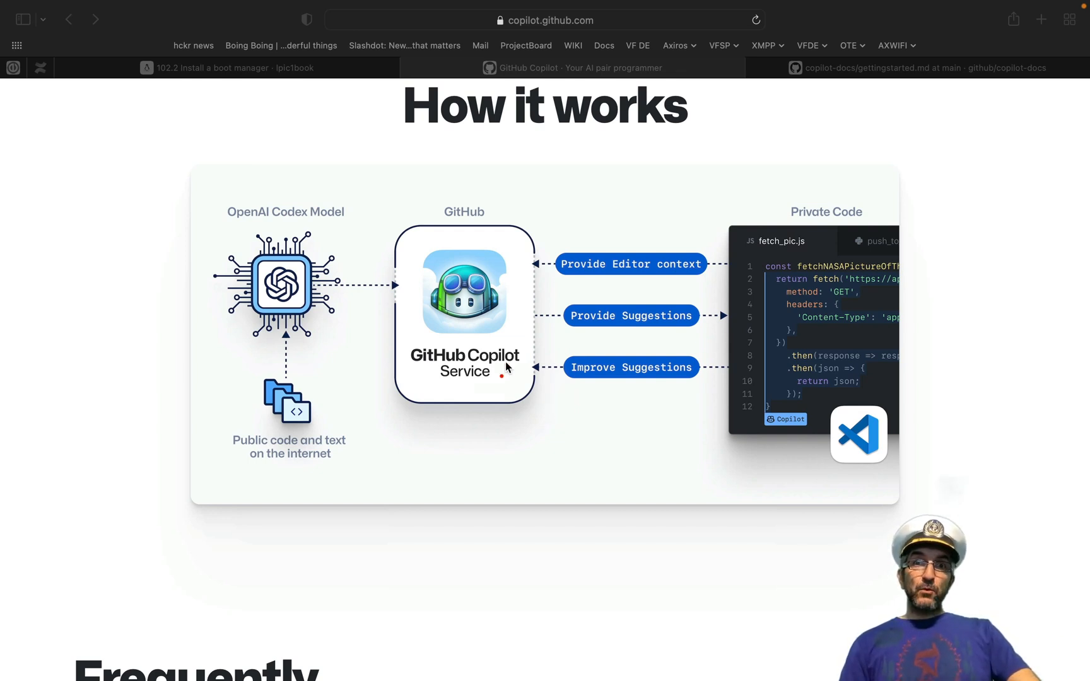
mouse_move(566, 346)
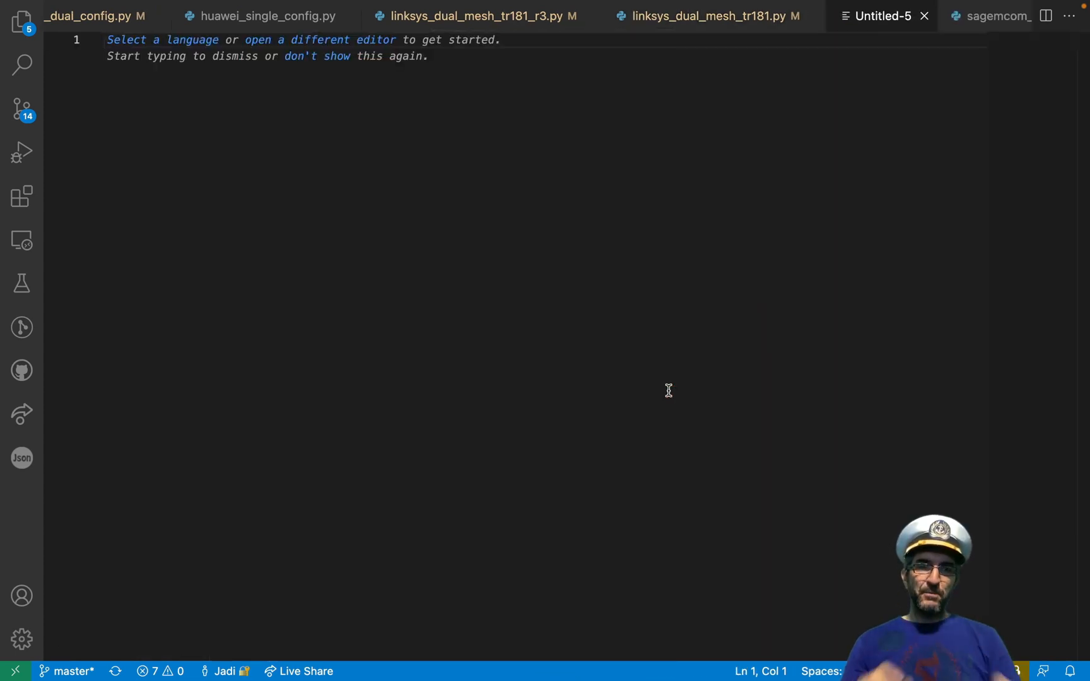
Start the file with a #!/bin shebang and an add_numbers function completed by Copilot.
type("#!/bin/python")
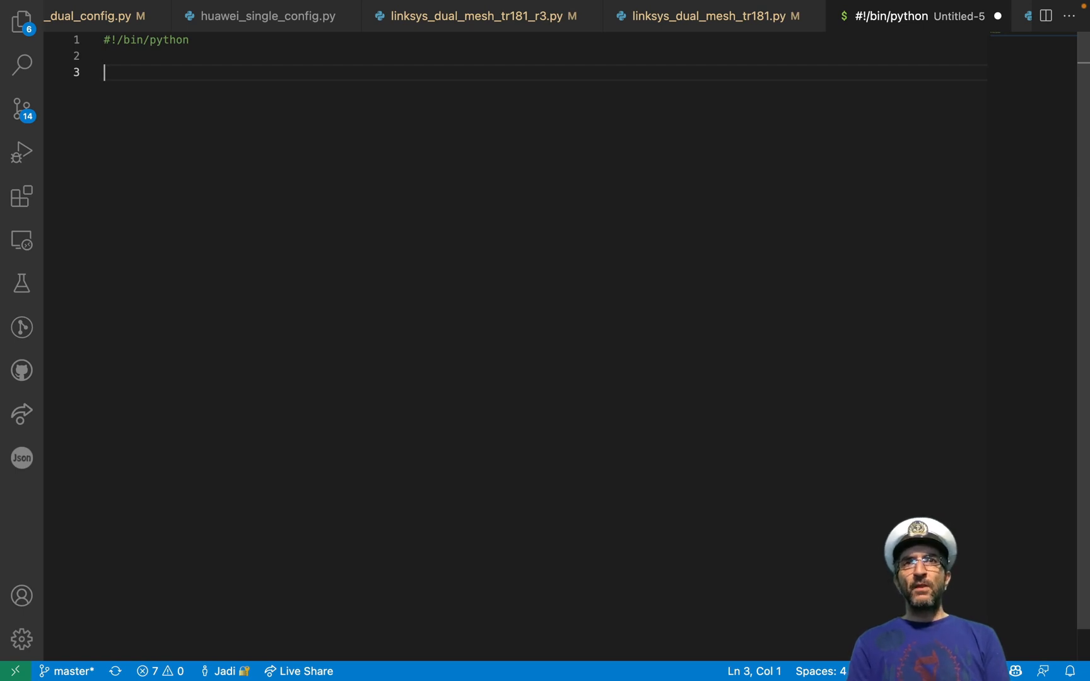
type("def ad")
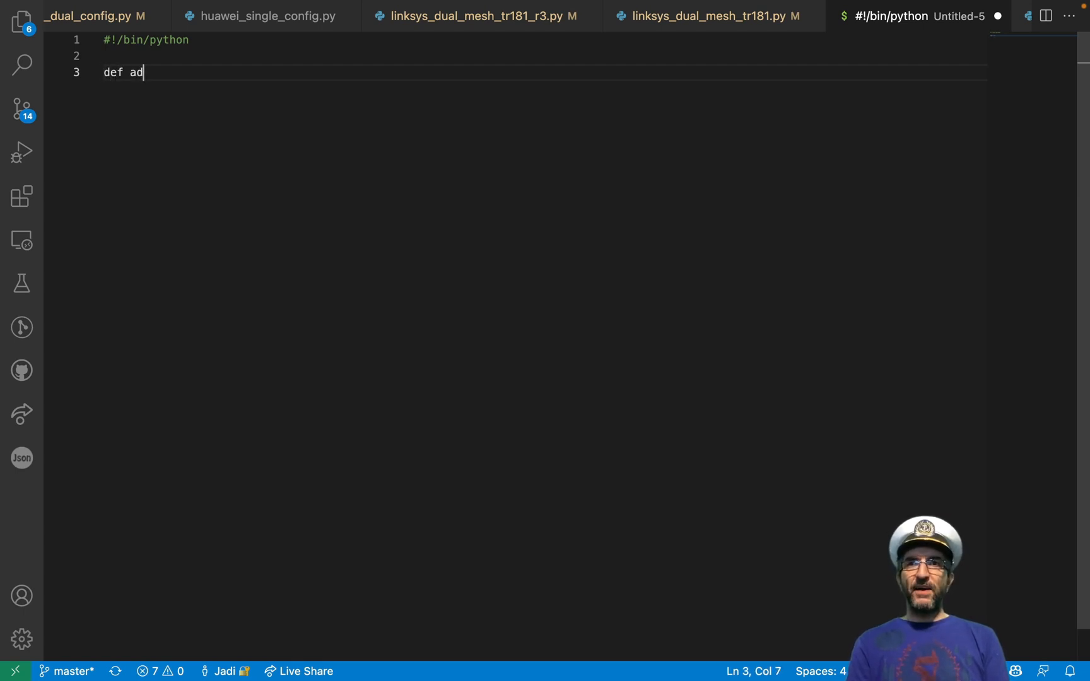
type("d_numbers(a, b):")
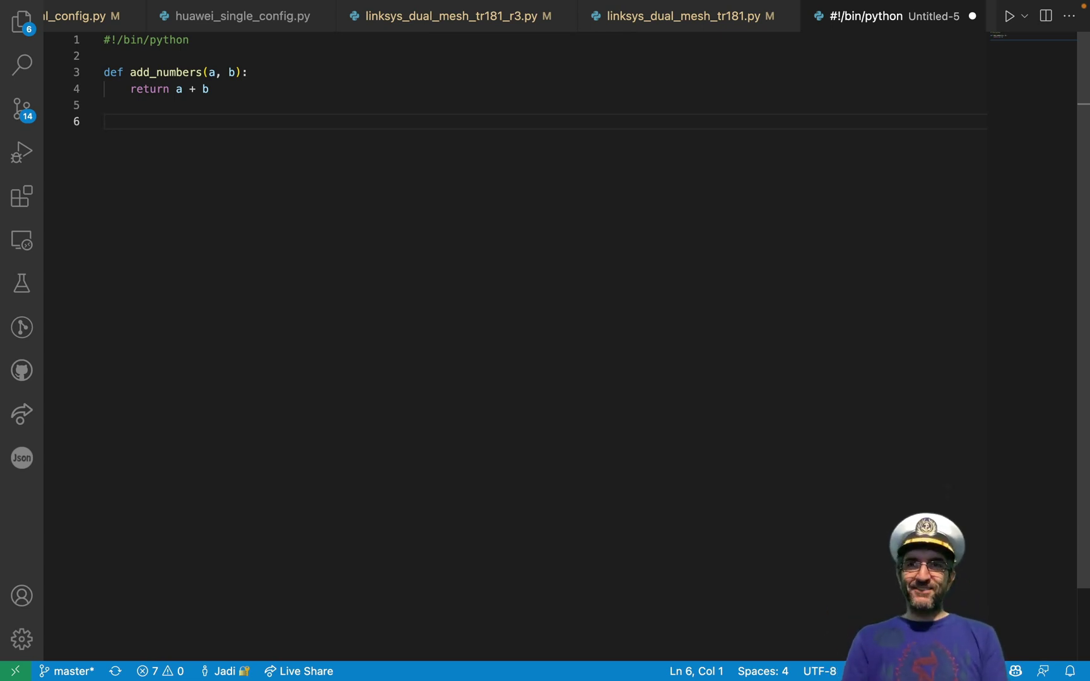
Add a test_add_numbers function with Copilot's three asserts on add_numbers results.
type("def")
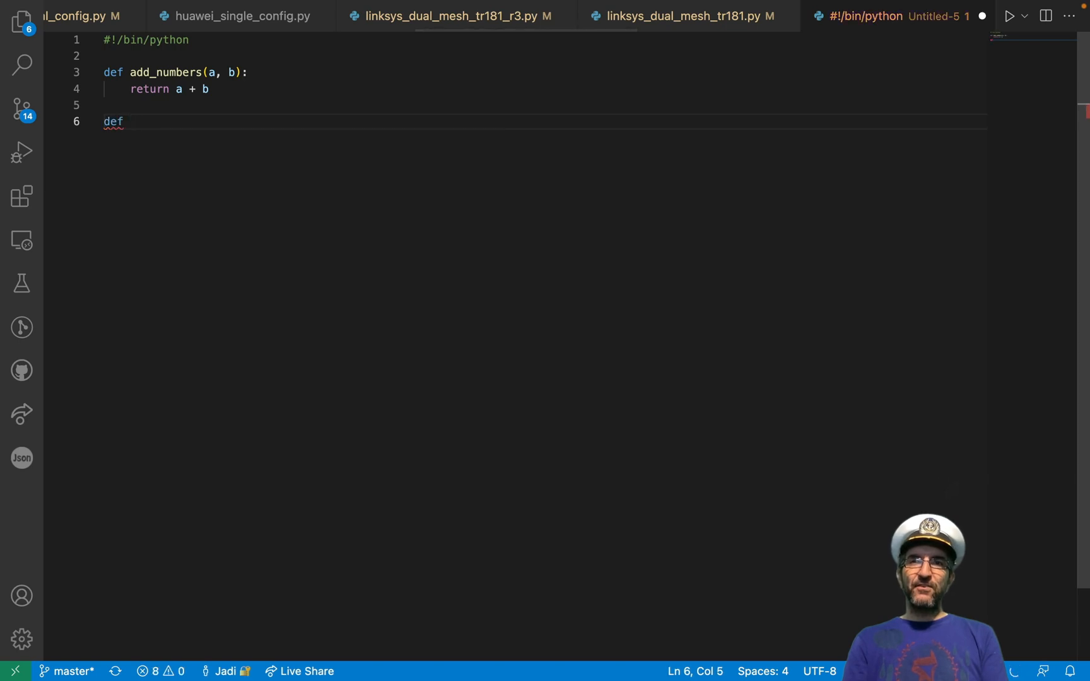
type("test_ADD")
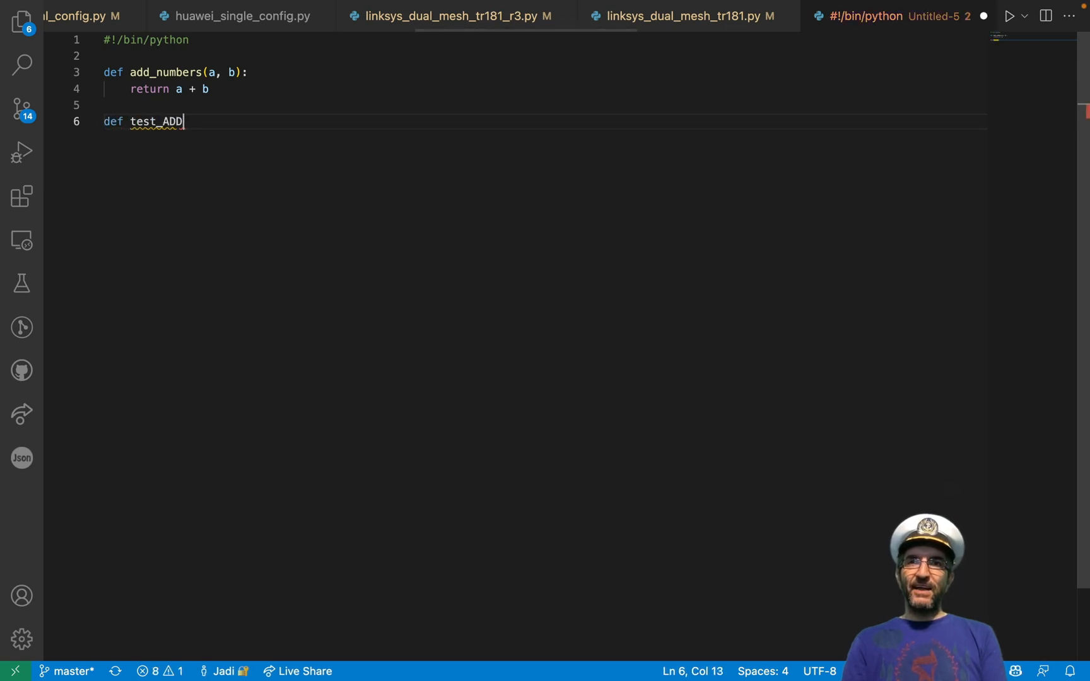
key("Backspace")
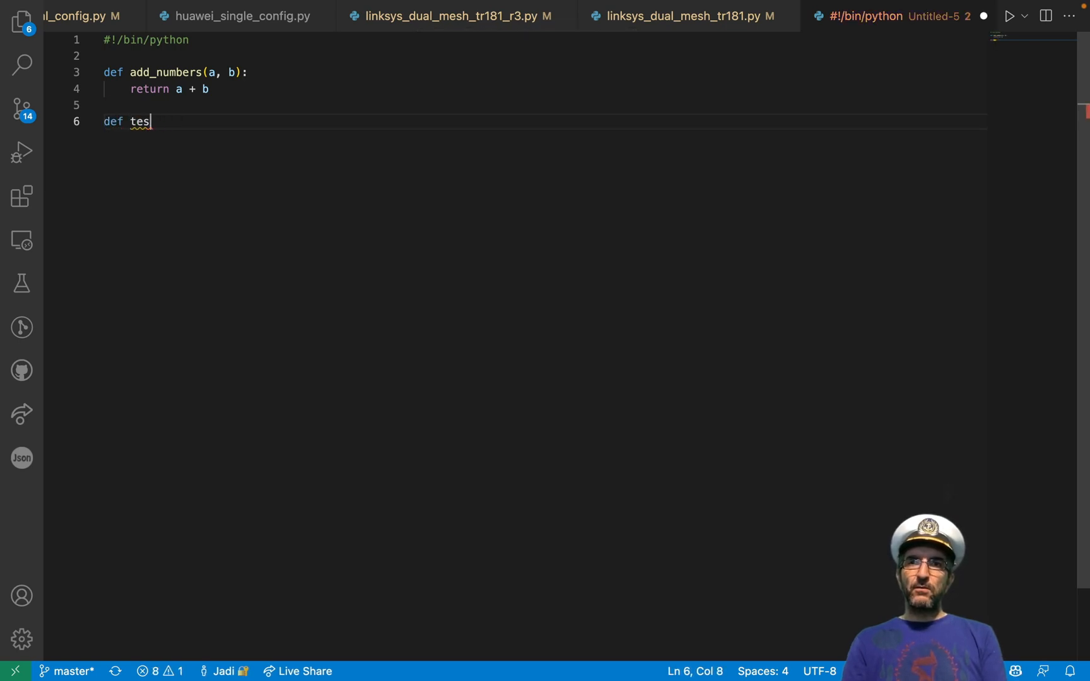
type("_")
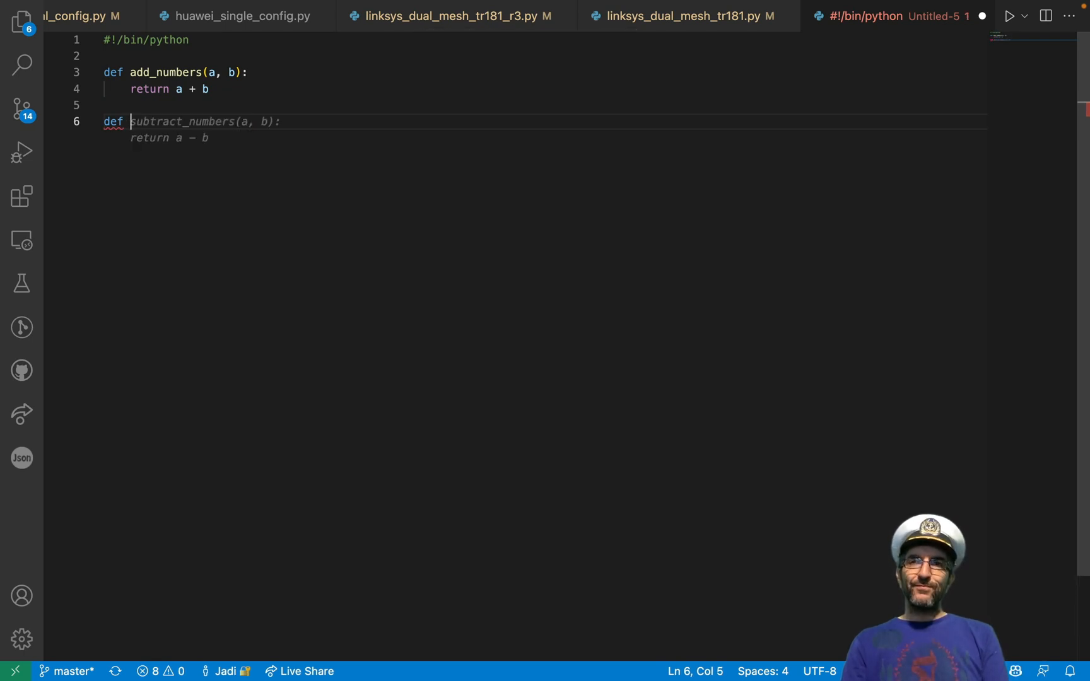
type("test_add_numbers():")
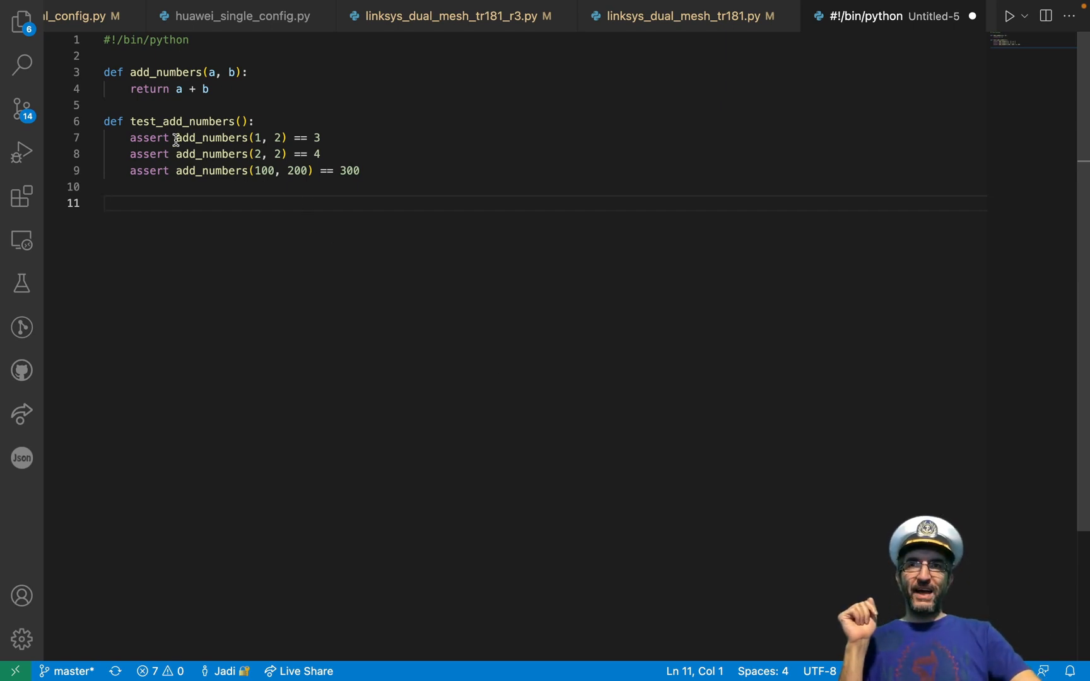
mouse_move(590, 290)
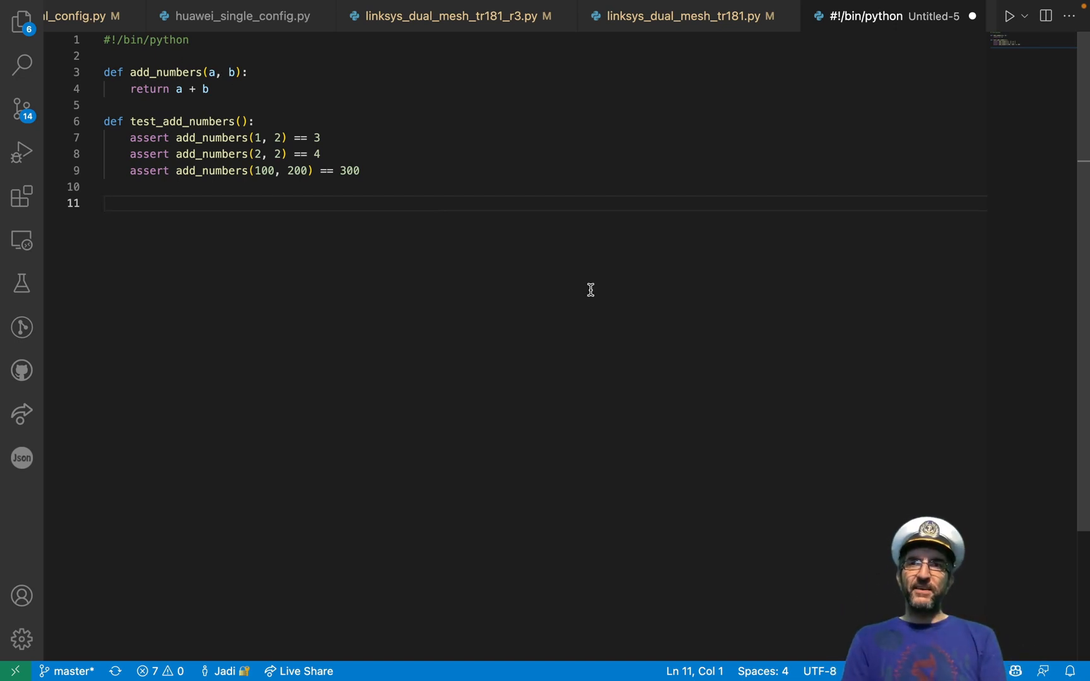
Add an add_s_to_string function with Copilot's suggested body.
type("def add_s")
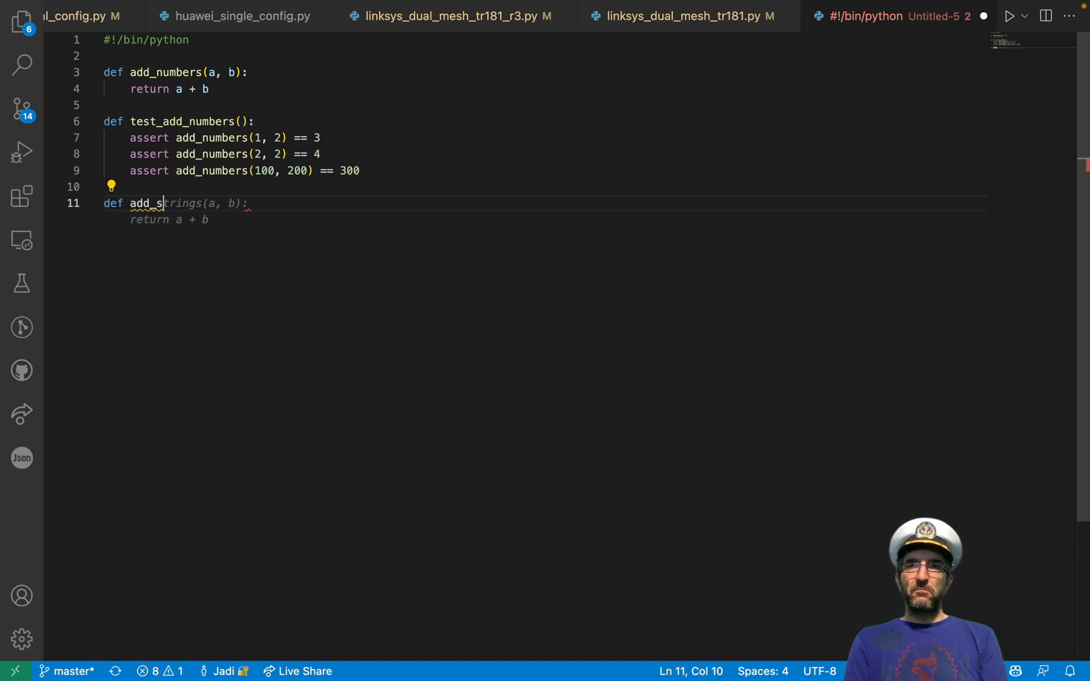
type("_to_string(s):")
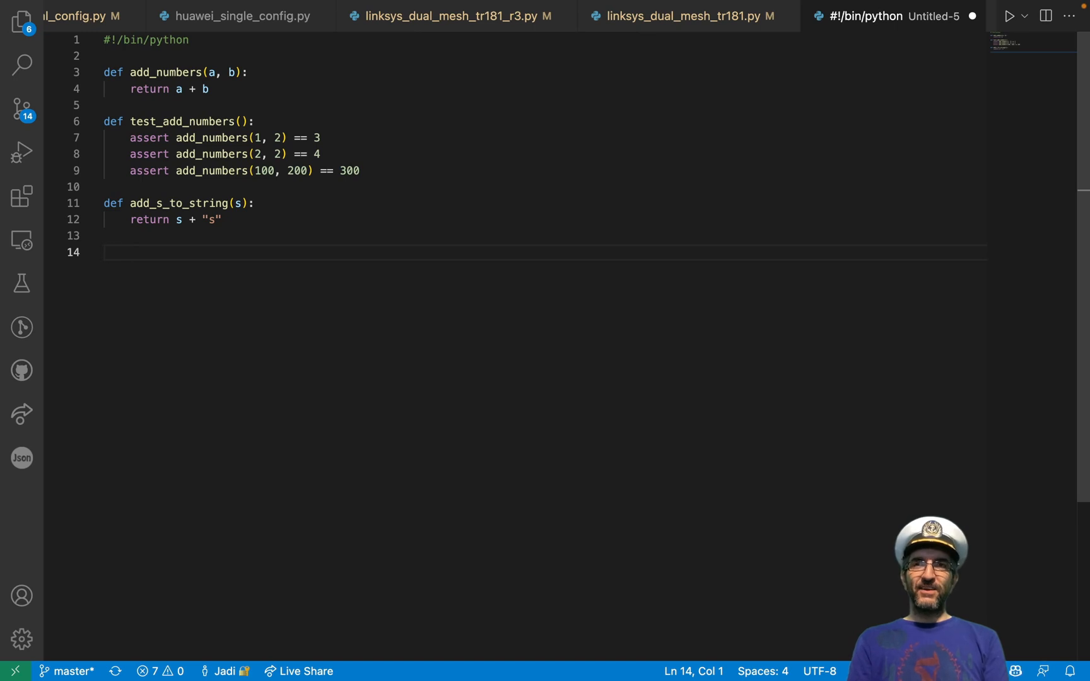
Add test_add_s_to_string() with asserts pluralising cat, dog and elephant.
type("def test_add")
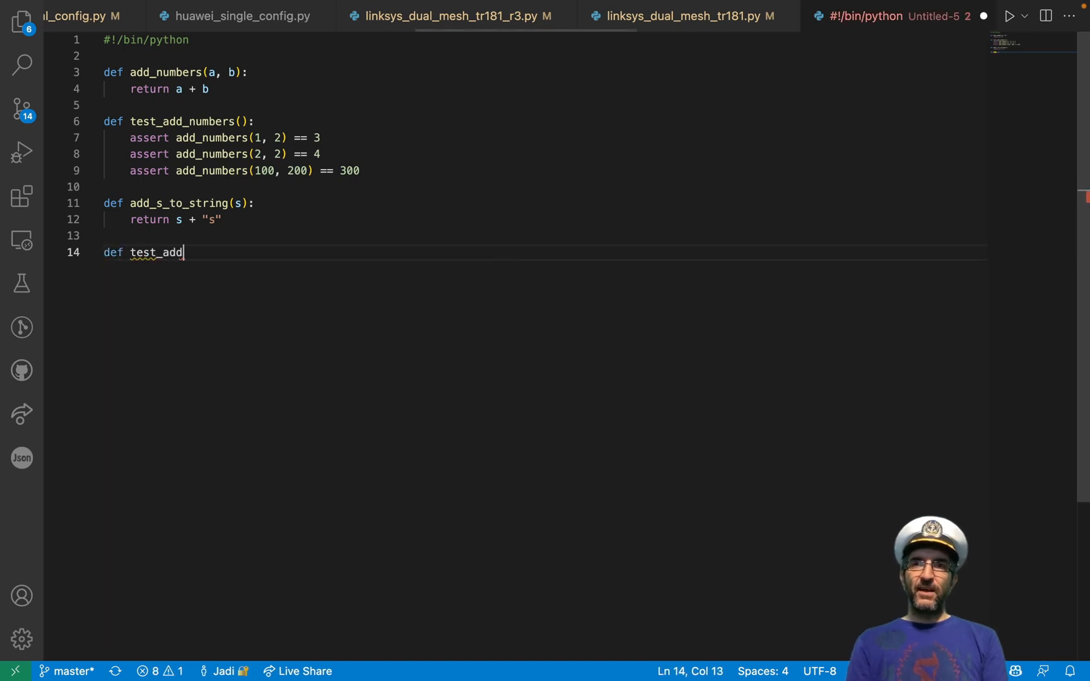
type("_s")
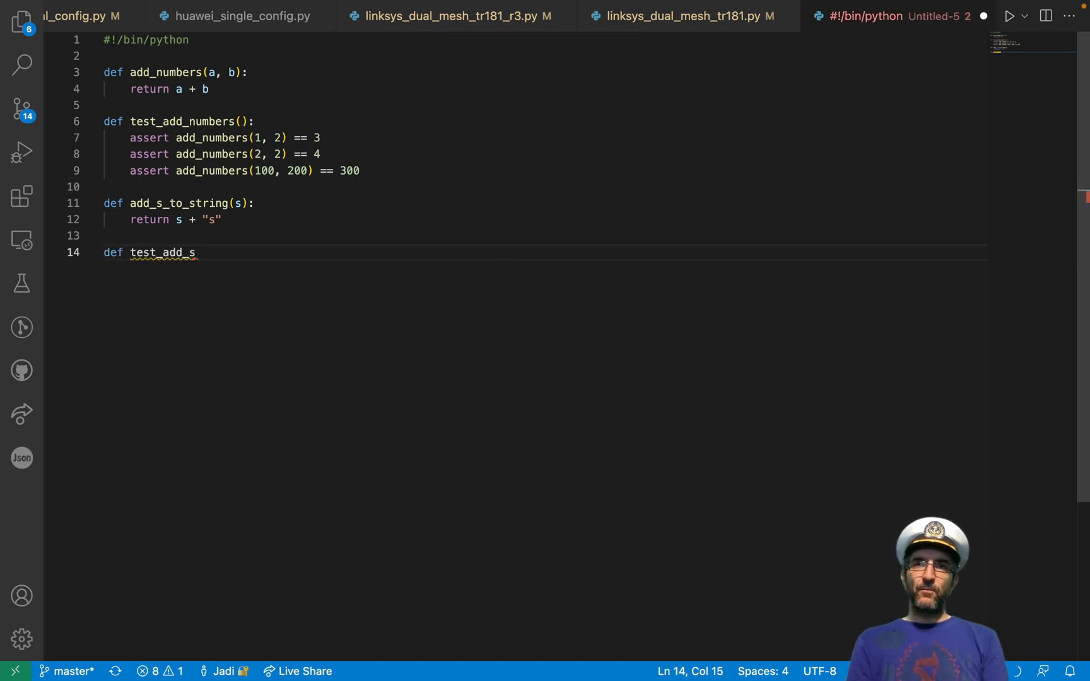
type("_to_string():")
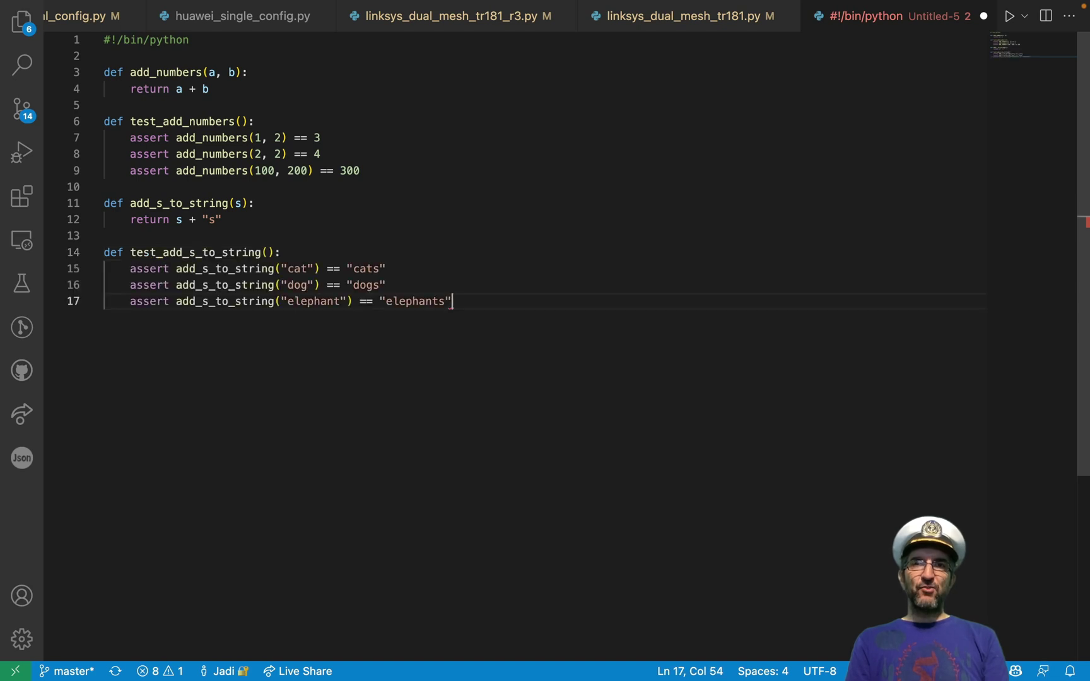
key("Enter")
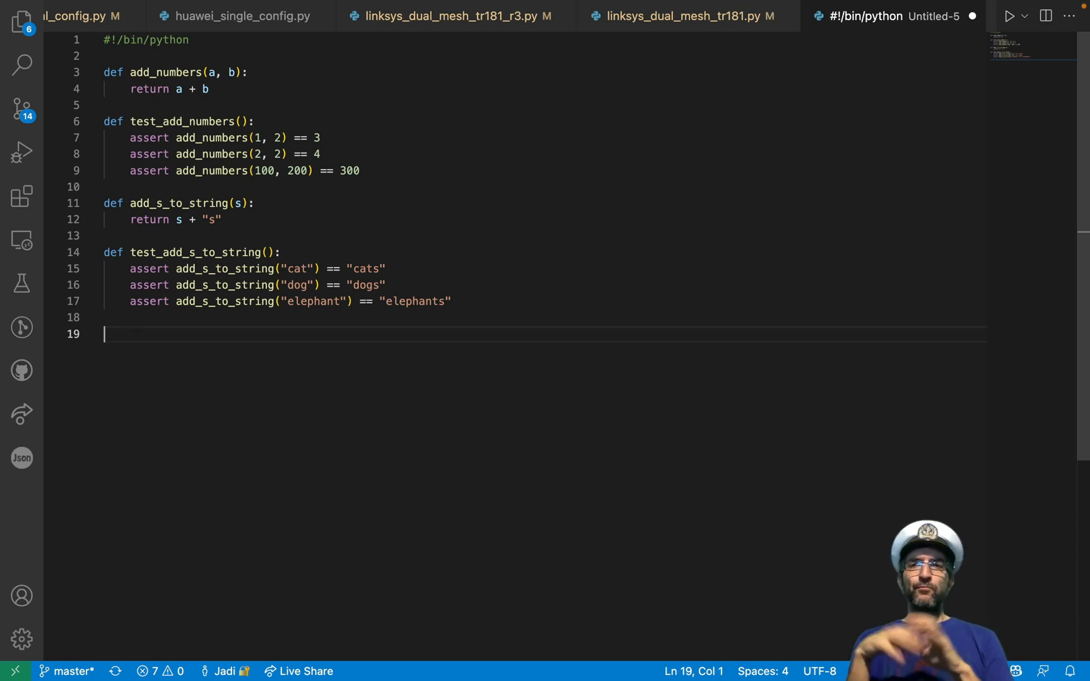
Add a digit_to_str function mapping 0–9 to English words with a 'not a digit' fallback.
type("def")
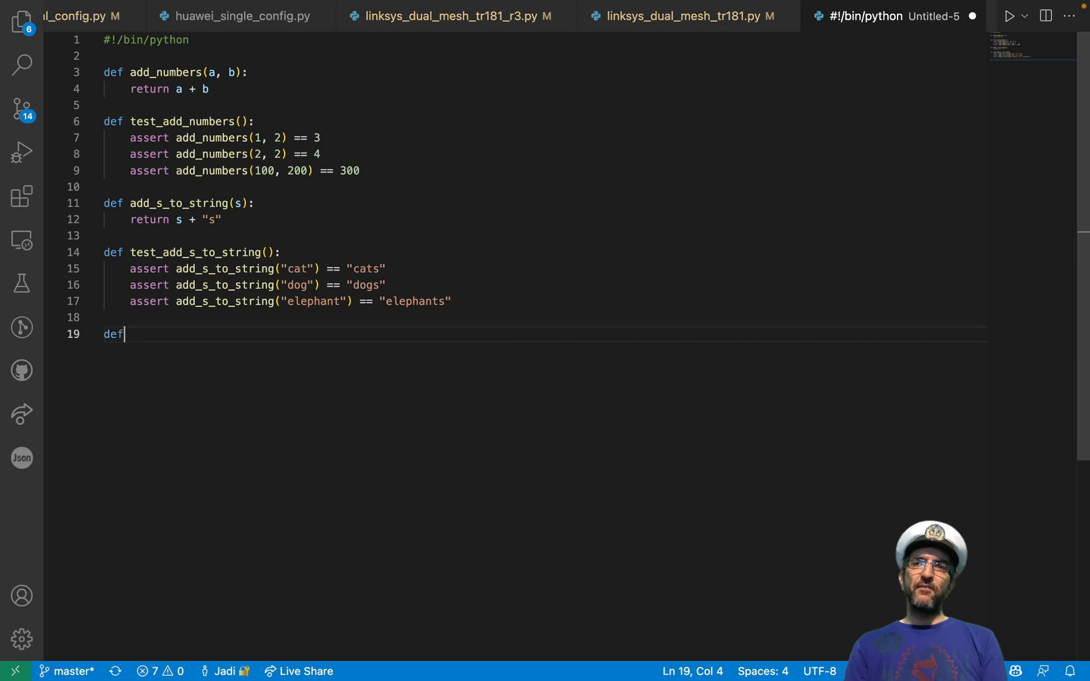
type("digits")
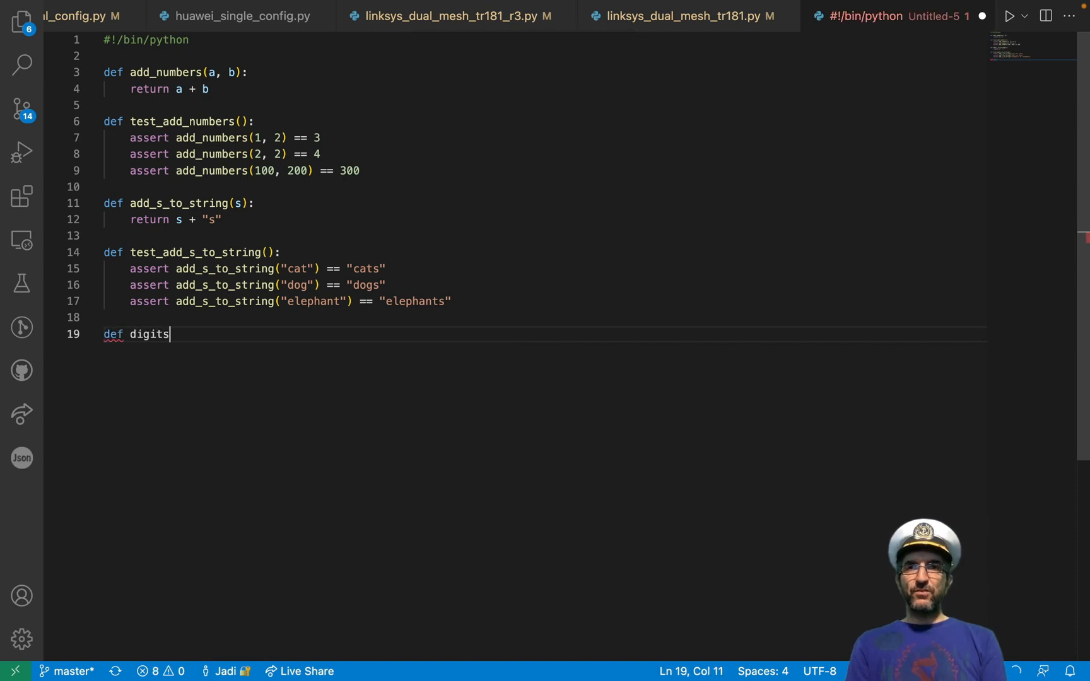
type("_to_str(")
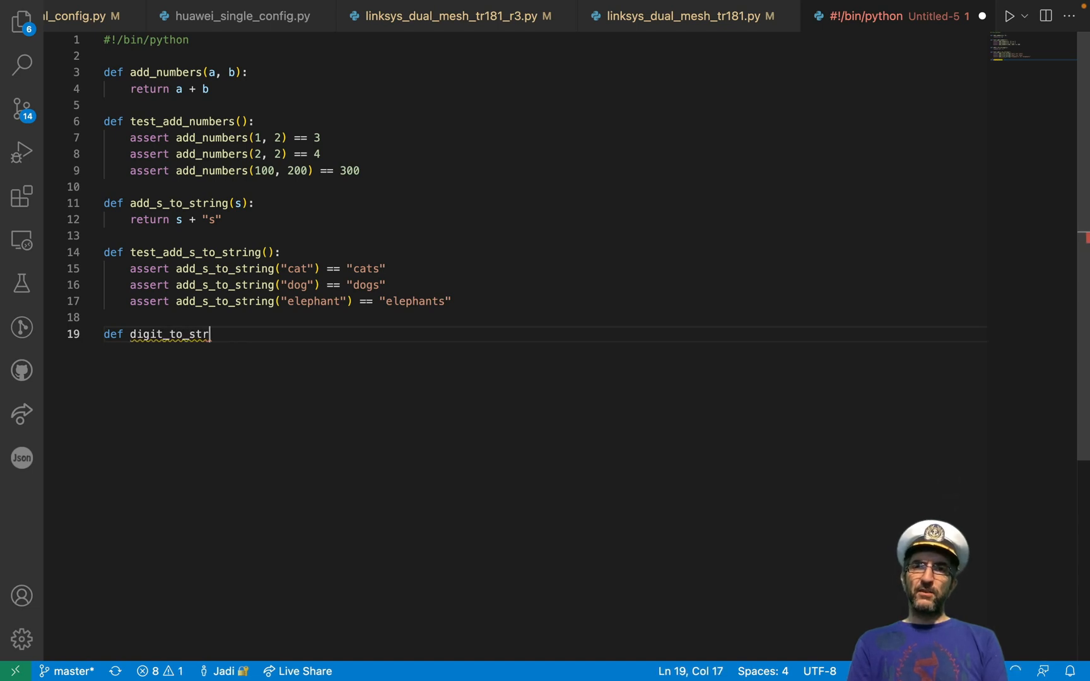
type("(n):")
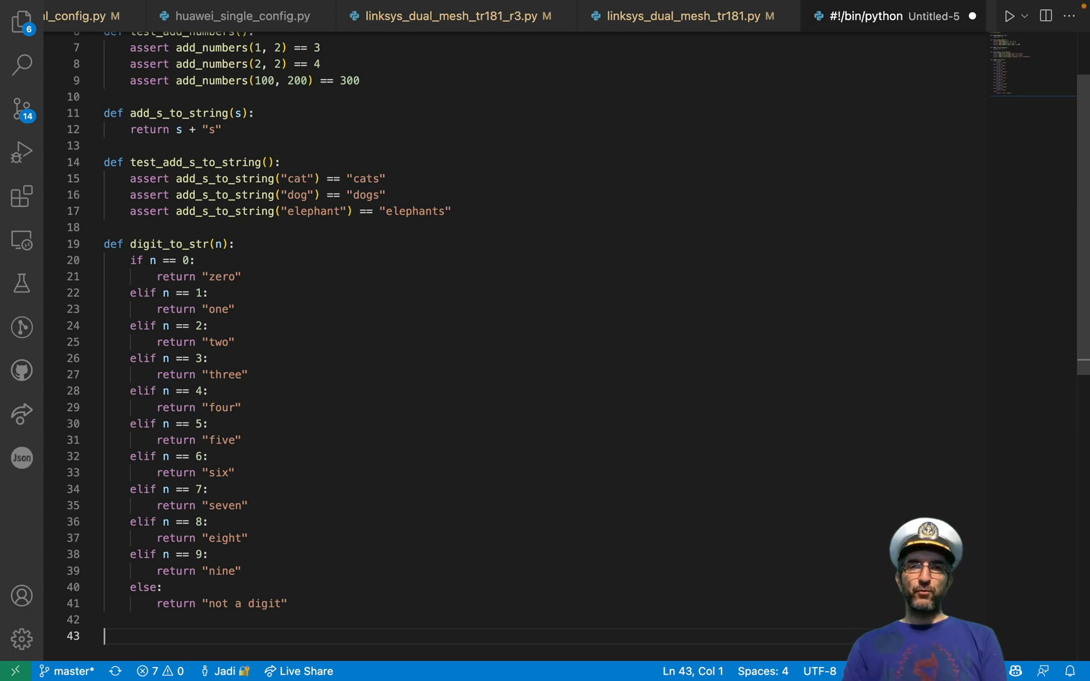
Add an average_of_list function returning sum(lst) / len(lst).
type("def")
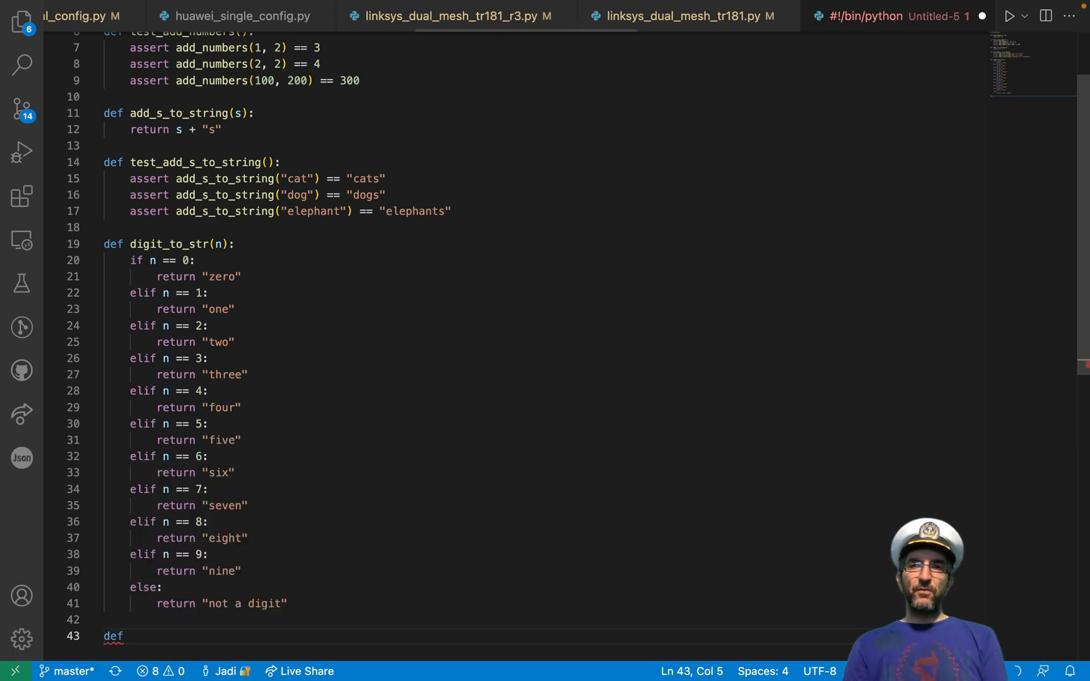
type("average")
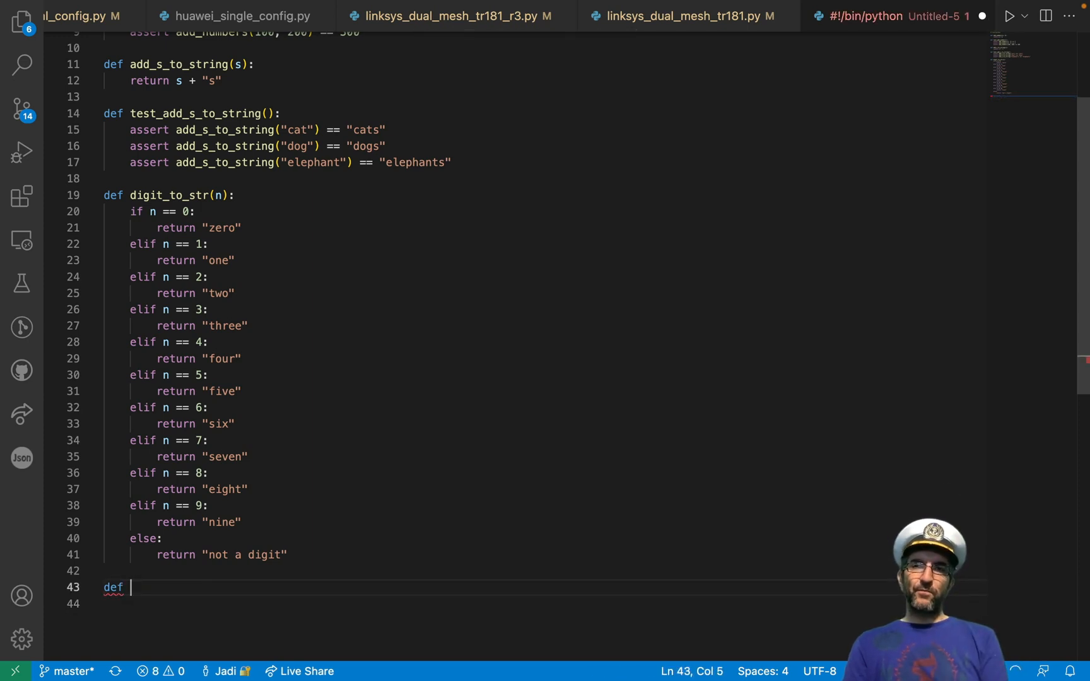
type("average_of_list(lst):")
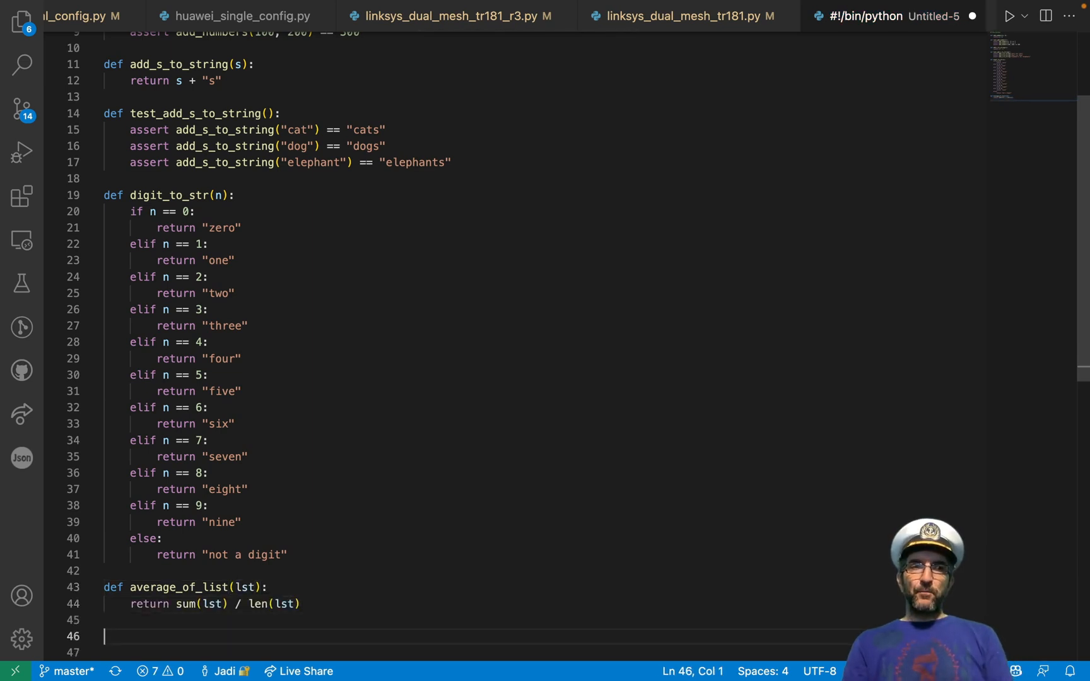
Define numbers = [...] as Copilot's list from 1 to 10.
type("numbers =")
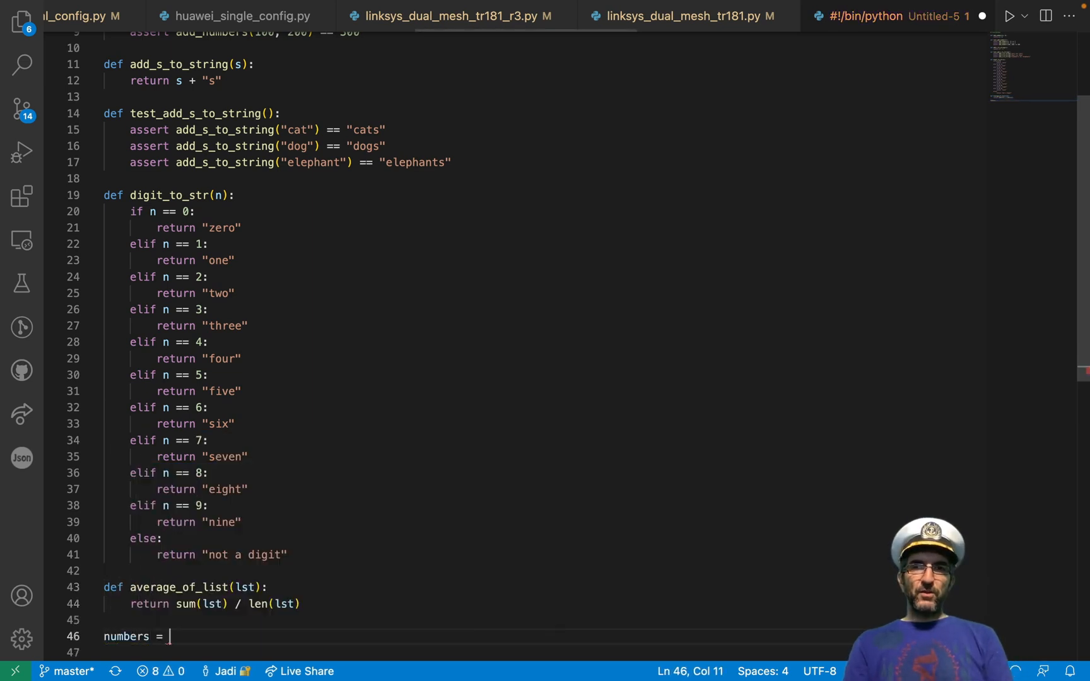
type("[1, 2, 3, 4, 5, 6, 7, 8, 9, 10")
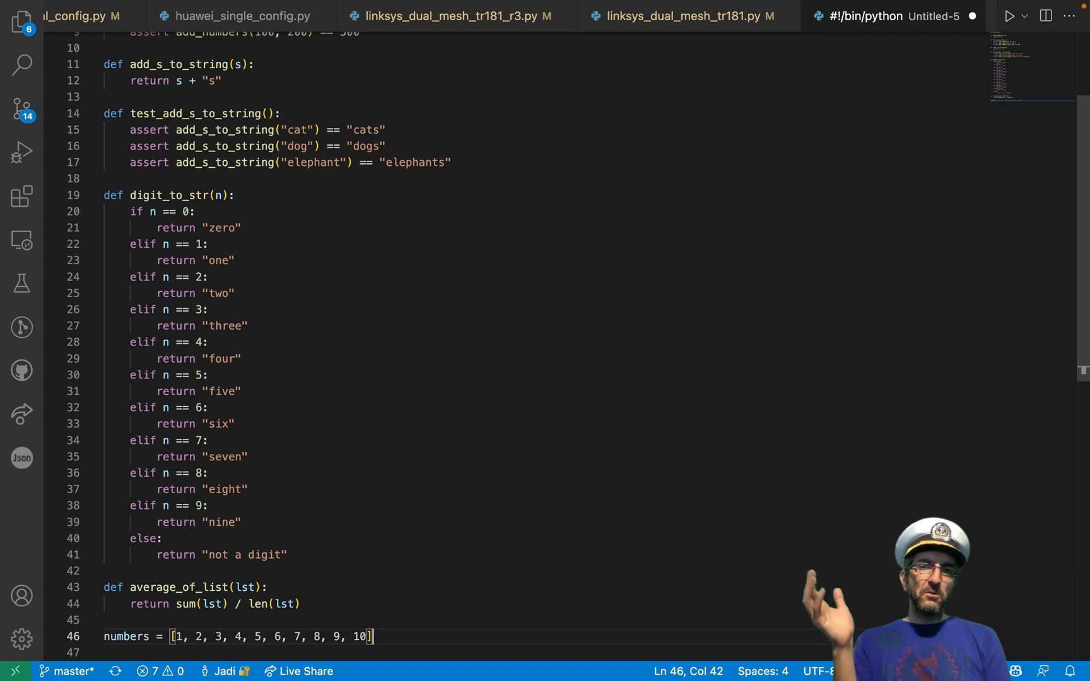
key("Enter")
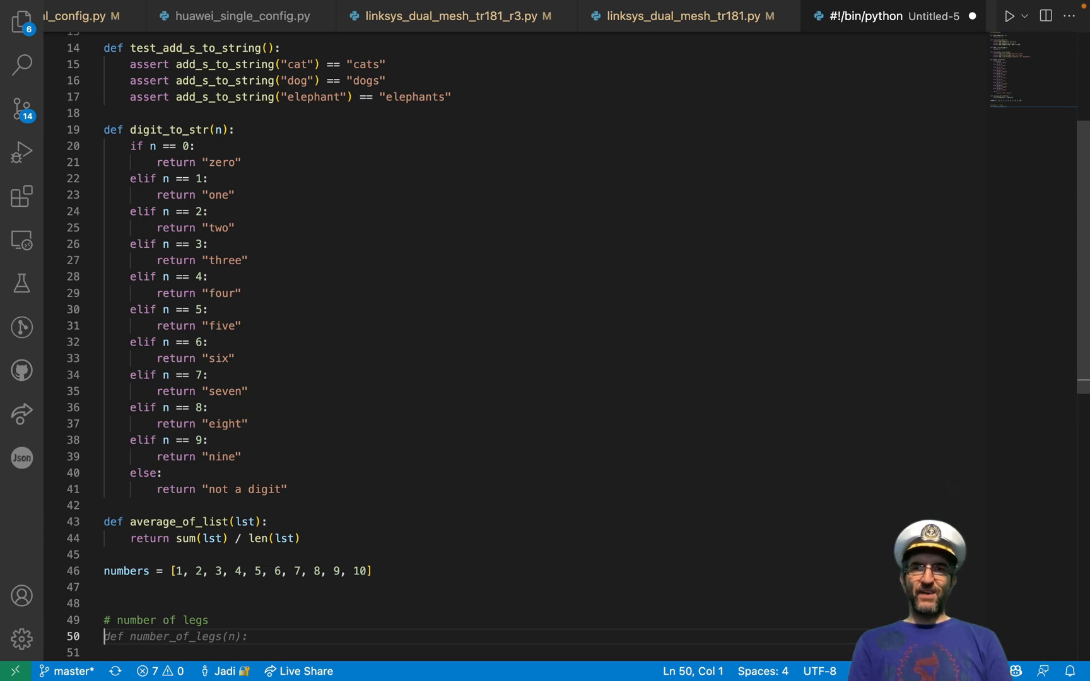
Define a legs dictionary with 'cat': 4 and further animal leg counts completed by Copilot.
type("legs =")
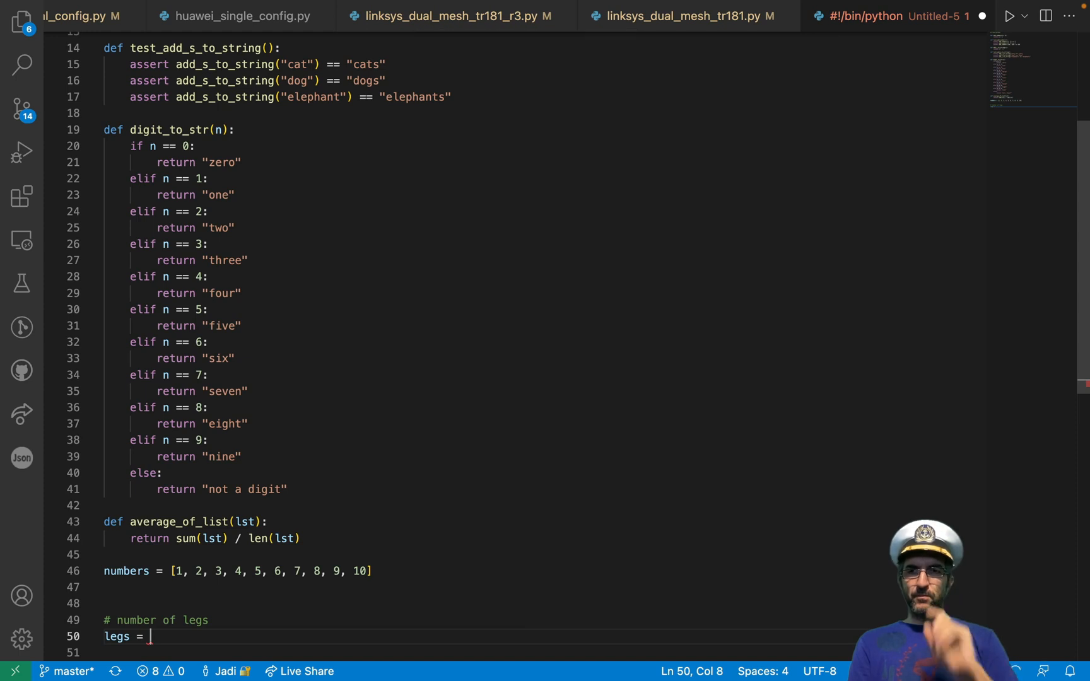
type("{}")
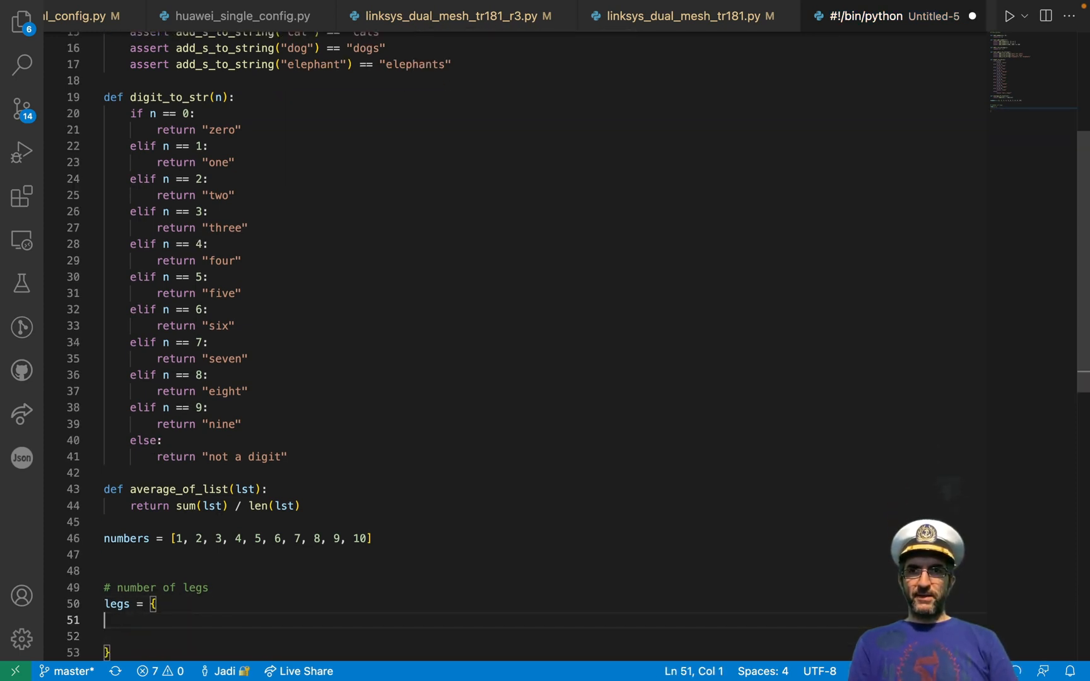
type("'cat'")
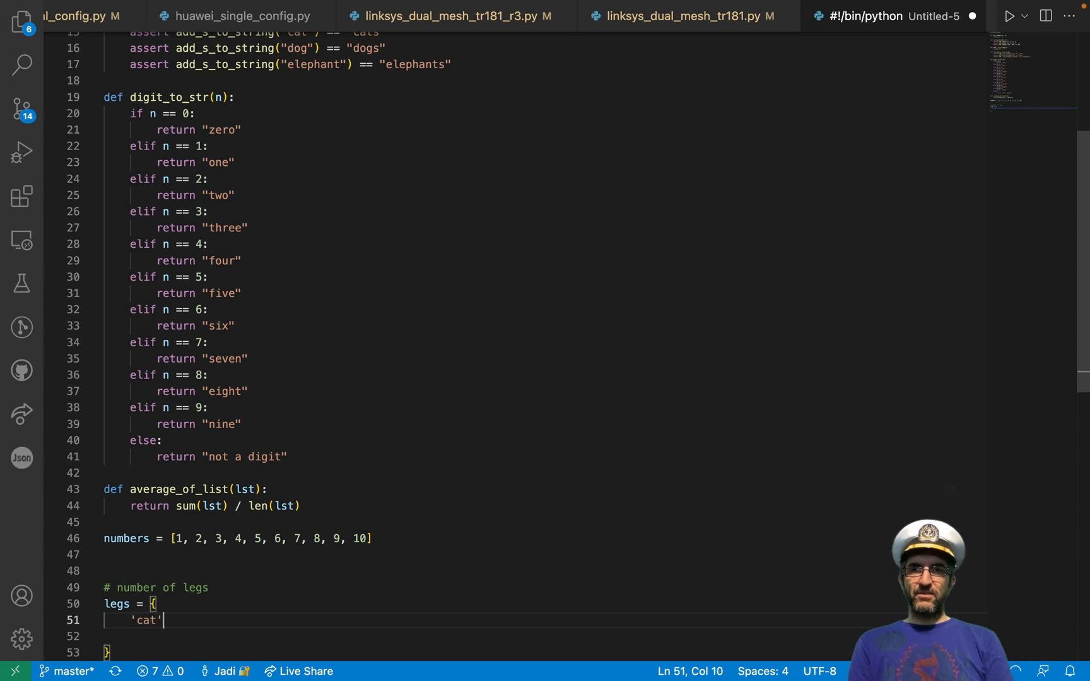
type(": 4,")
type("'ceter")
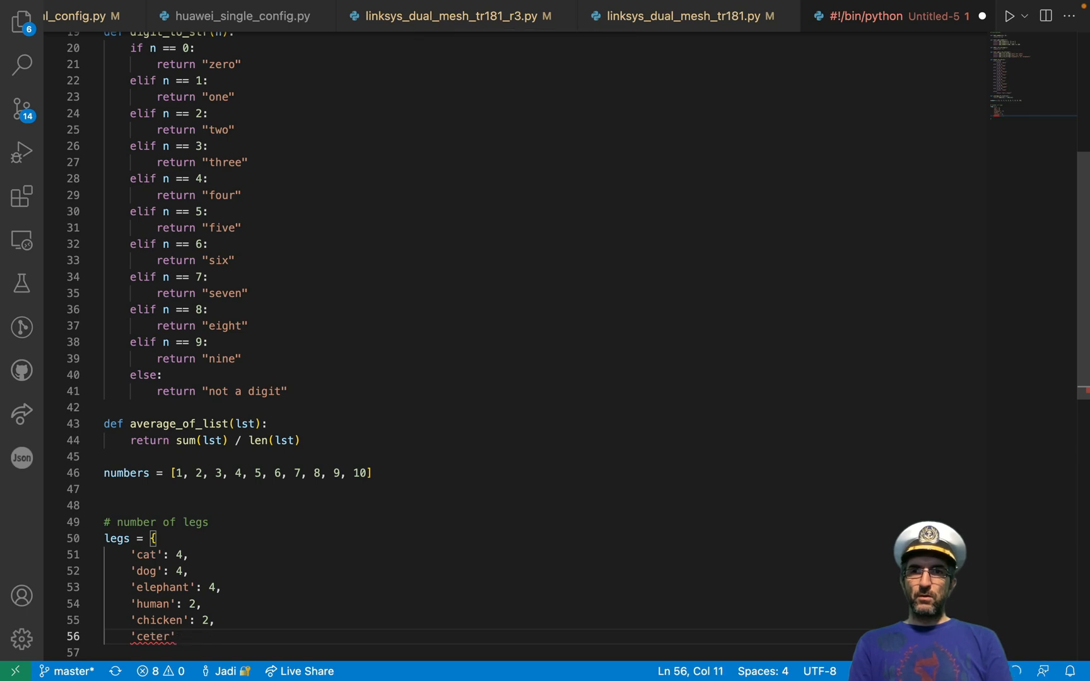
type("p")
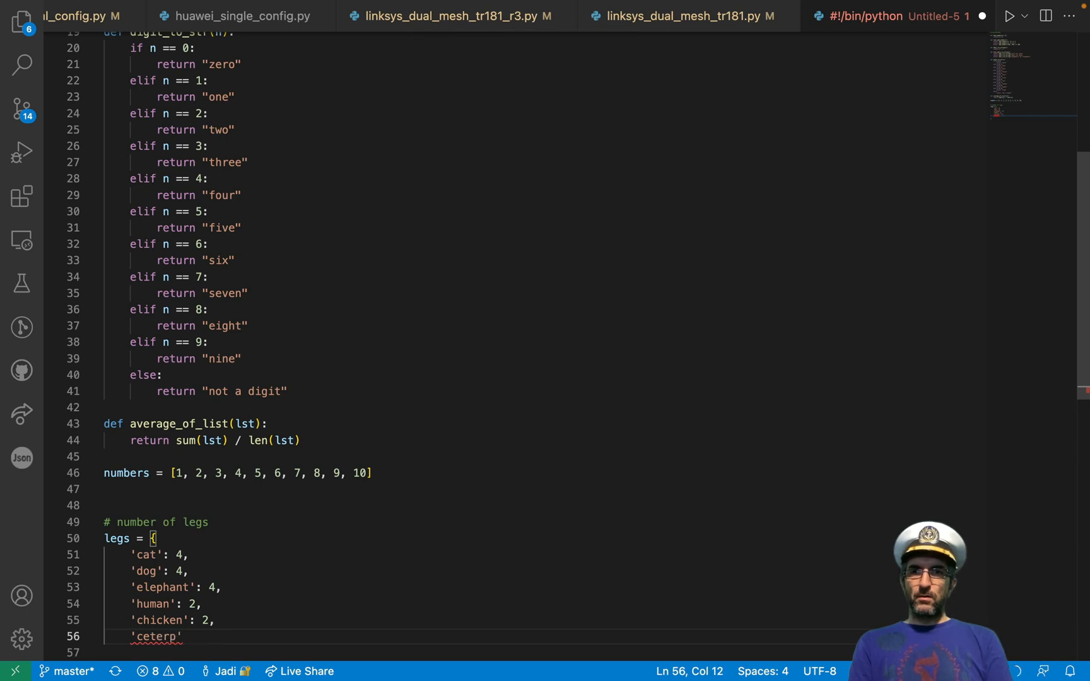
type("ene': 8,")
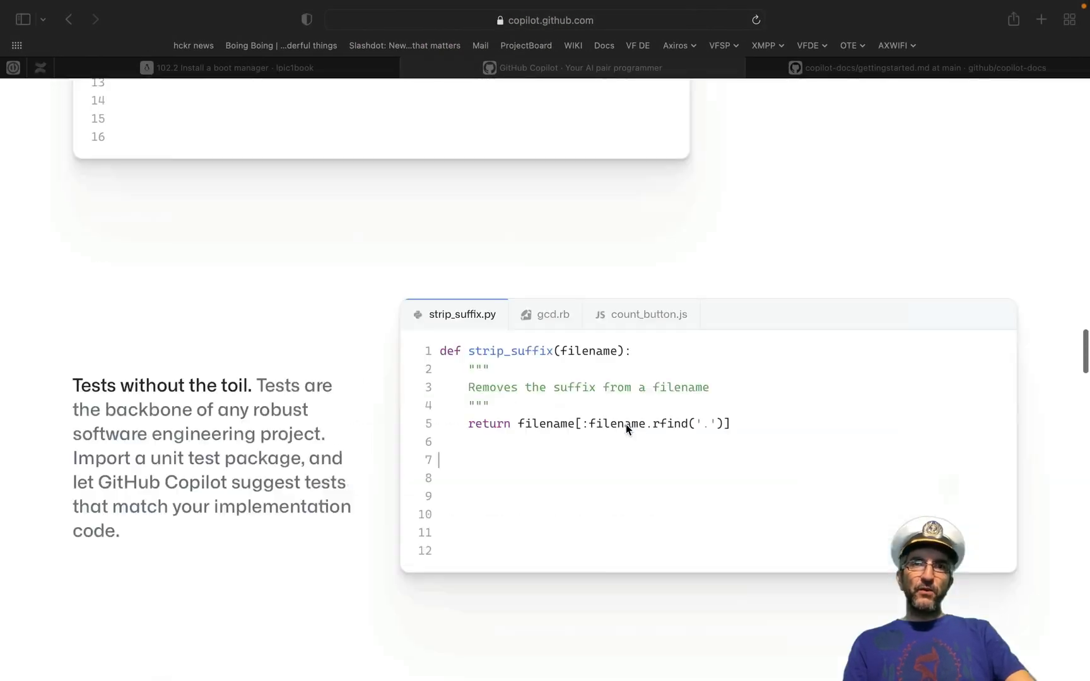
Scroll the copilot-docs getting-started page past installation to 'Seeing your first suggestion'.
left_click(916, 68)
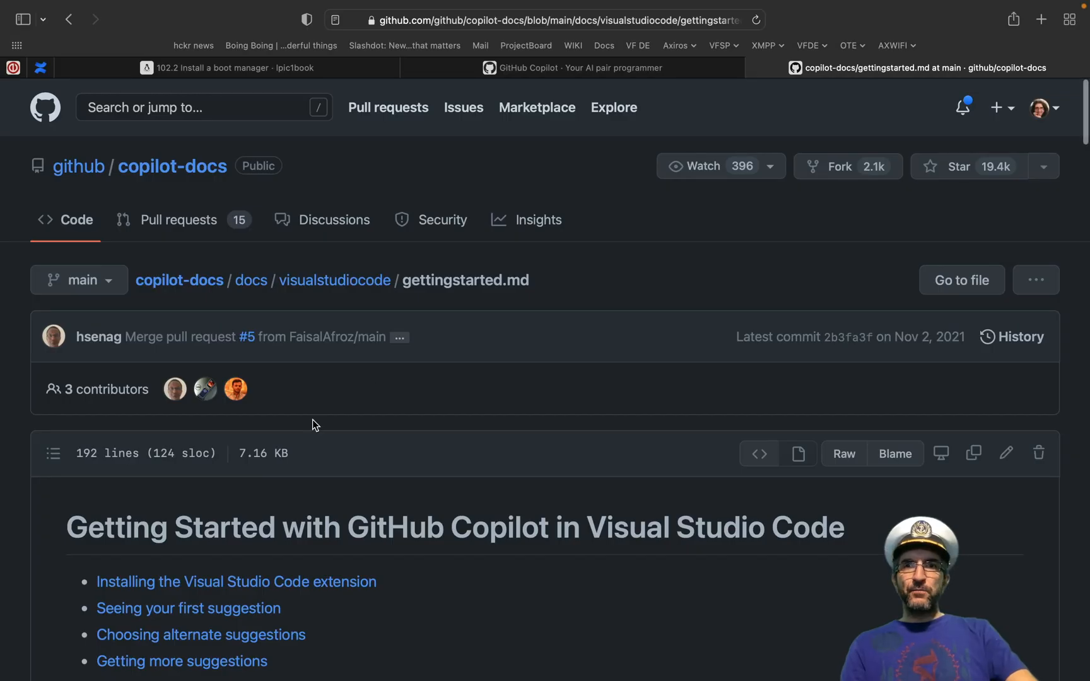
scroll("down", 3)
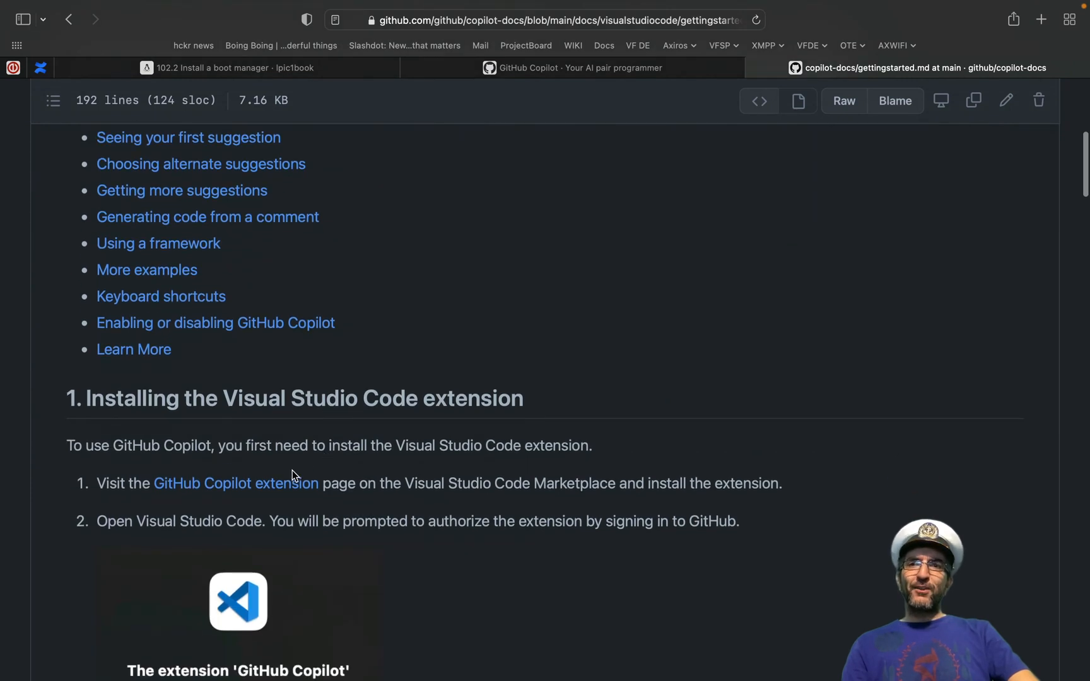
scroll("down", 3)
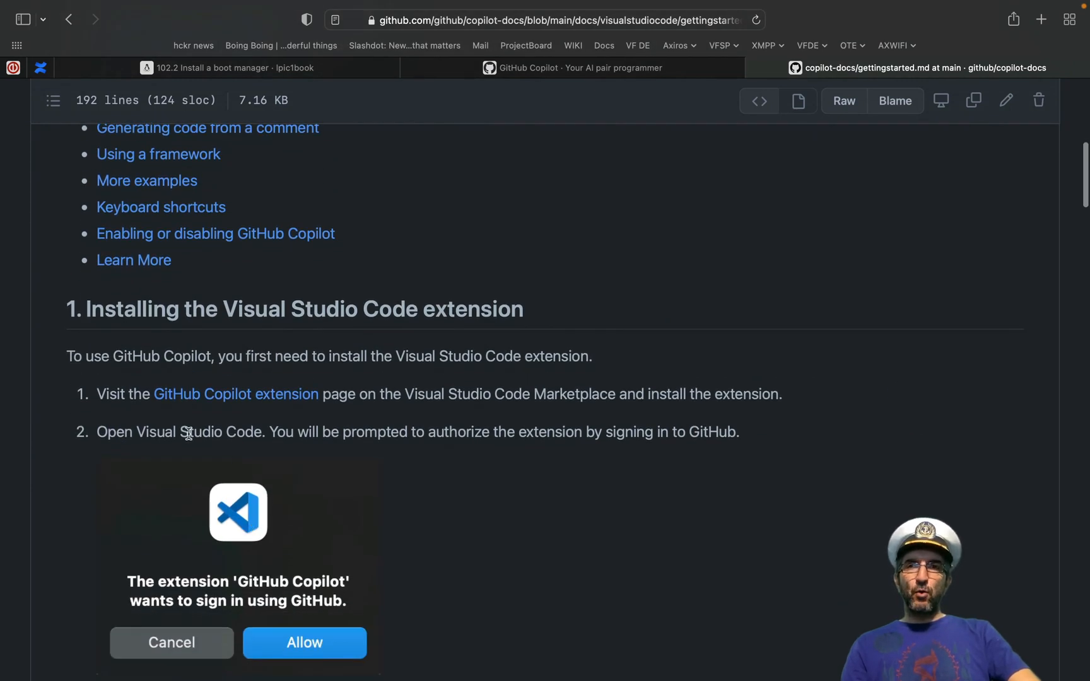
mouse_move(308, 457)
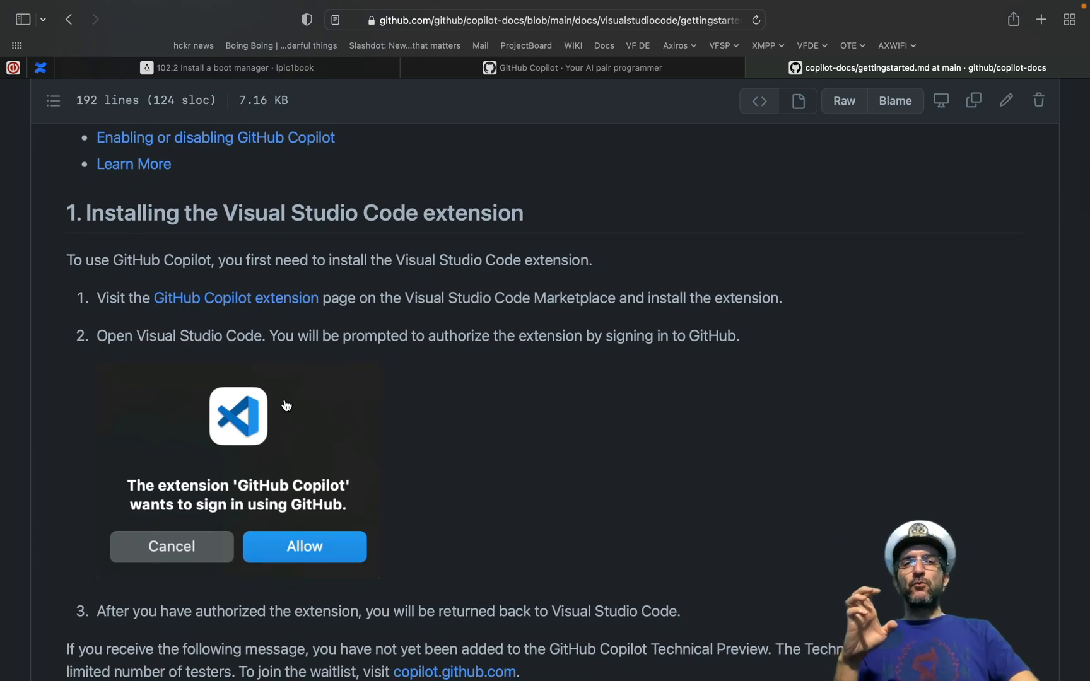
mouse_move(222, 306)
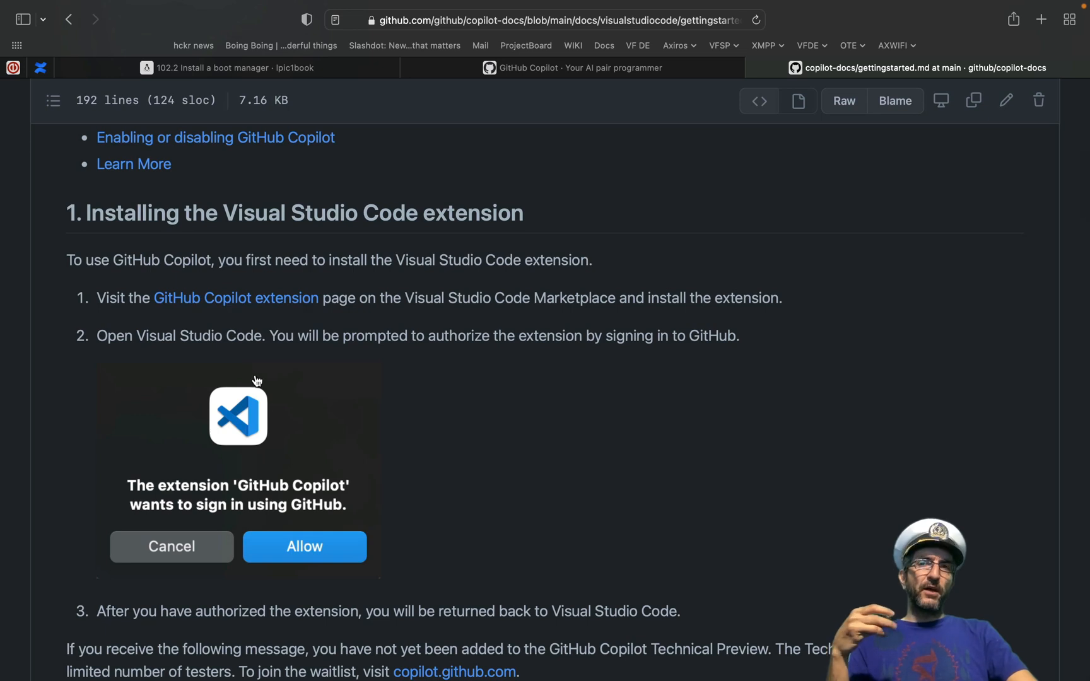
mouse_move(343, 543)
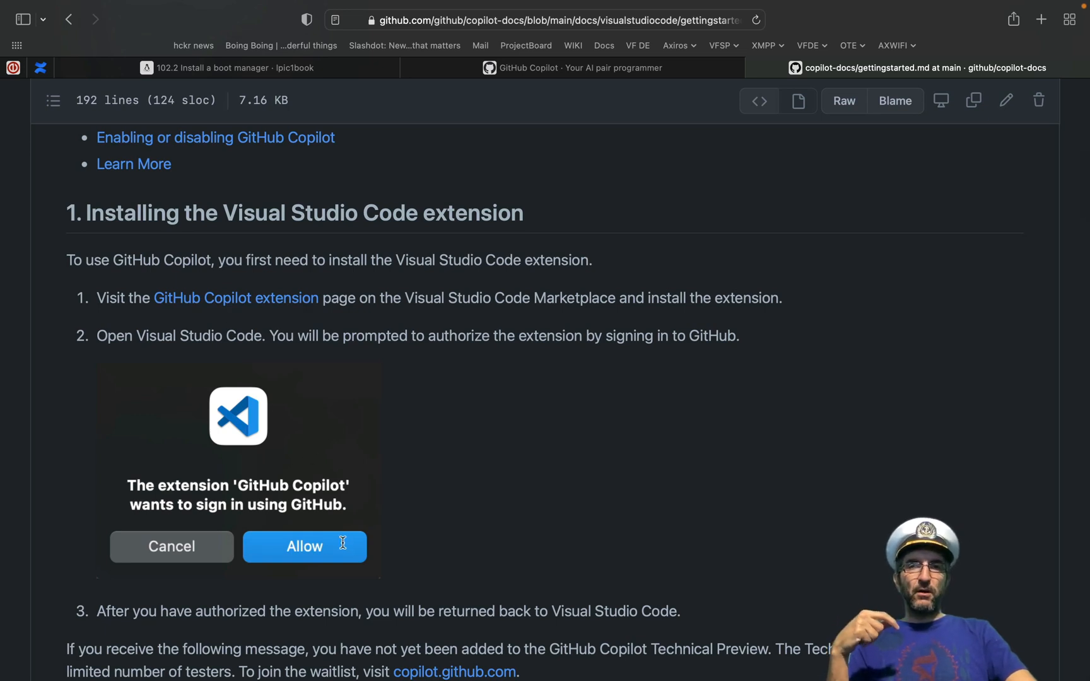
scroll("down", 3)
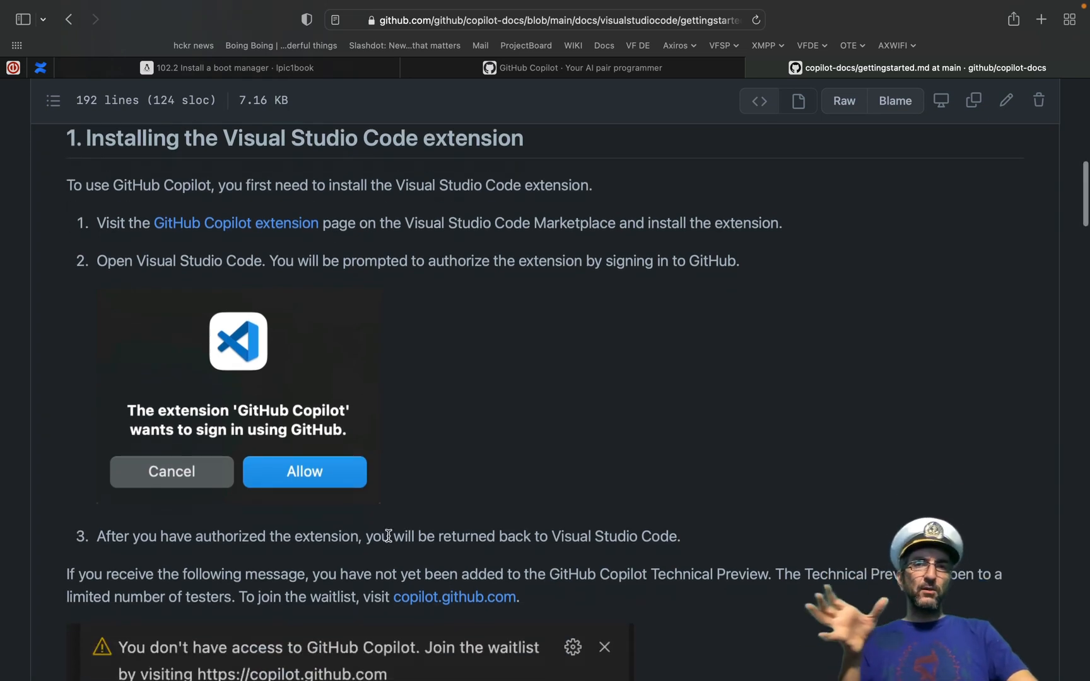
scroll("down", 3)
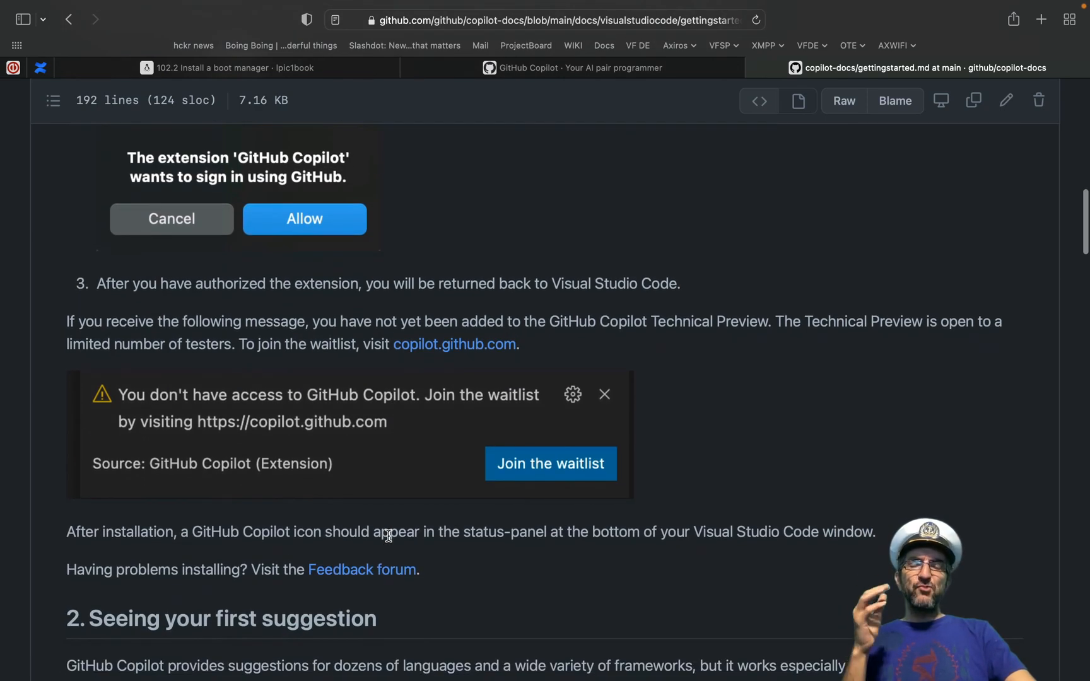
mouse_move(200, 409)
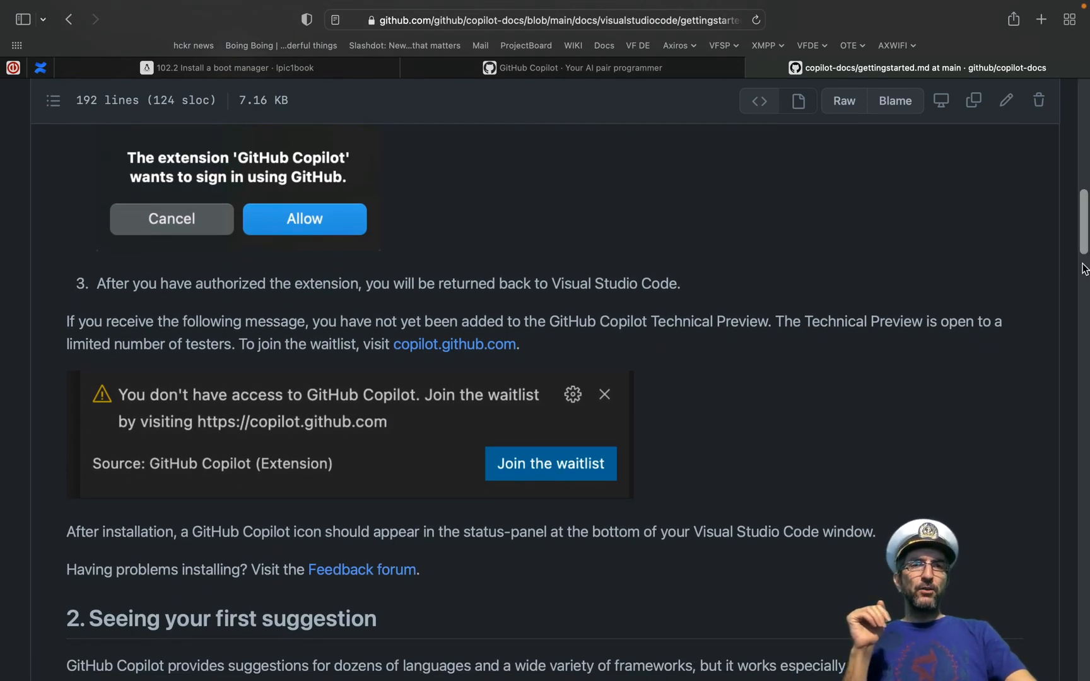
mouse_move(370, 422)
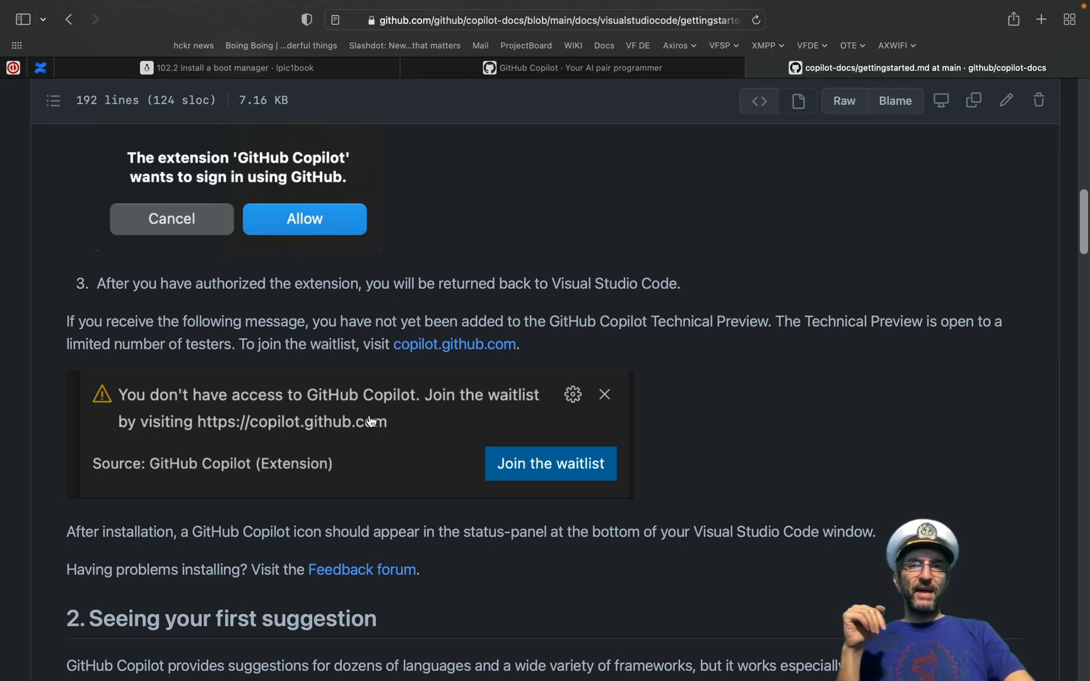
mouse_move(499, 420)
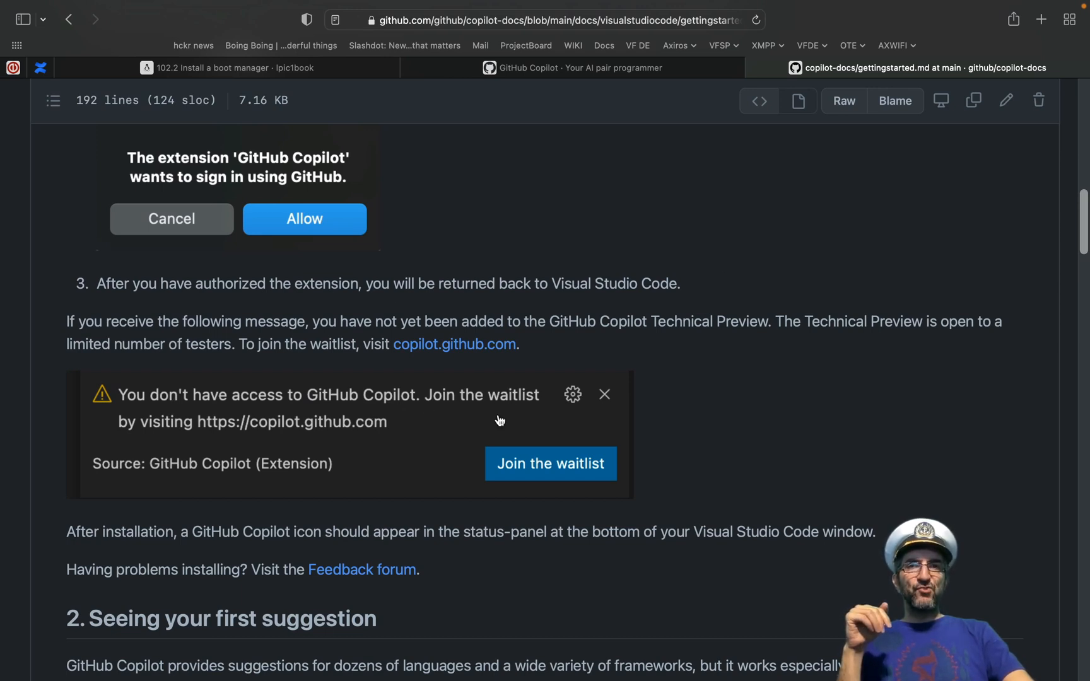
mouse_move(537, 436)
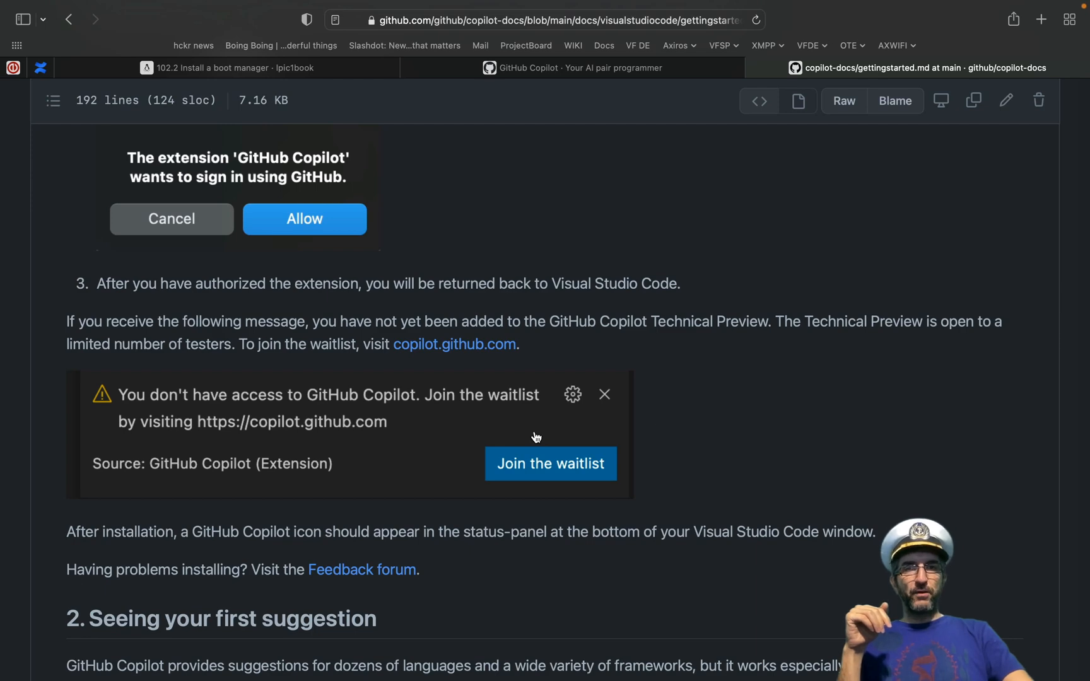
scroll("down", 3)
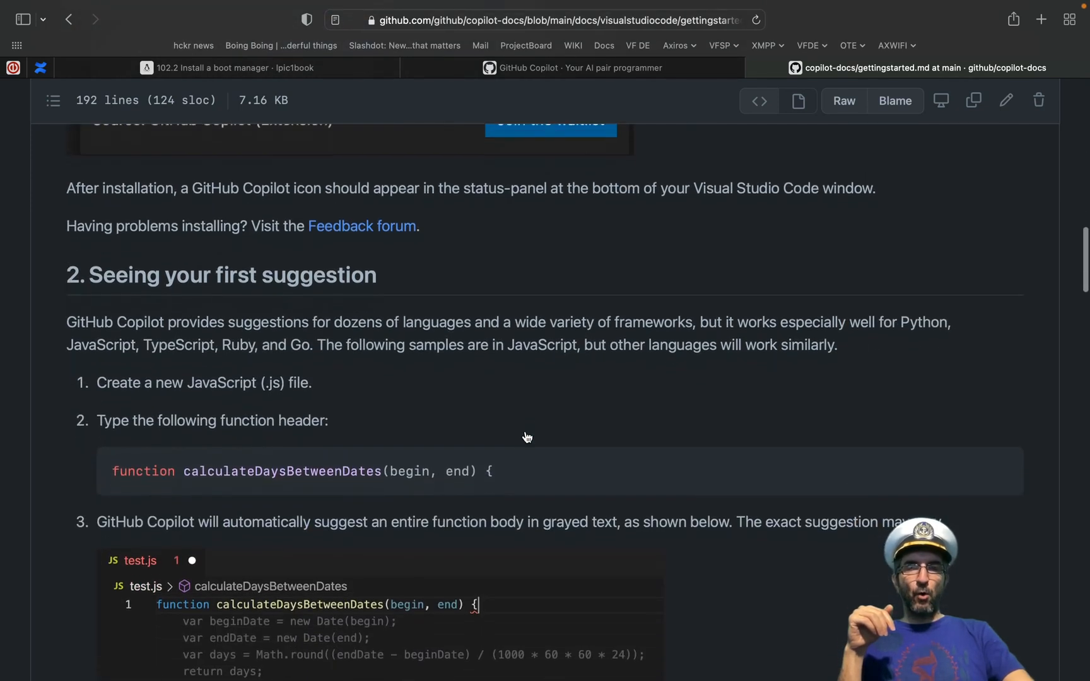
scroll("down", 3)
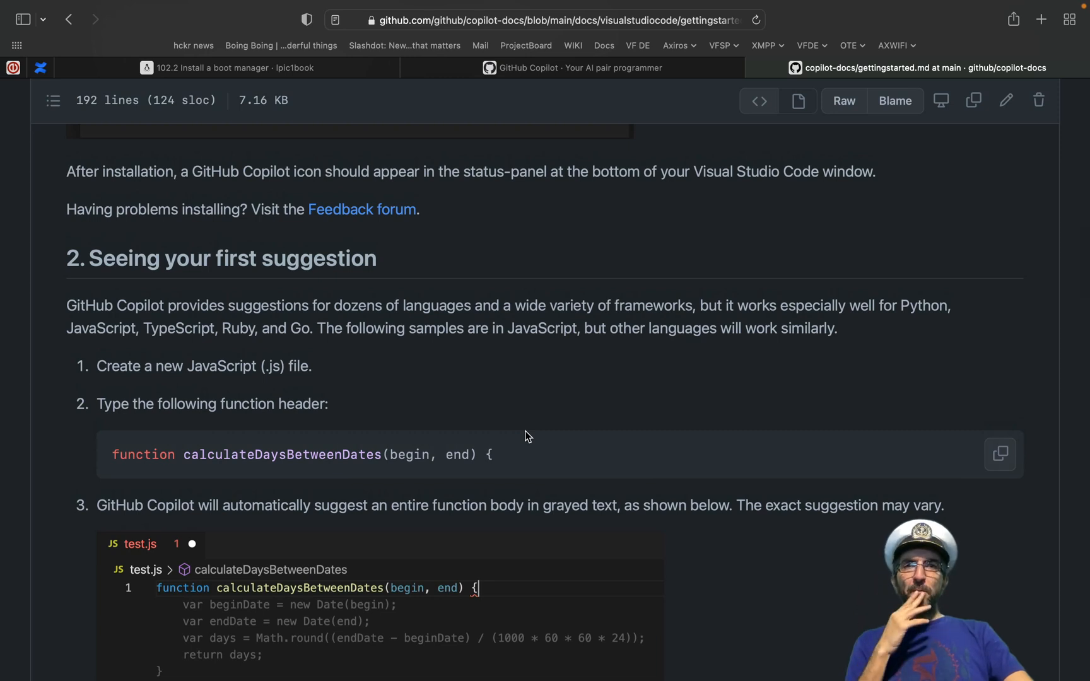
mouse_move(621, 74)
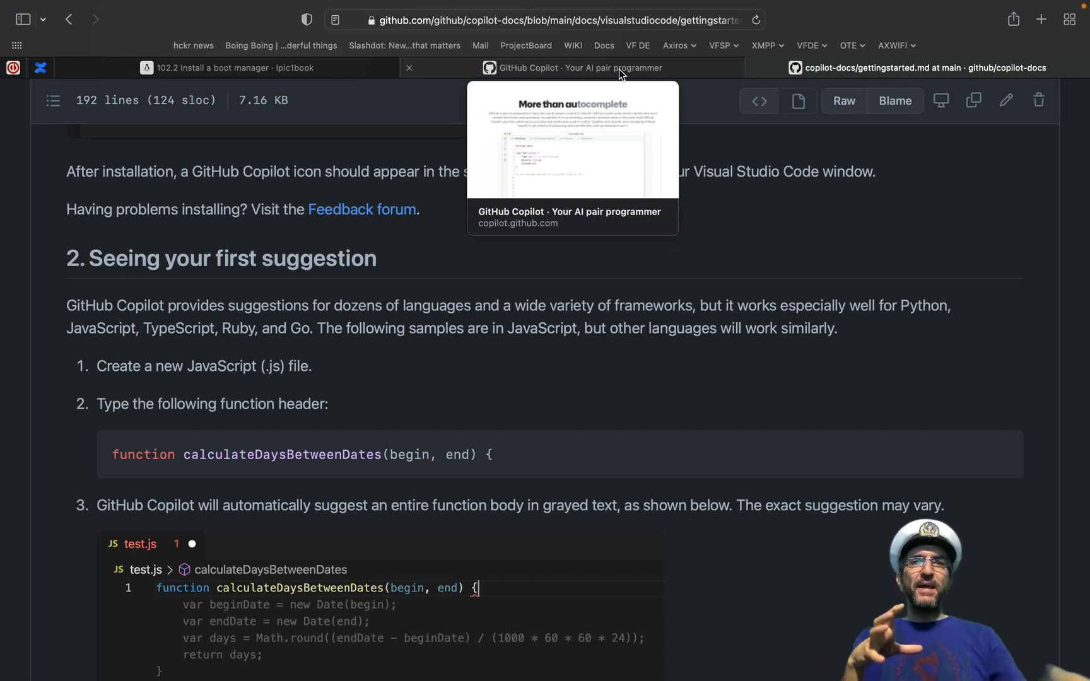
Switch to the GitHub Copilot browser tab before returning to the Untitled-5 Python file.
left_click(595, 68)
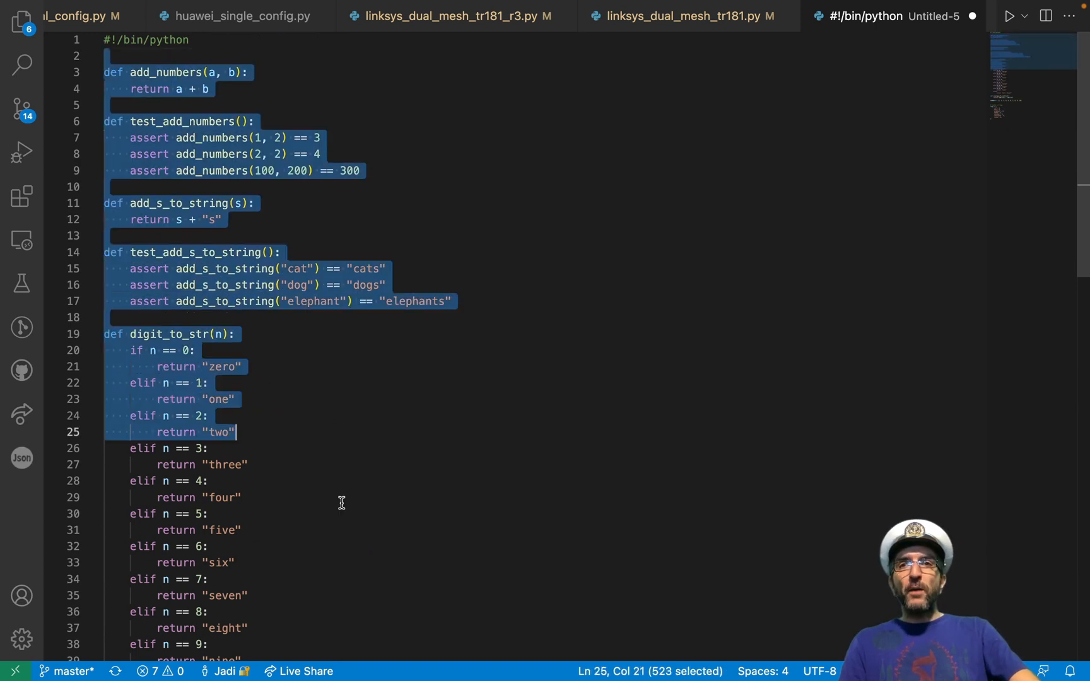
Delete the example functions, try a Copilot-generated merge_files function, then remove it again.
key("Delete")
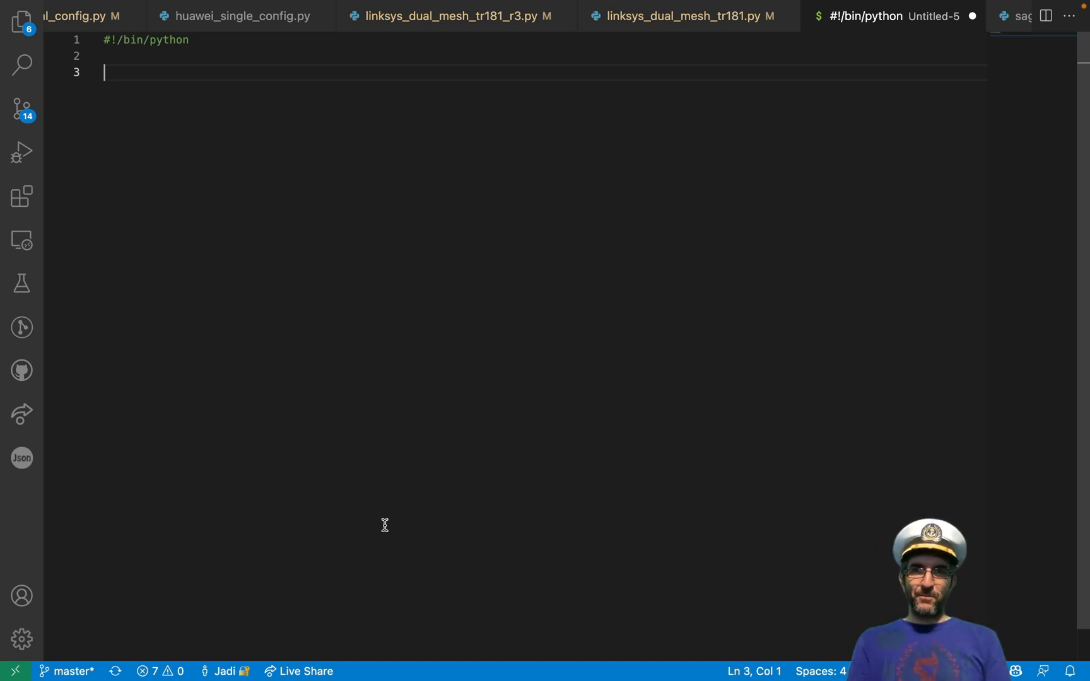
type("de")
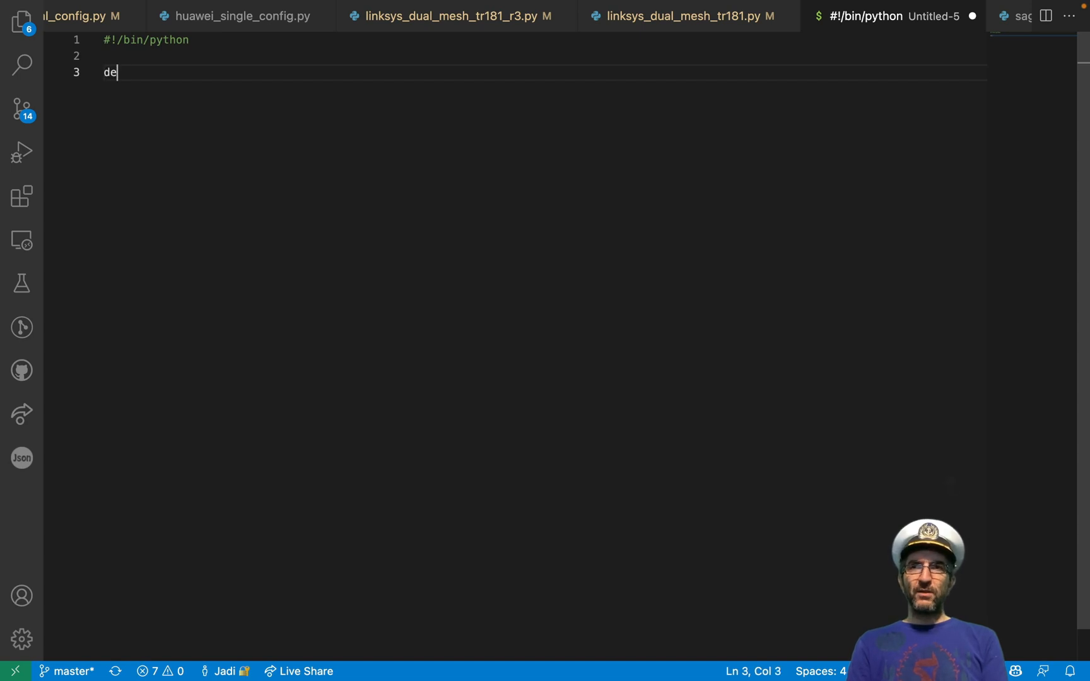
type("f merge_files(")
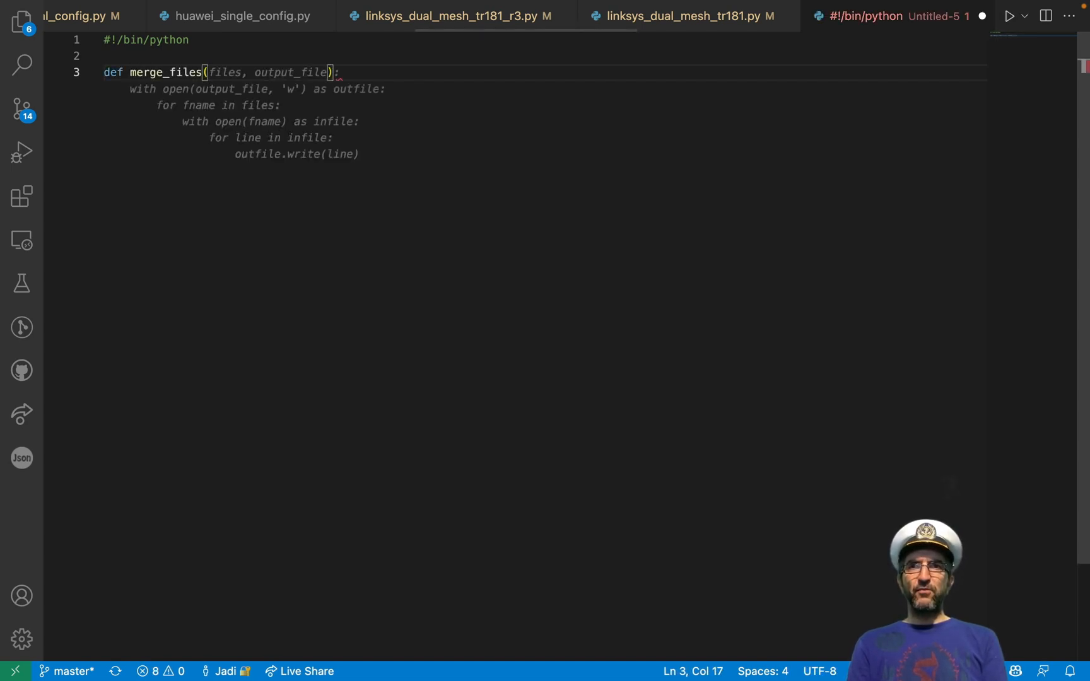
key("Tab")
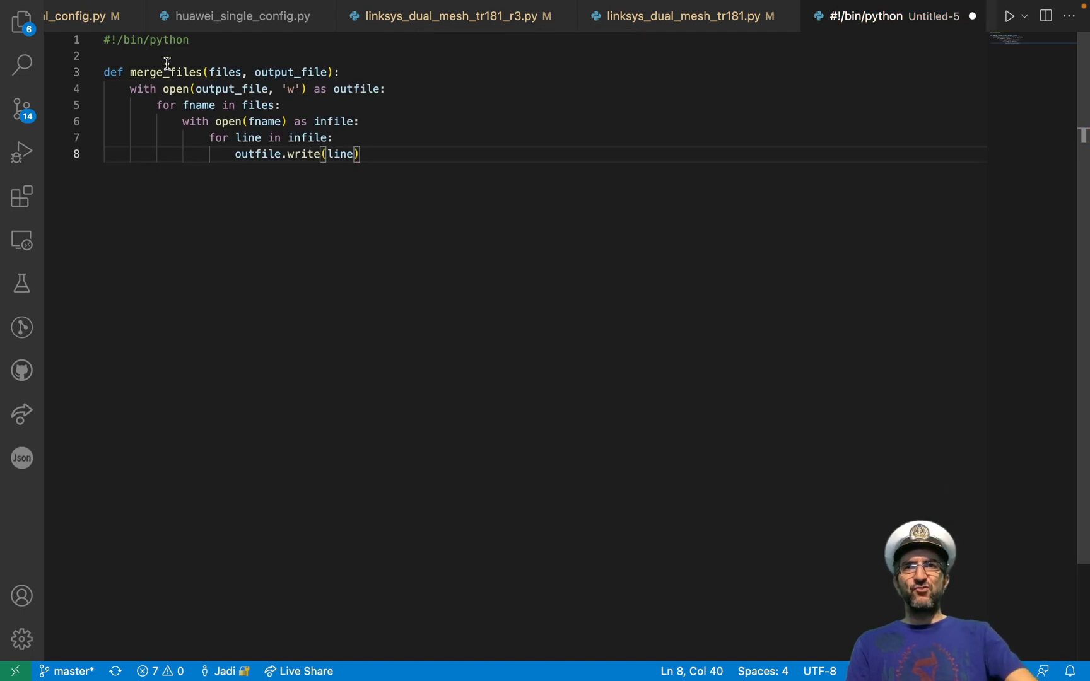
key("Enter")
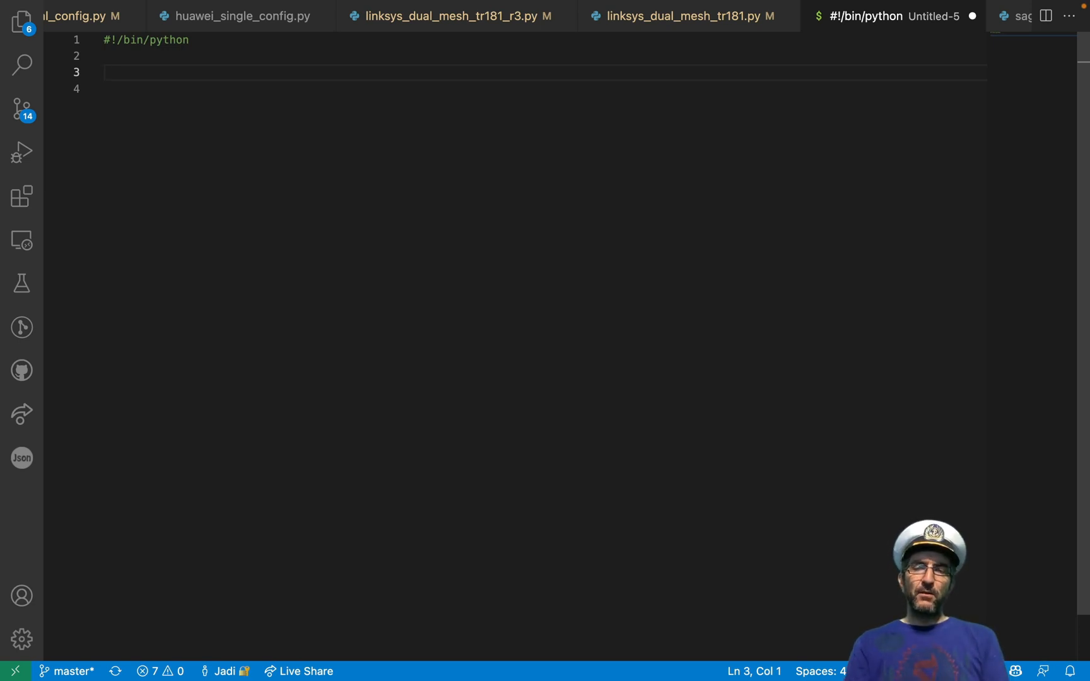
Generate an image_from_webcam function with Copilot, then select it to discard.
type("def image")
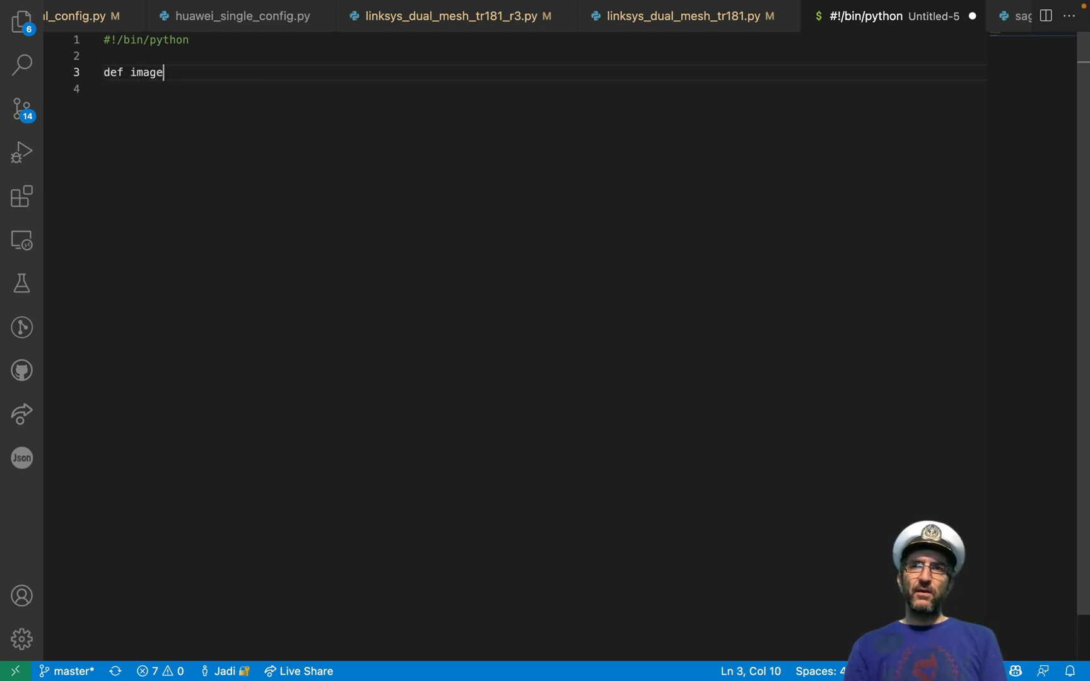
type("_from_webcam(cam_id=0):")
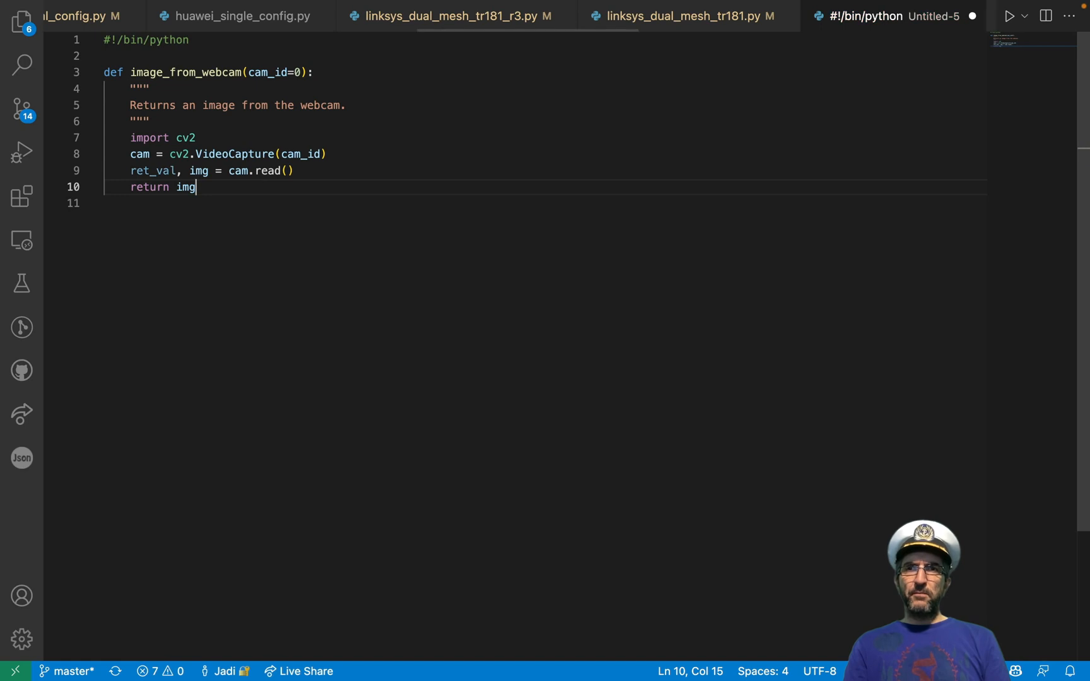
left_click(197, 154)
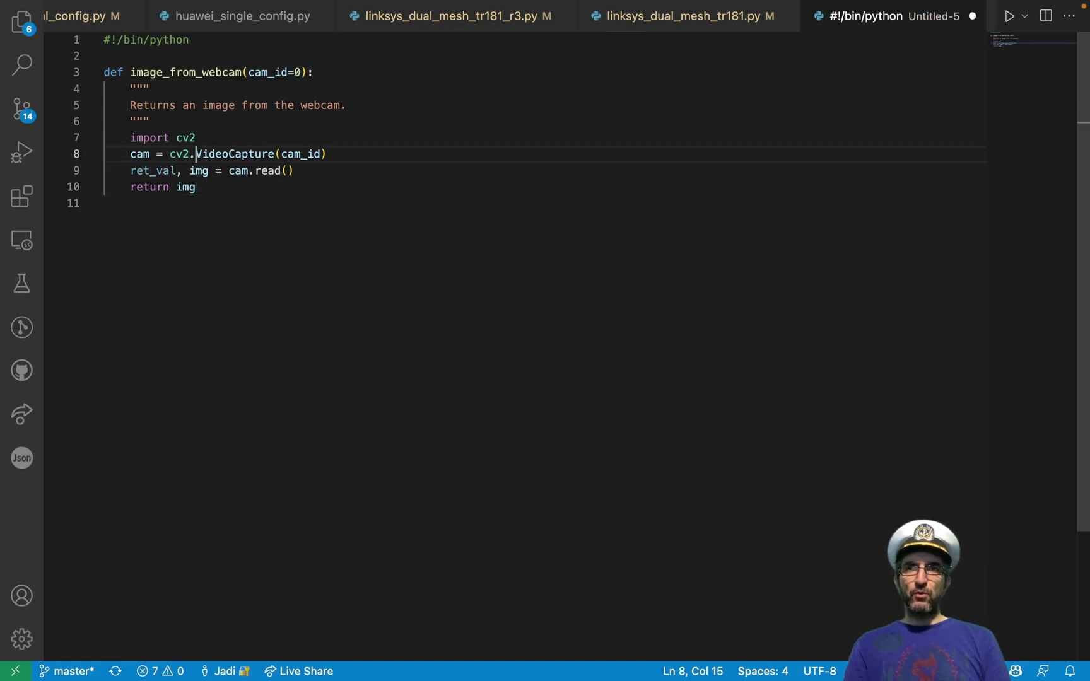
left_click_drag(102, 56, 197, 170)
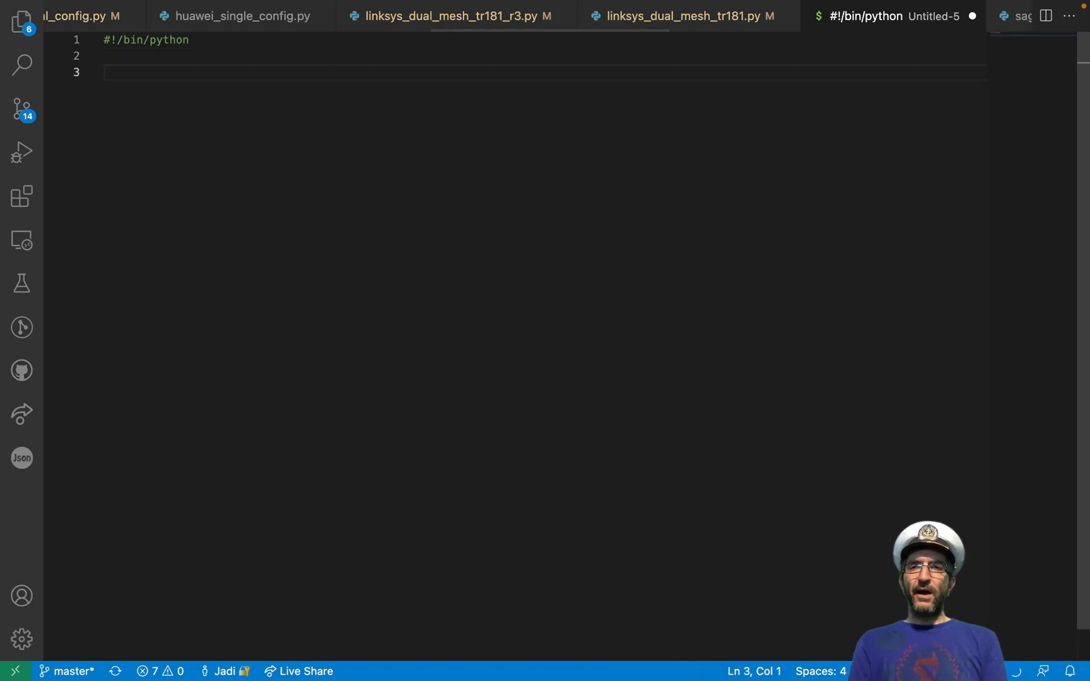
Write a new def webcam_image_to_file() function header in its place.
type("def")
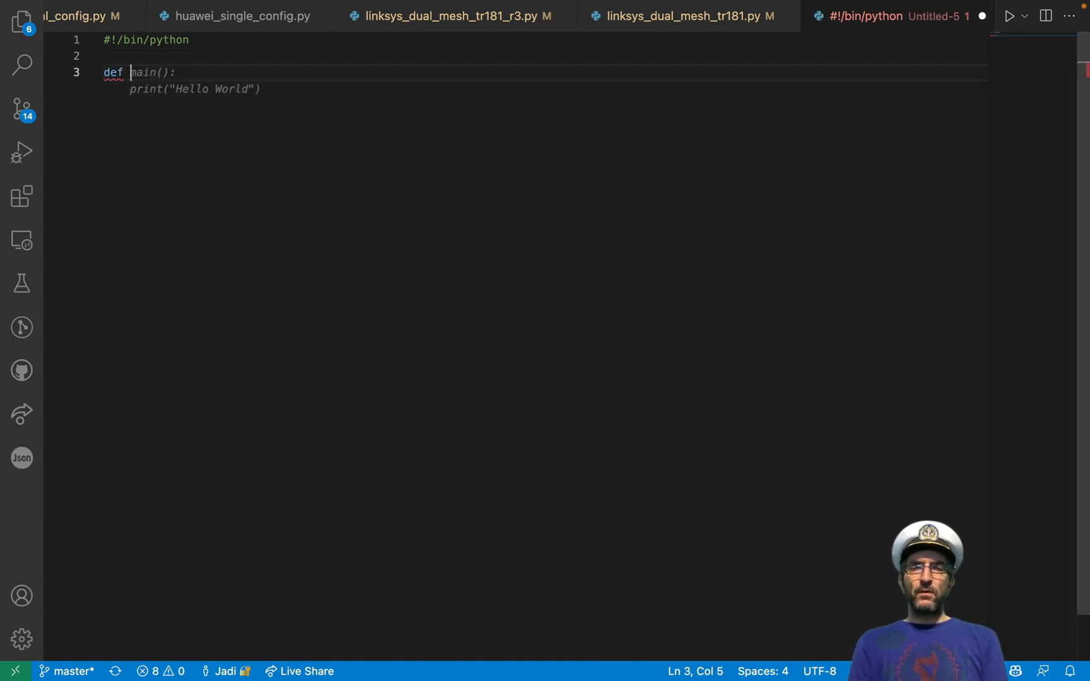
type("webcam_to_f")
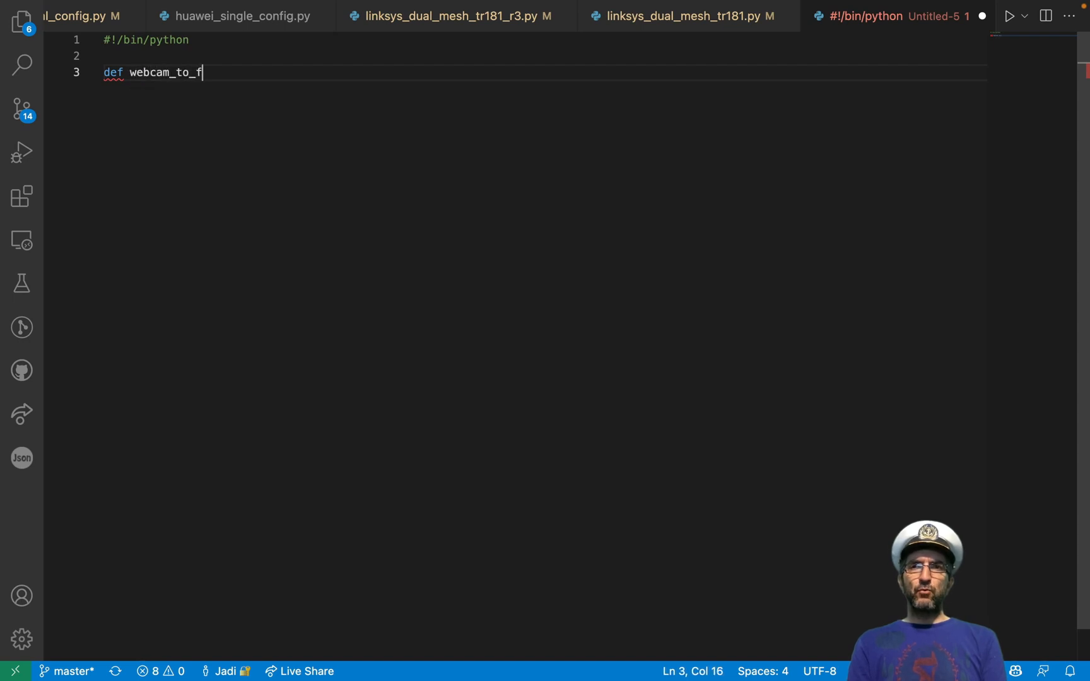
type("ile")
type("def")
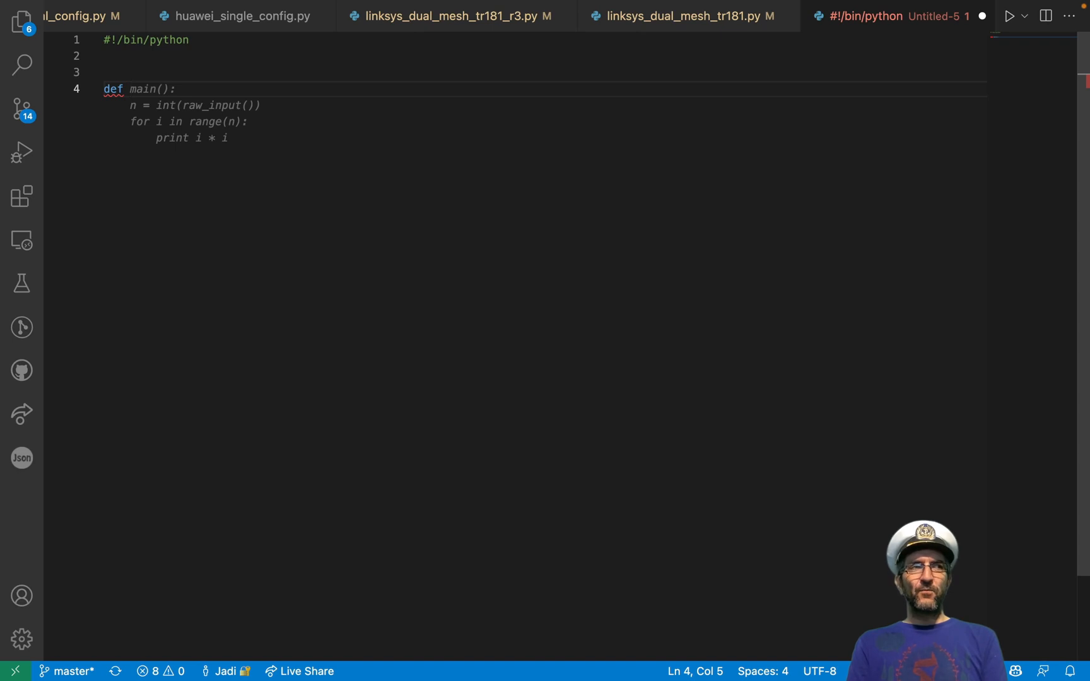
type("webcam")
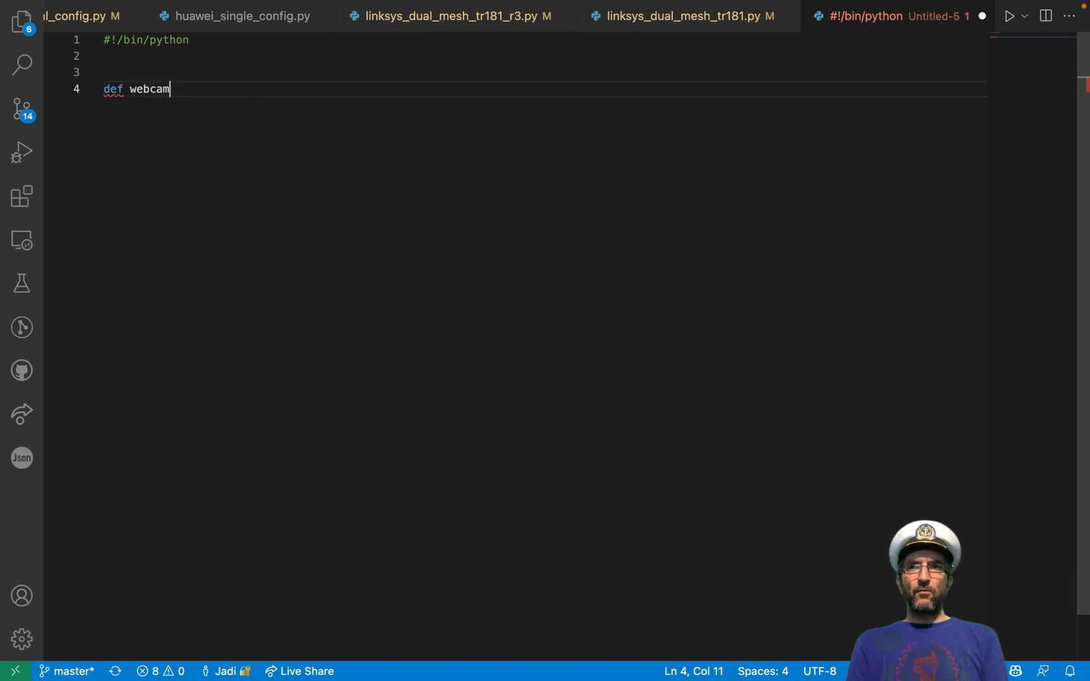
type("_imag")
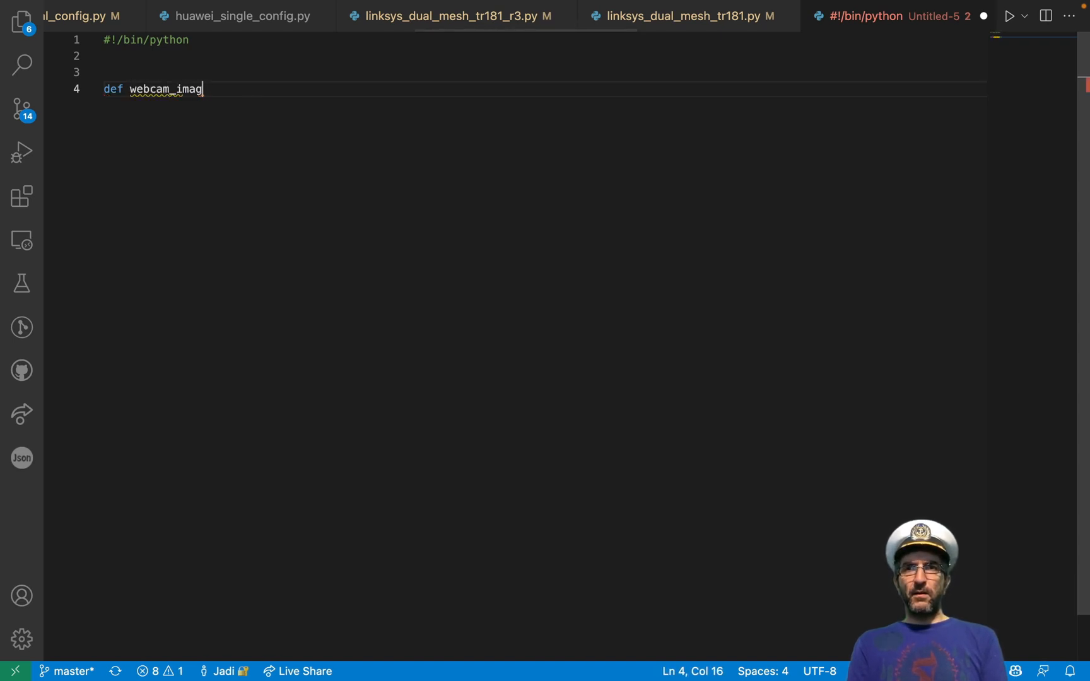
type("e_to_file()")
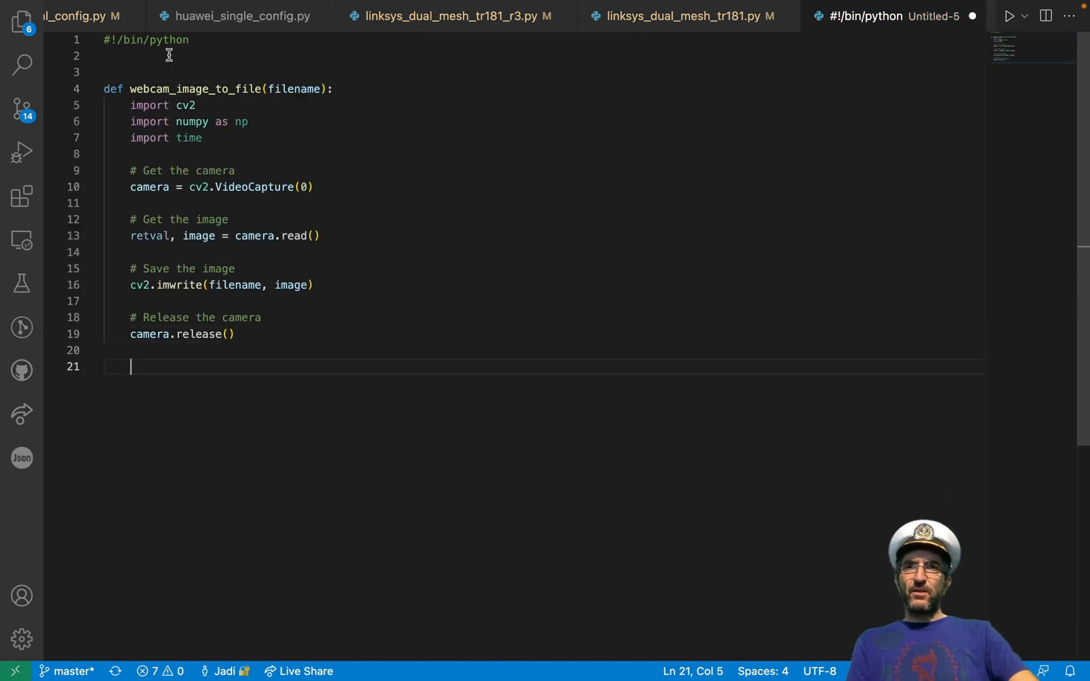
mouse_move(136, 189)
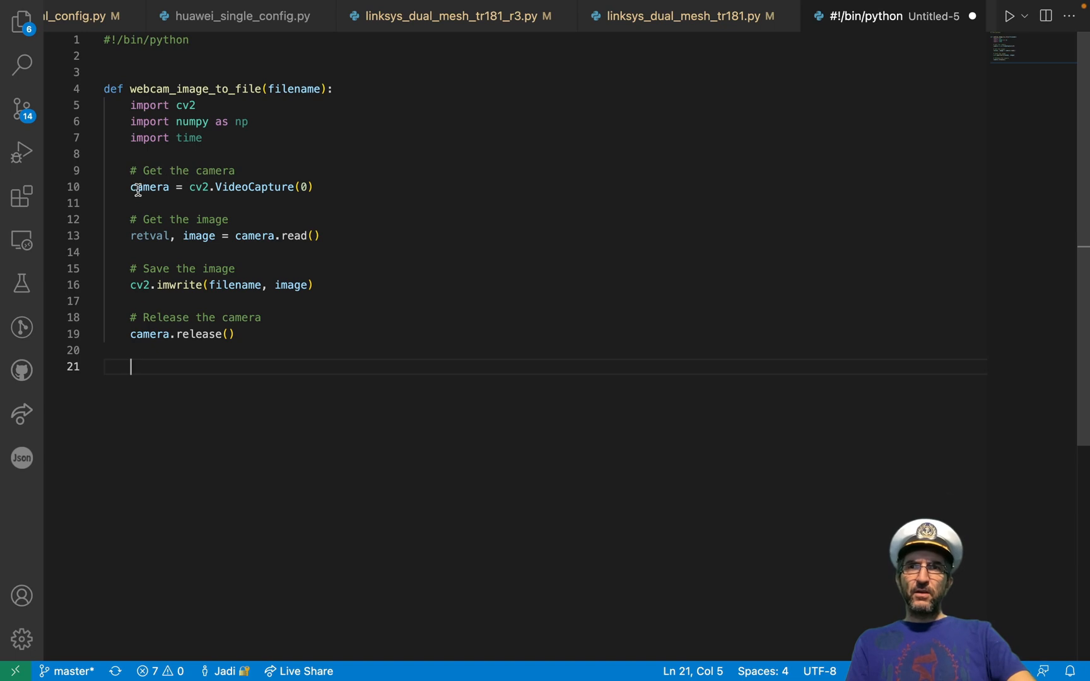
mouse_move(316, 235)
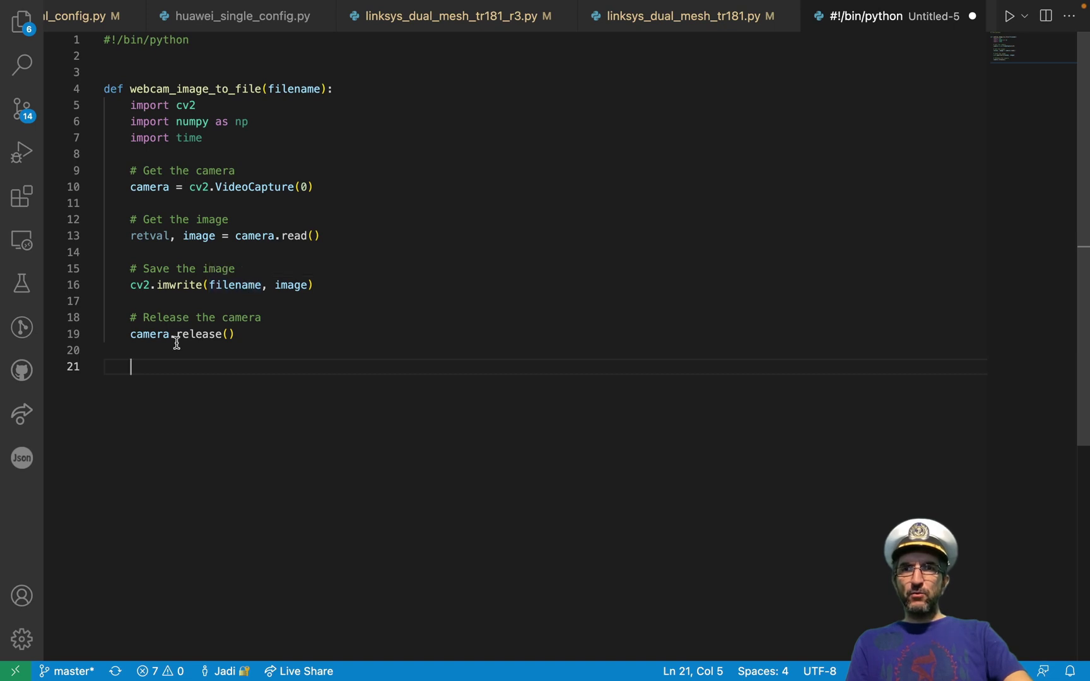
mouse_move(233, 144)
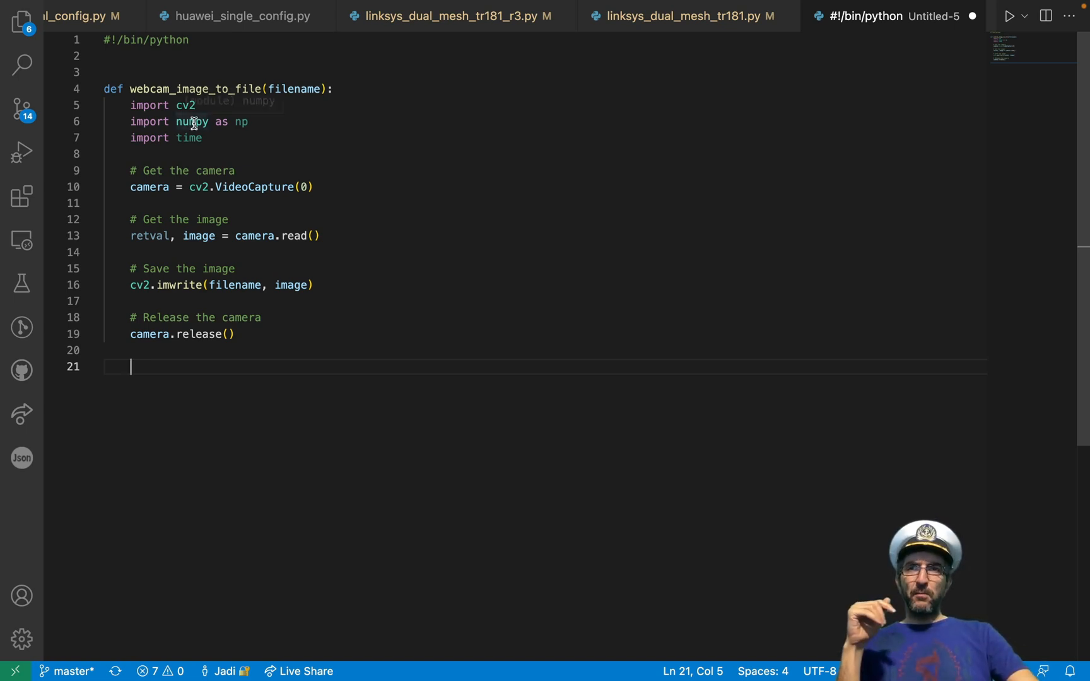
mouse_move(212, 165)
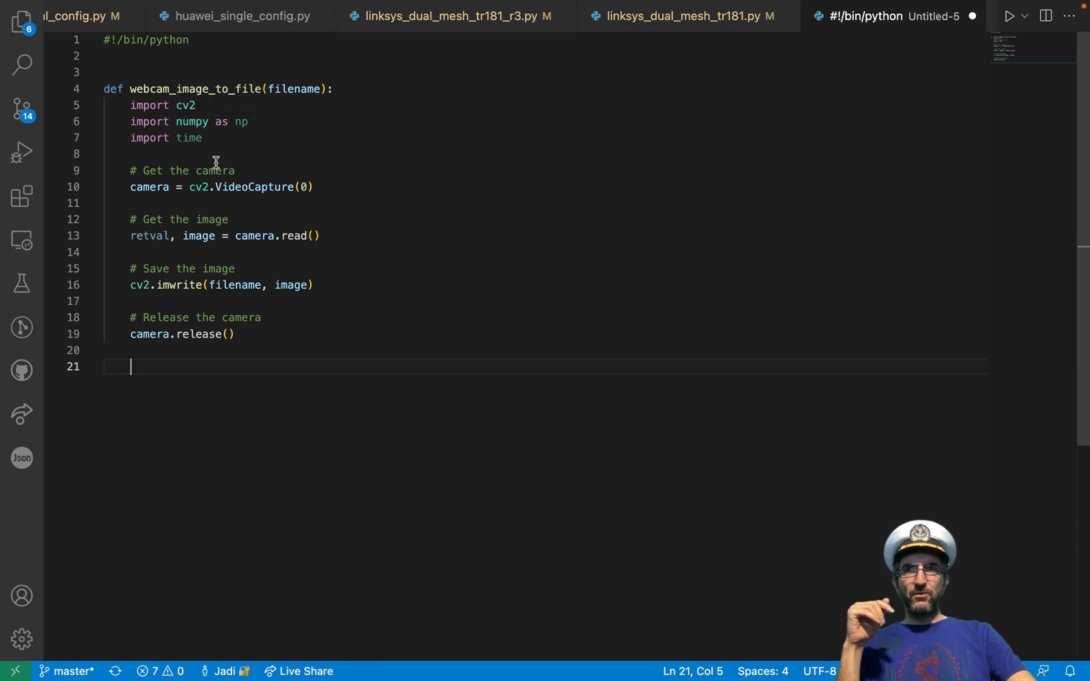
mouse_move(320, 219)
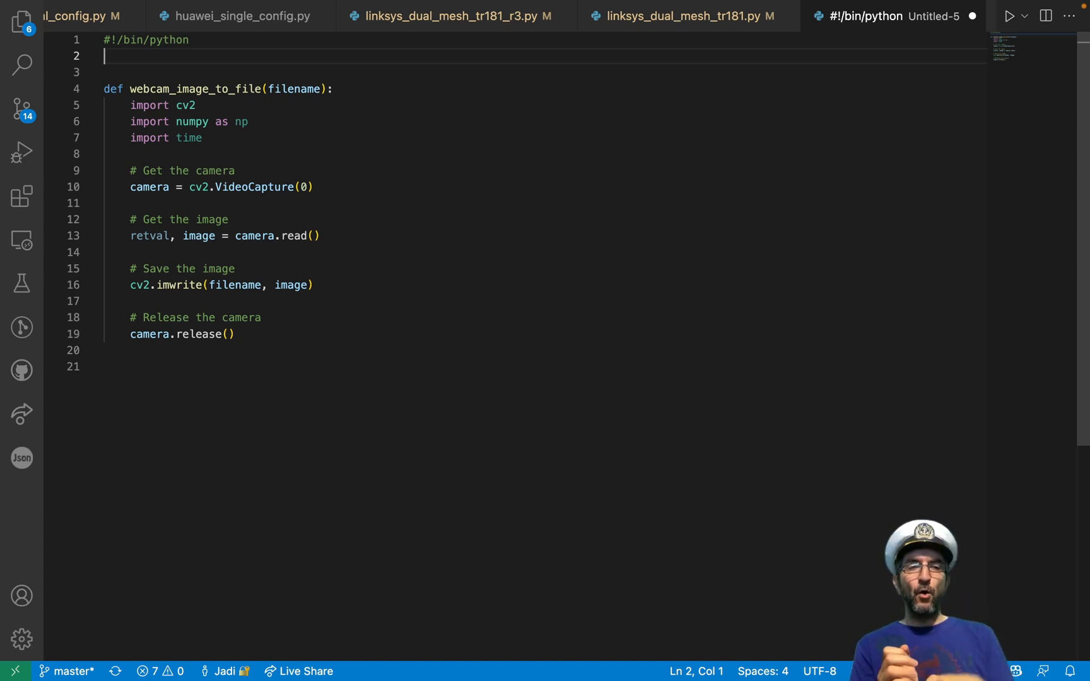
mouse_move(158, 72)
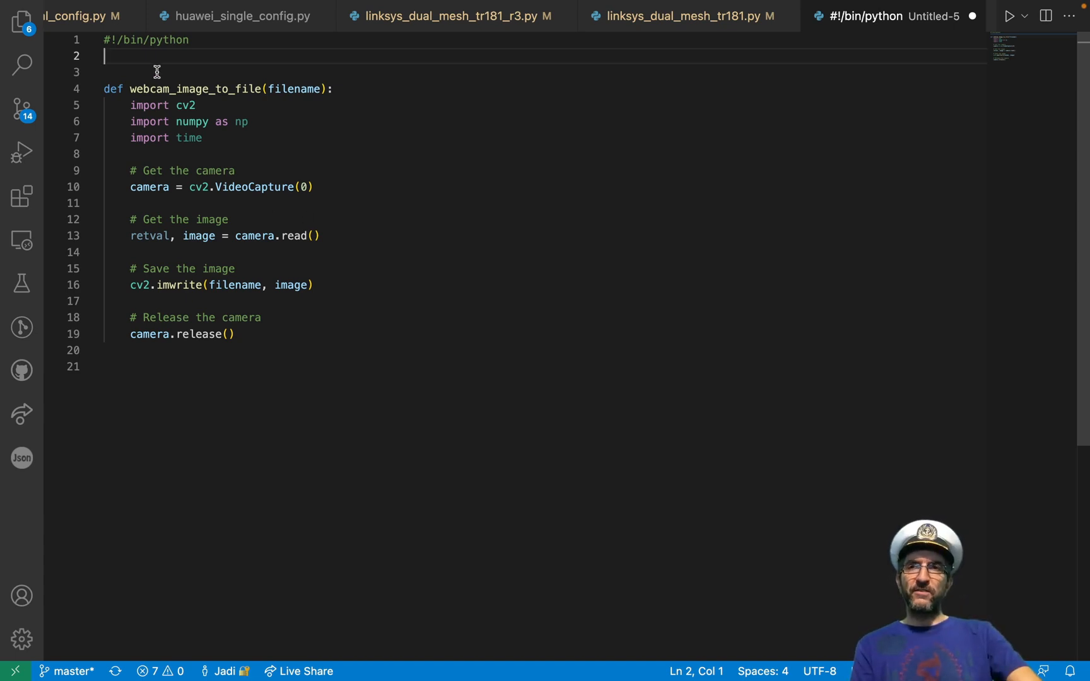
mouse_move(258, 75)
type("# check if")
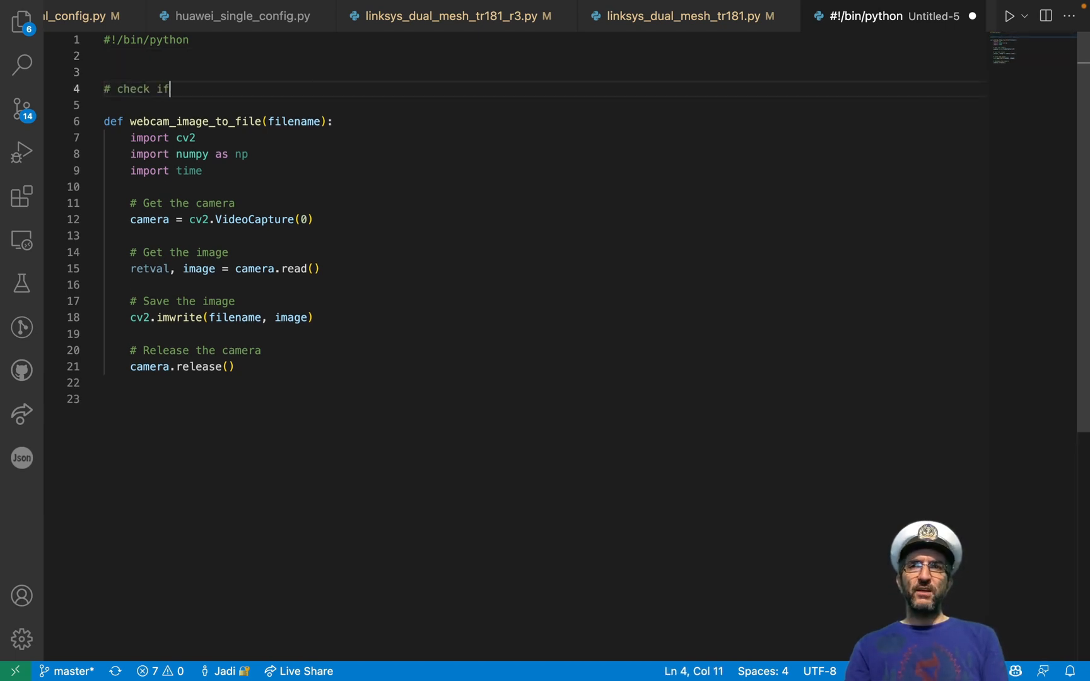
Comment '.gitignore file exists, if yes, delete it' and accept the os.path.isfile / os.remove check.
type(".gitgi")
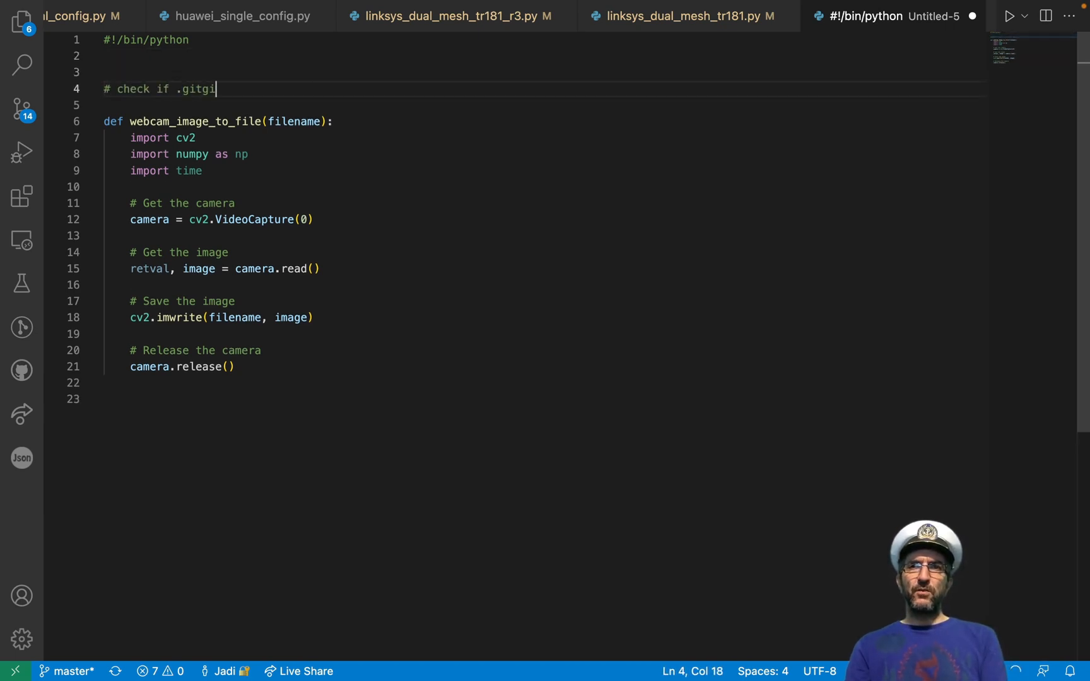
type("gnore file ex")
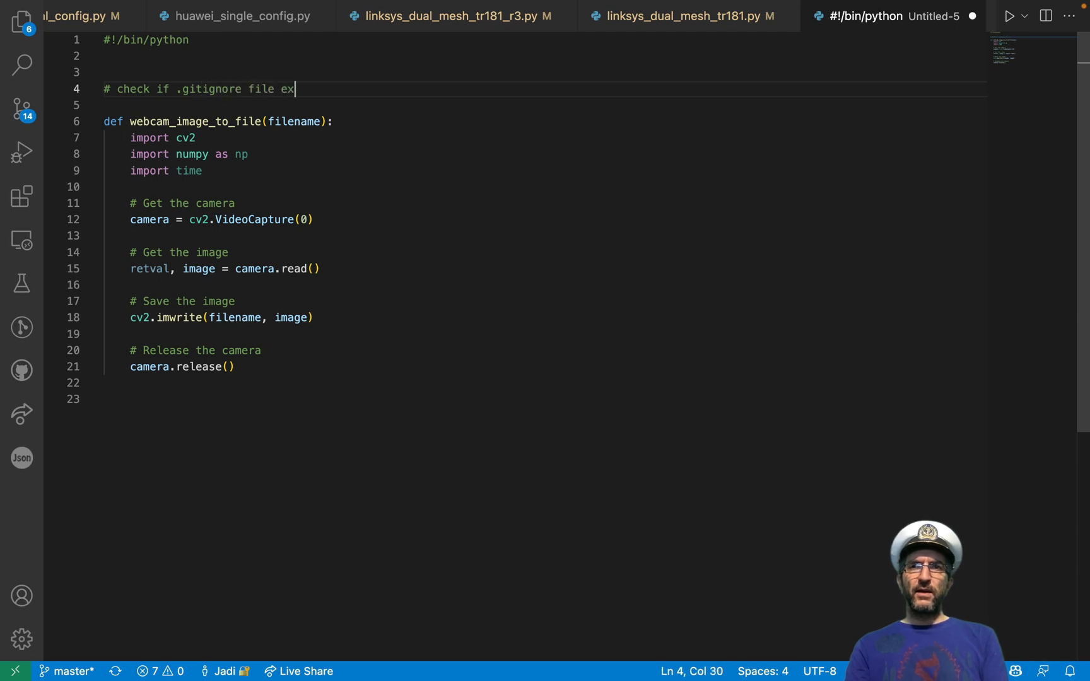
type("ists, if yes")
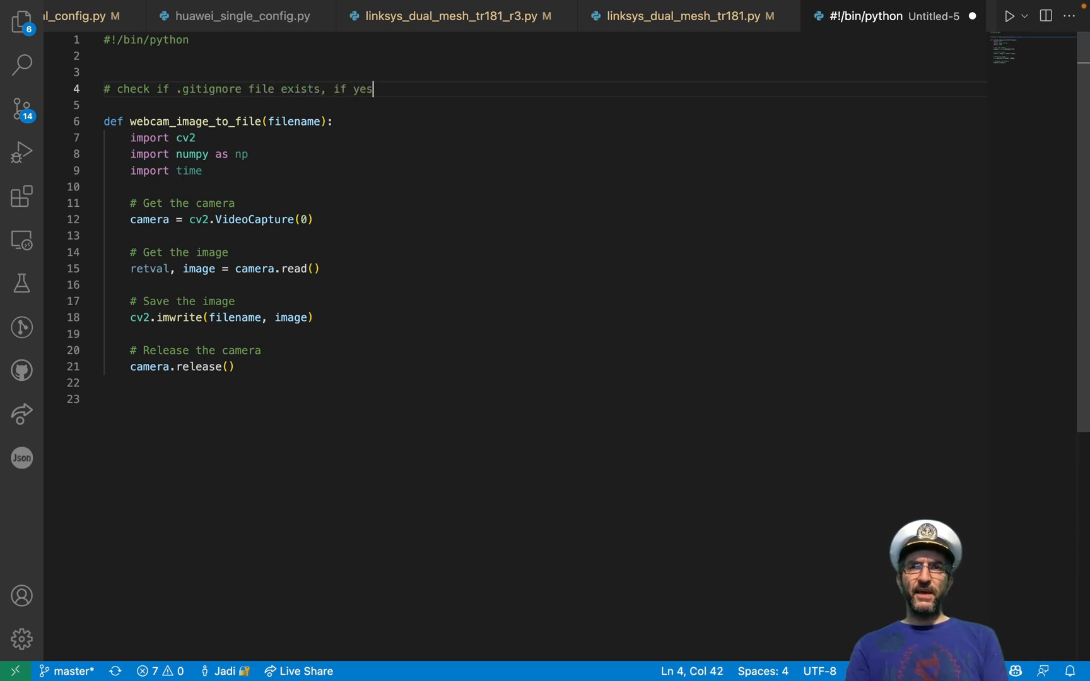
type(", delete it")
type("if os.path.isfile('.gitignore'):")
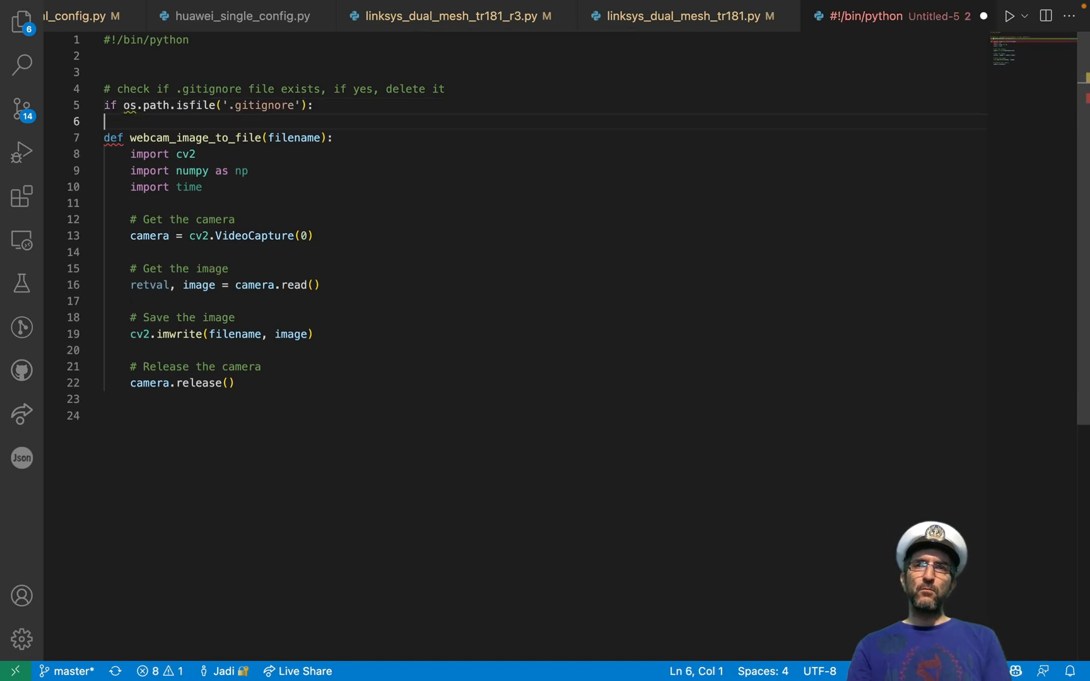
left_click(315, 106)
type("os.remove('.gitignore')")
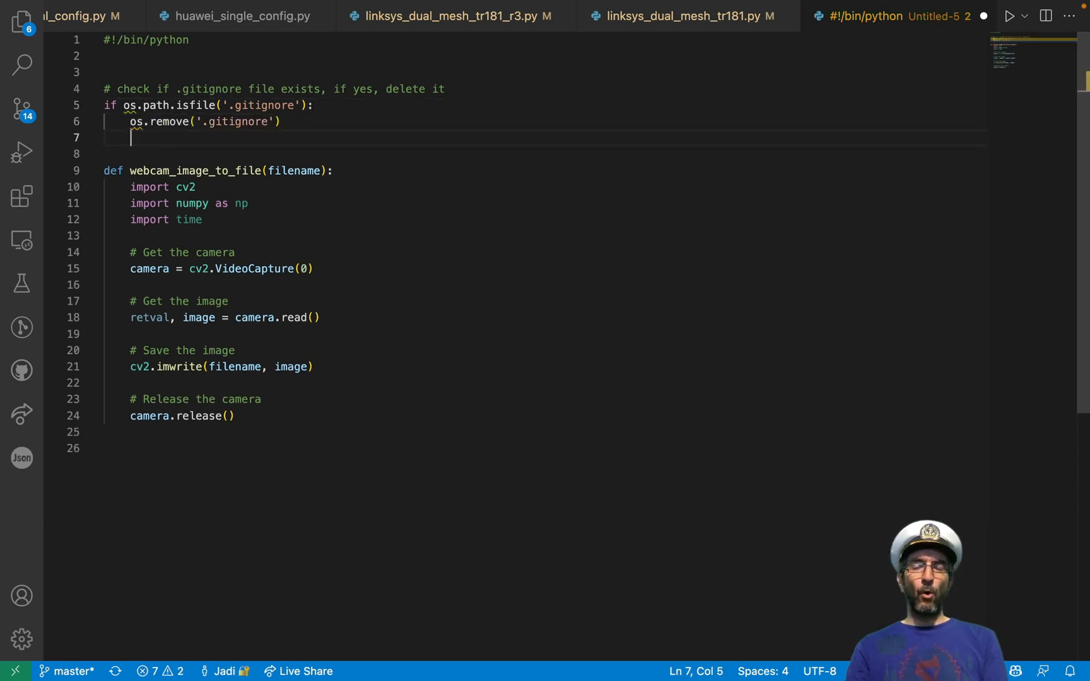
key("Enter")
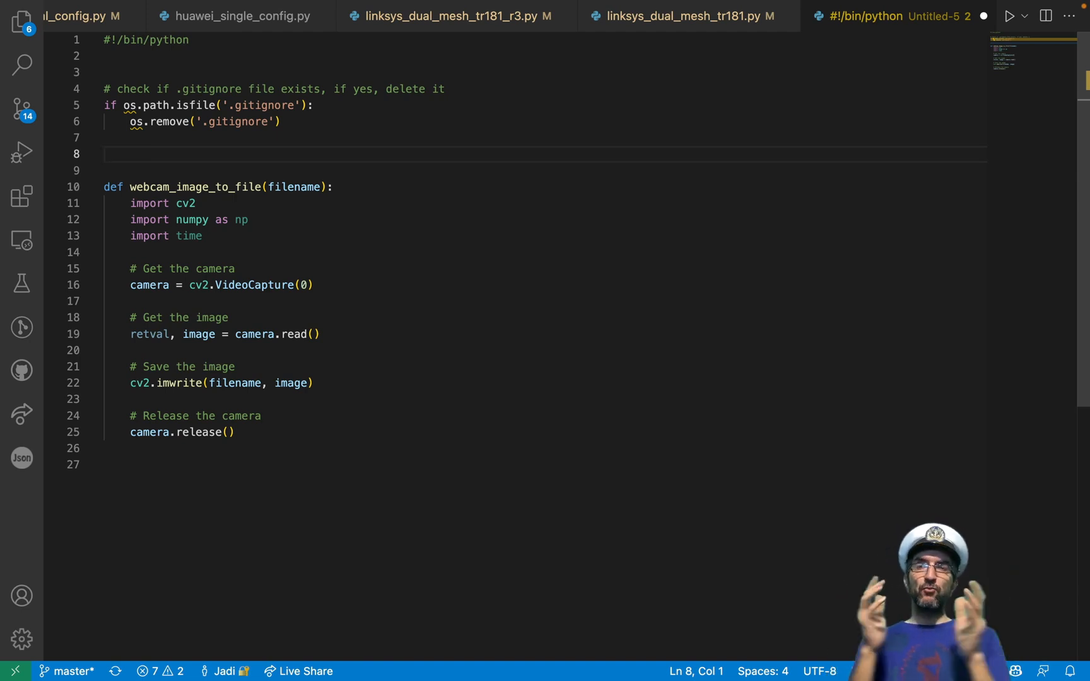
Add a '# scrap' GitHub comment and accept the github_scrape(username, password, repo_name) signature with its colon.
type("#")
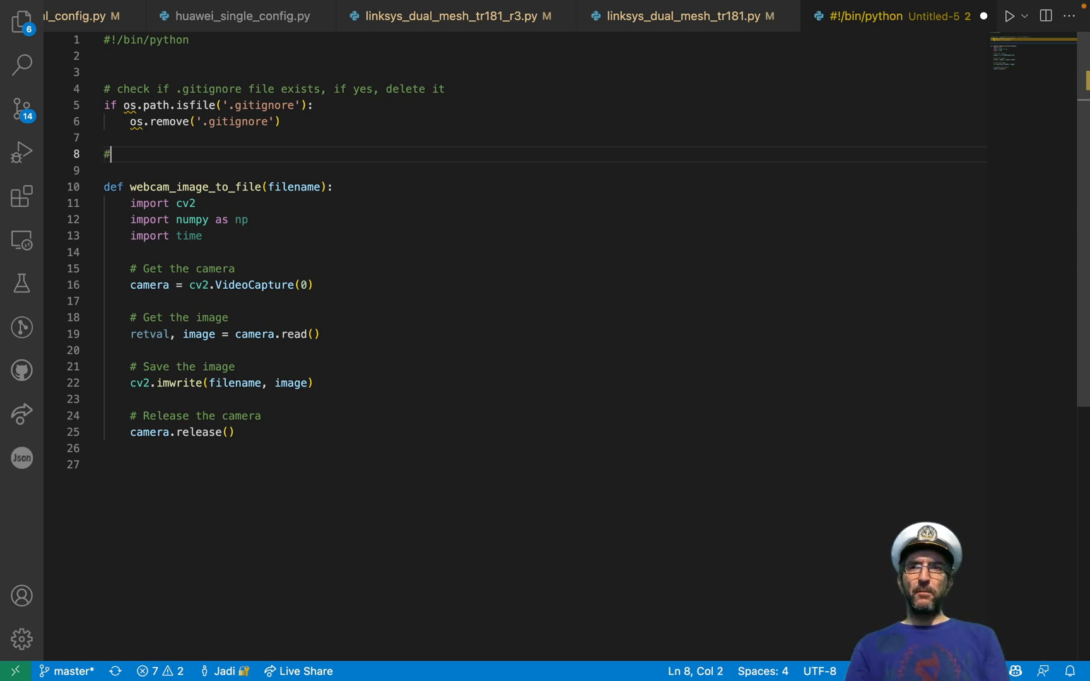
type("scrapte github")
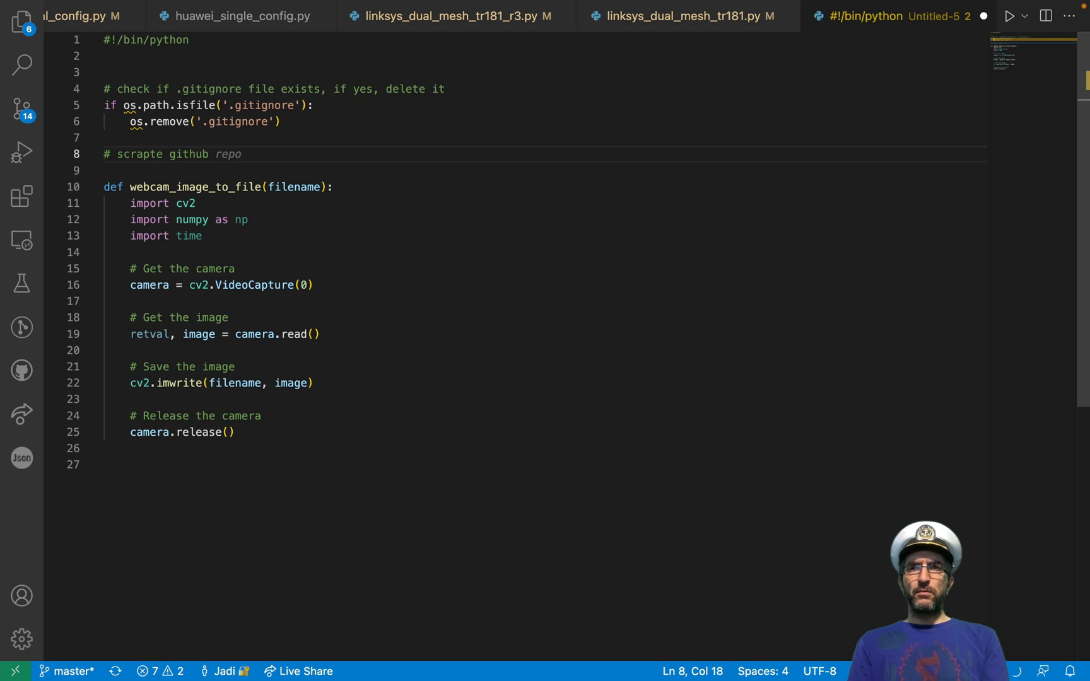
key("Enter")
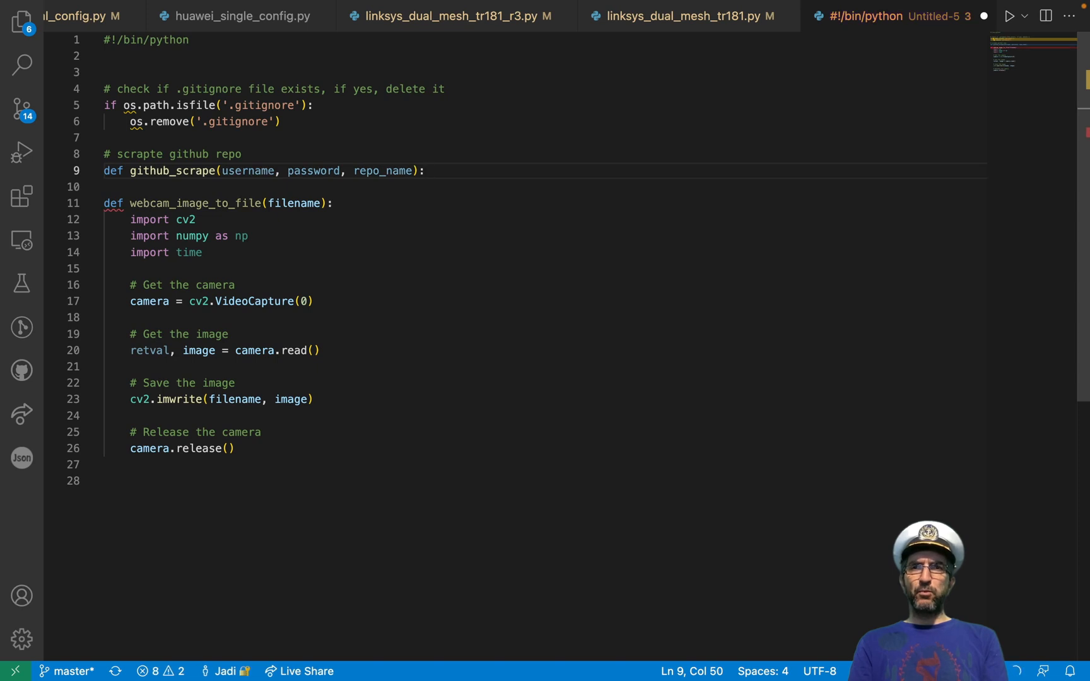
key("Backspace")
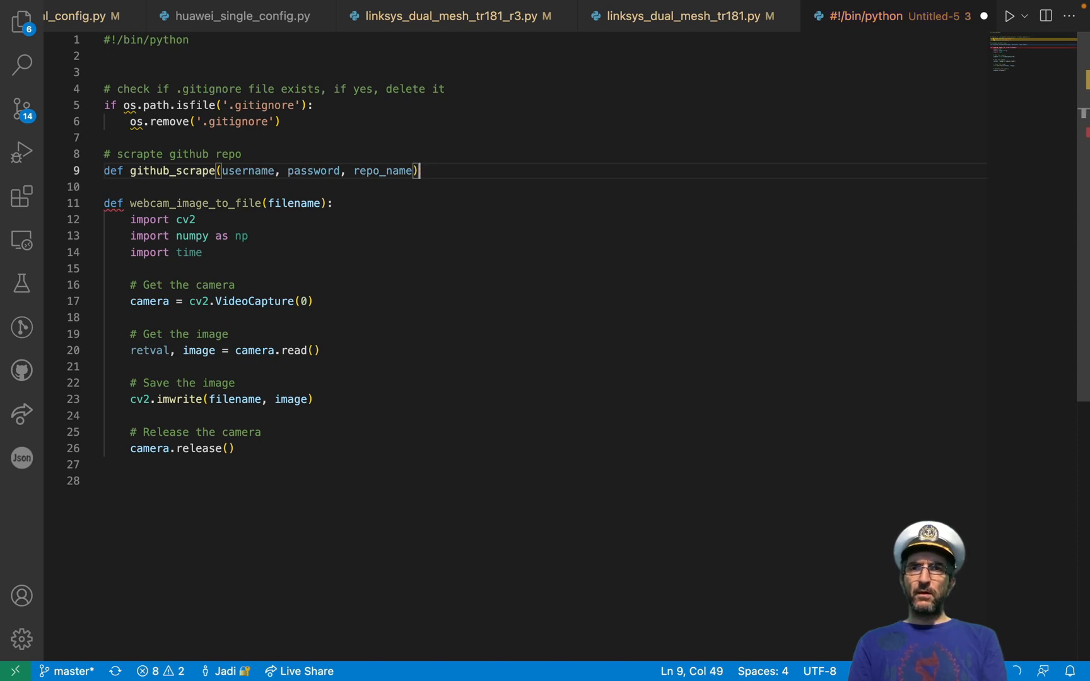
type(":")
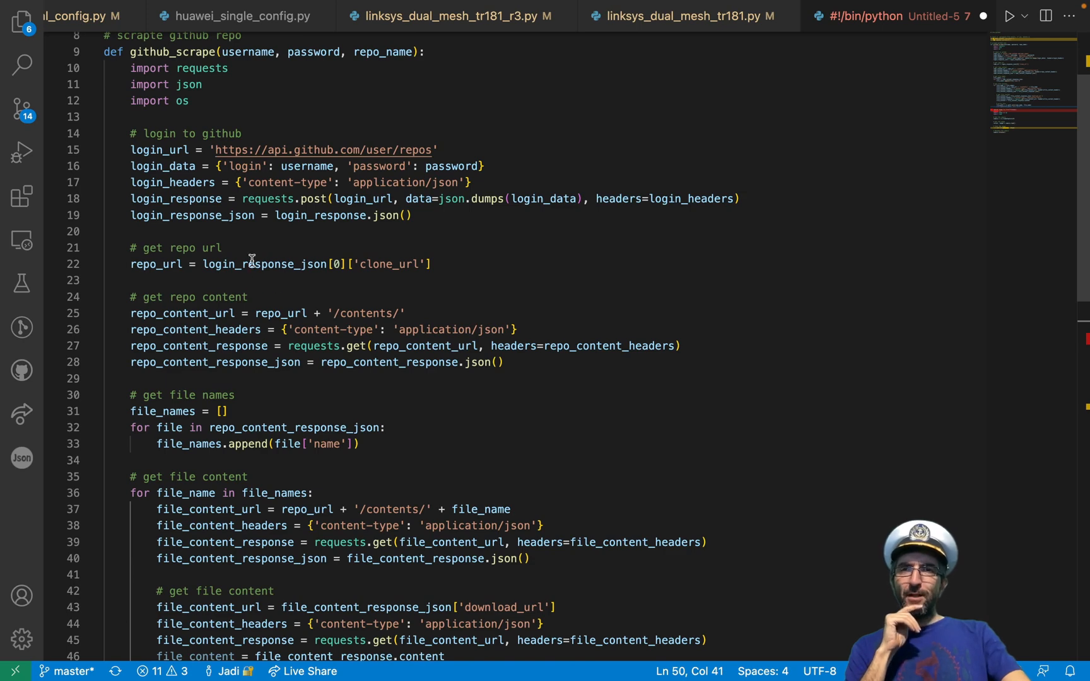
Scroll through the generated github_scrape login and file-writing code and select a line of it.
scroll("down", 3)
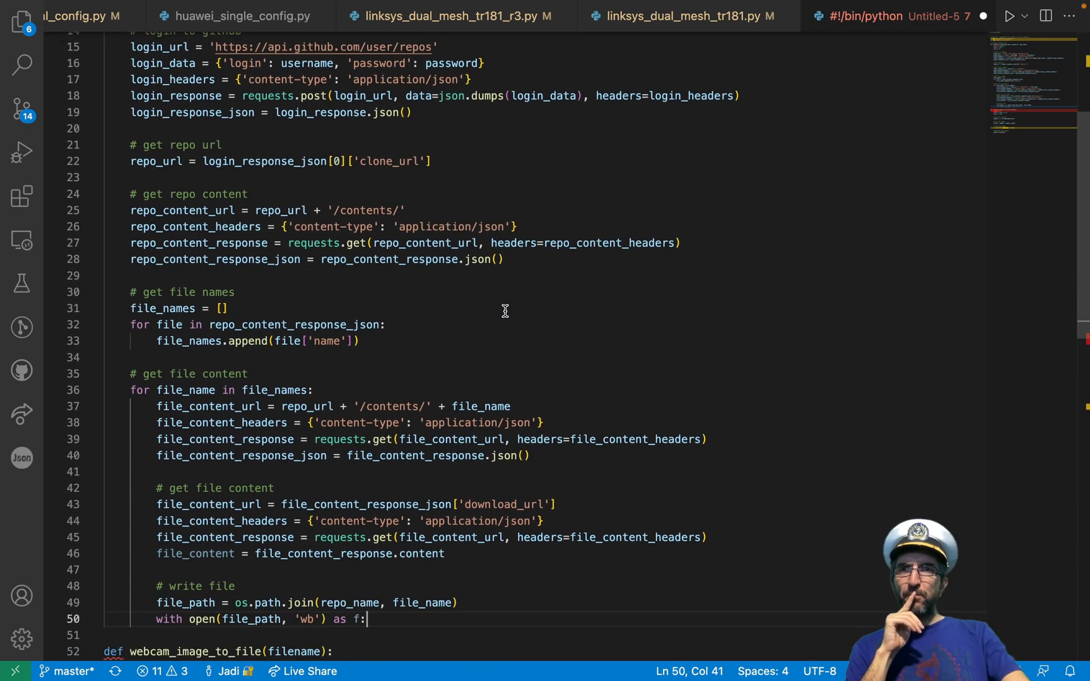
scroll("down", 3)
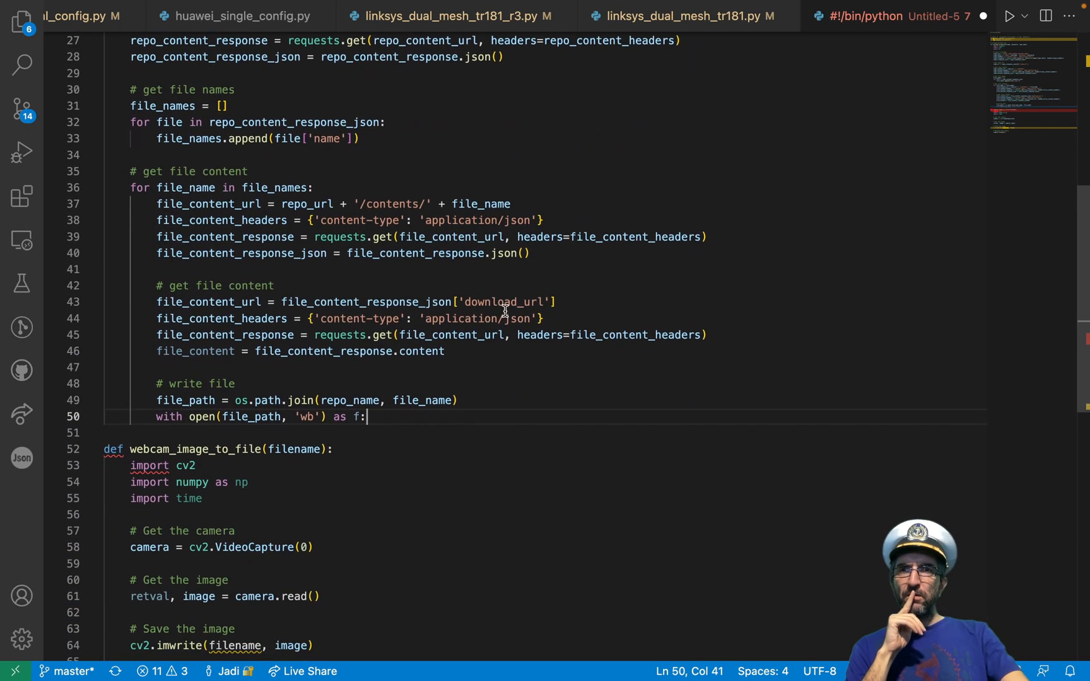
scroll("down", 3)
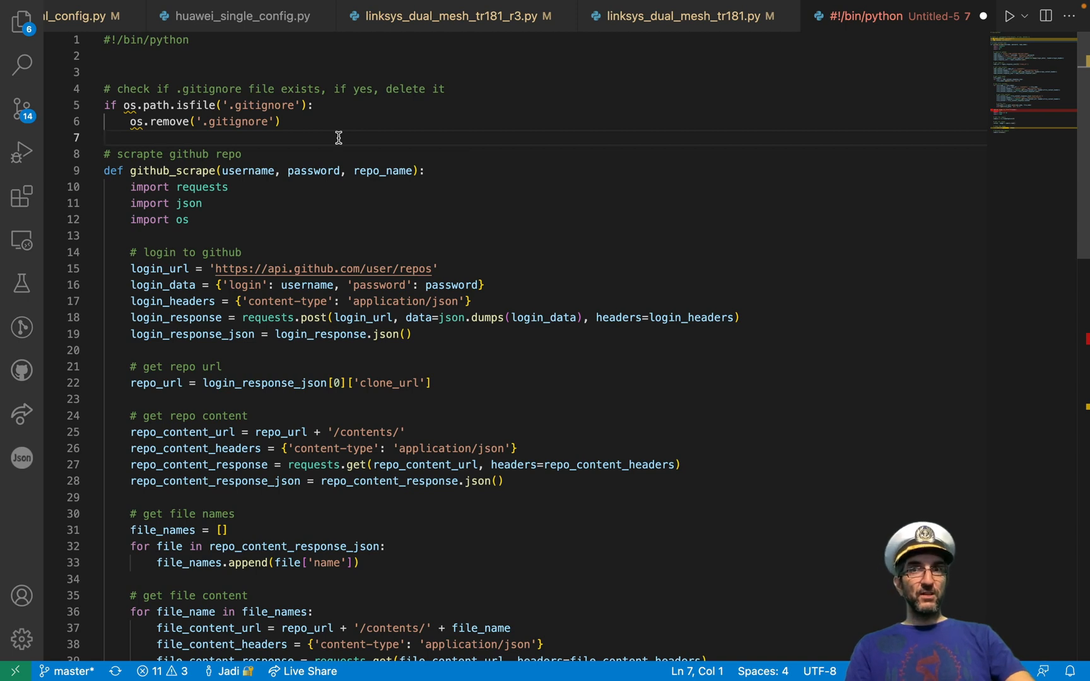
left_click_drag(114, 154, 243, 154)
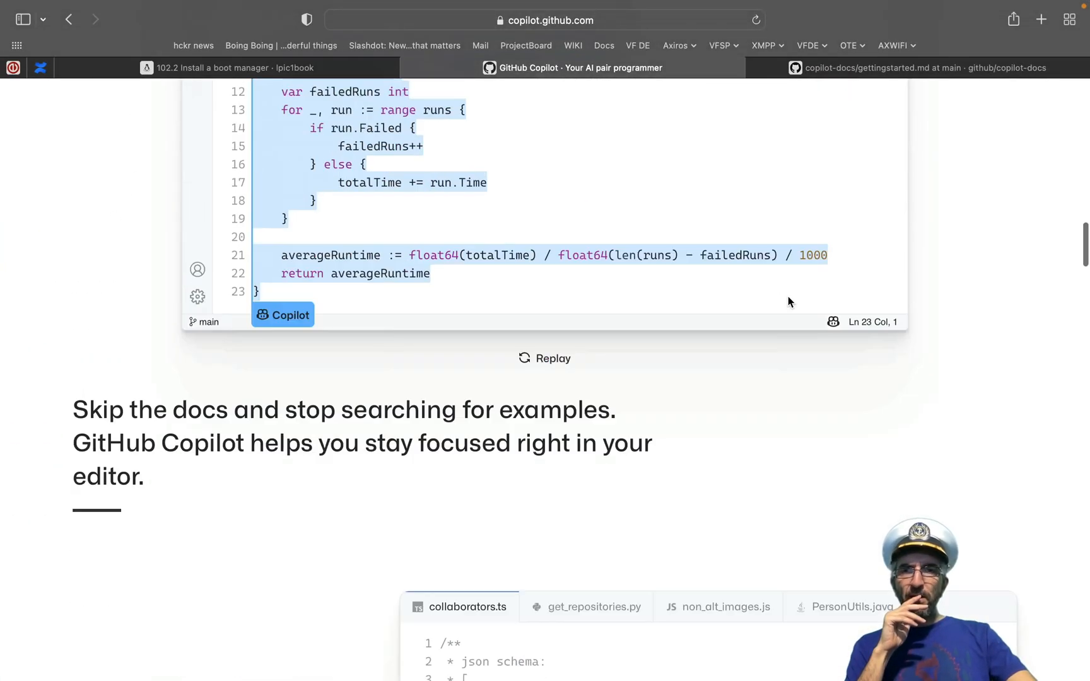
Scroll down through the Copilot site's code examples, then switch to the copilot-docs gettingstarted.md tab.
scroll("down", 3)
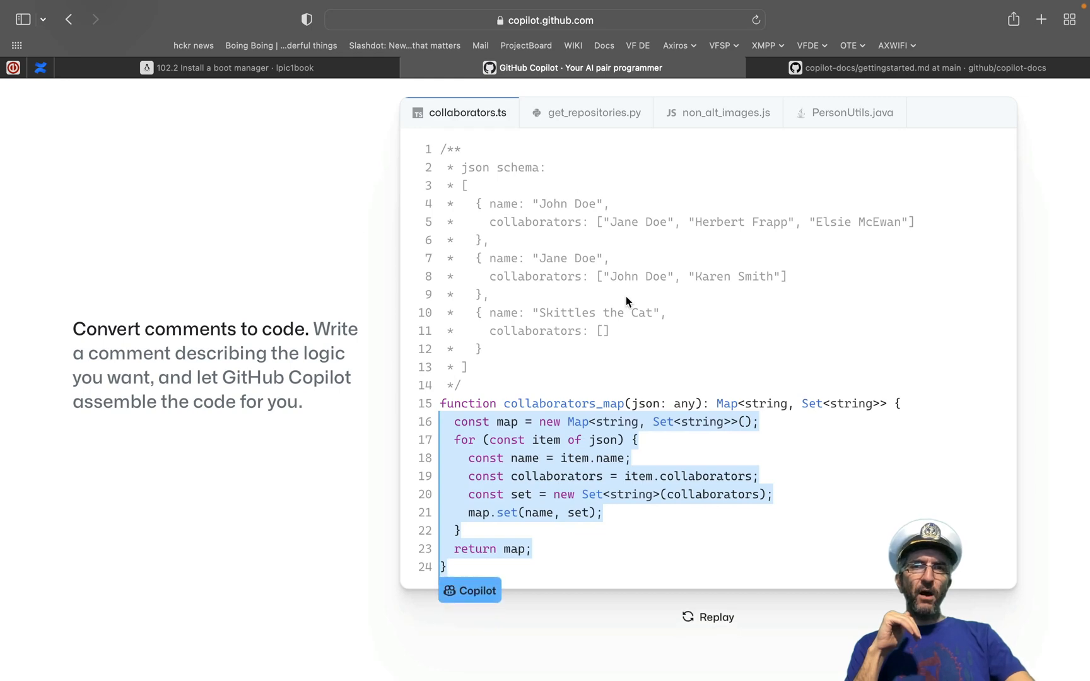
scroll("down", 3)
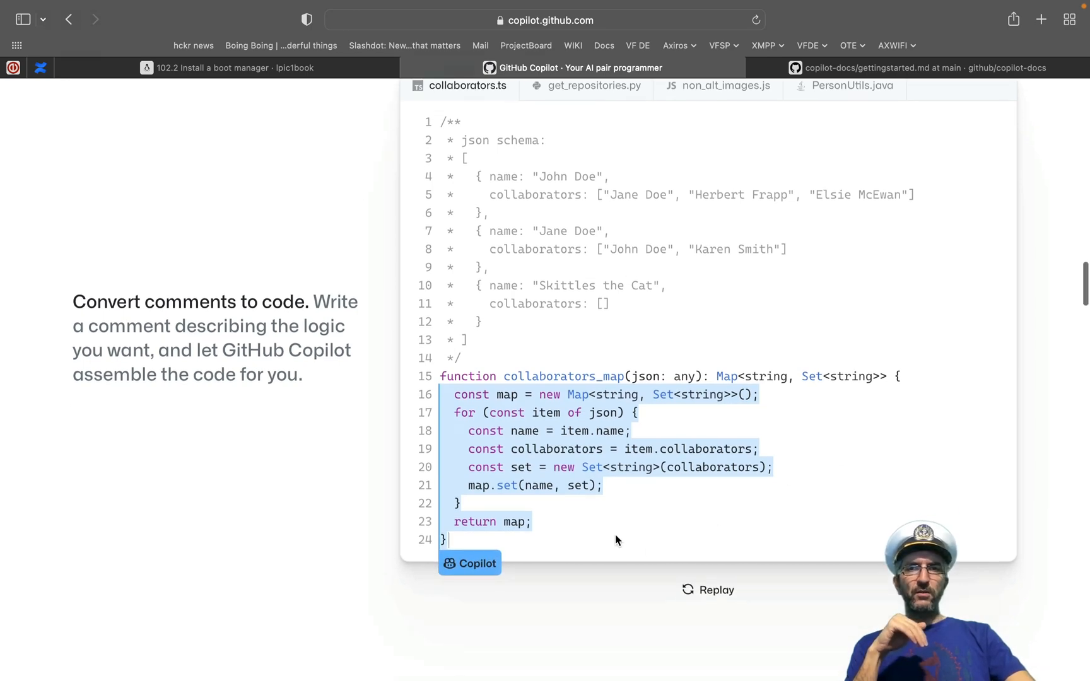
scroll("down", 3)
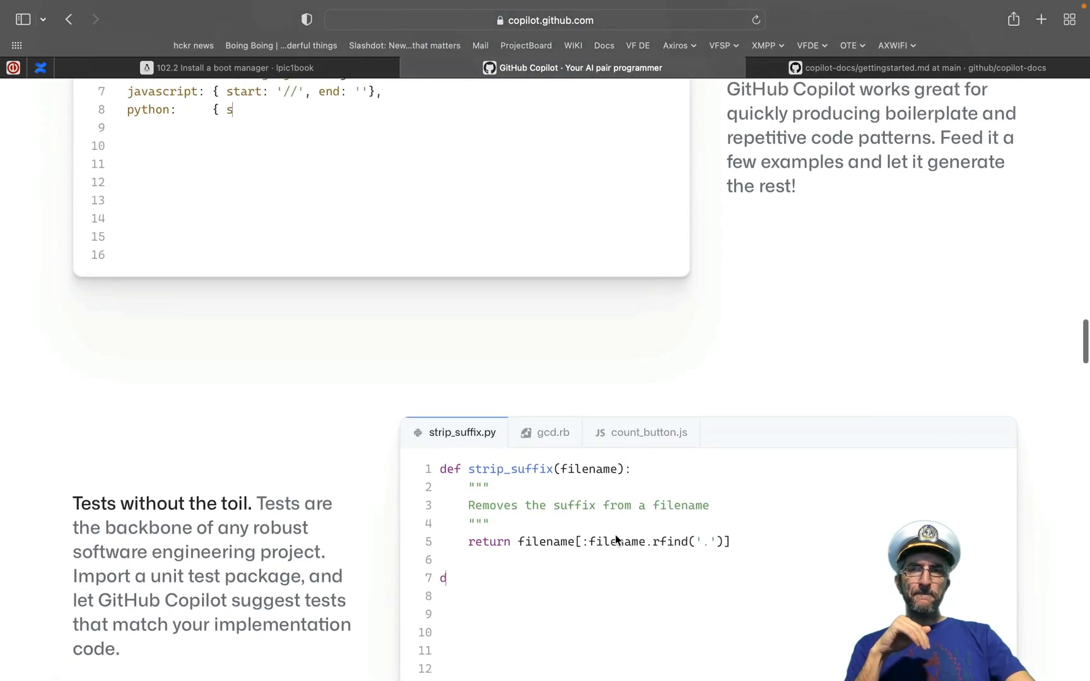
scroll("down", 3)
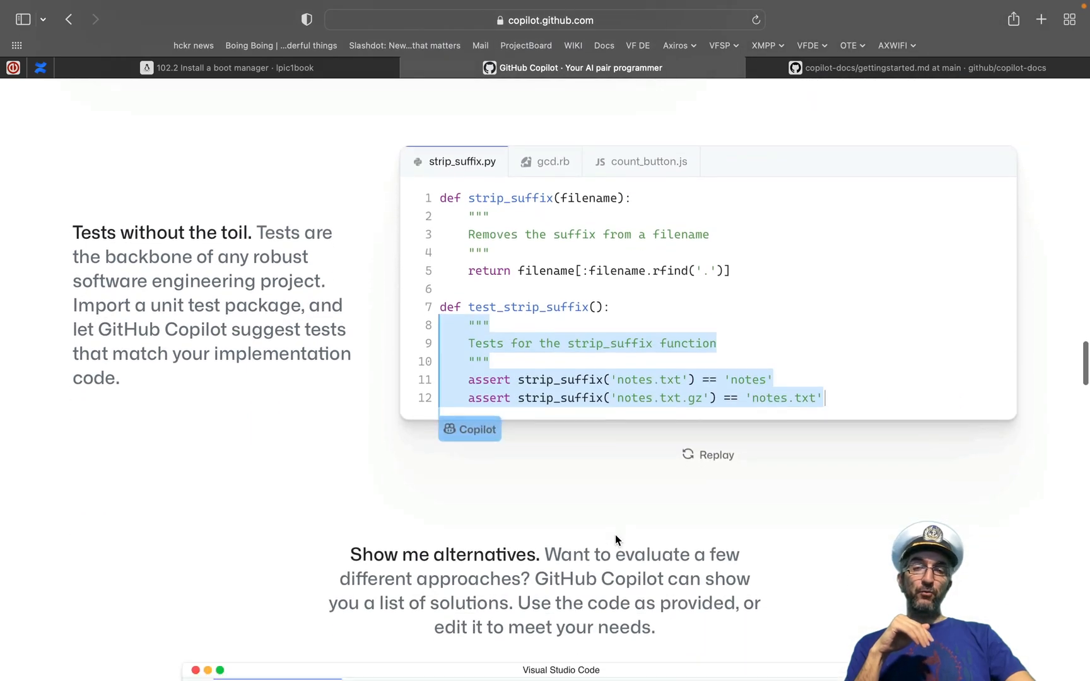
scroll("down", 3)
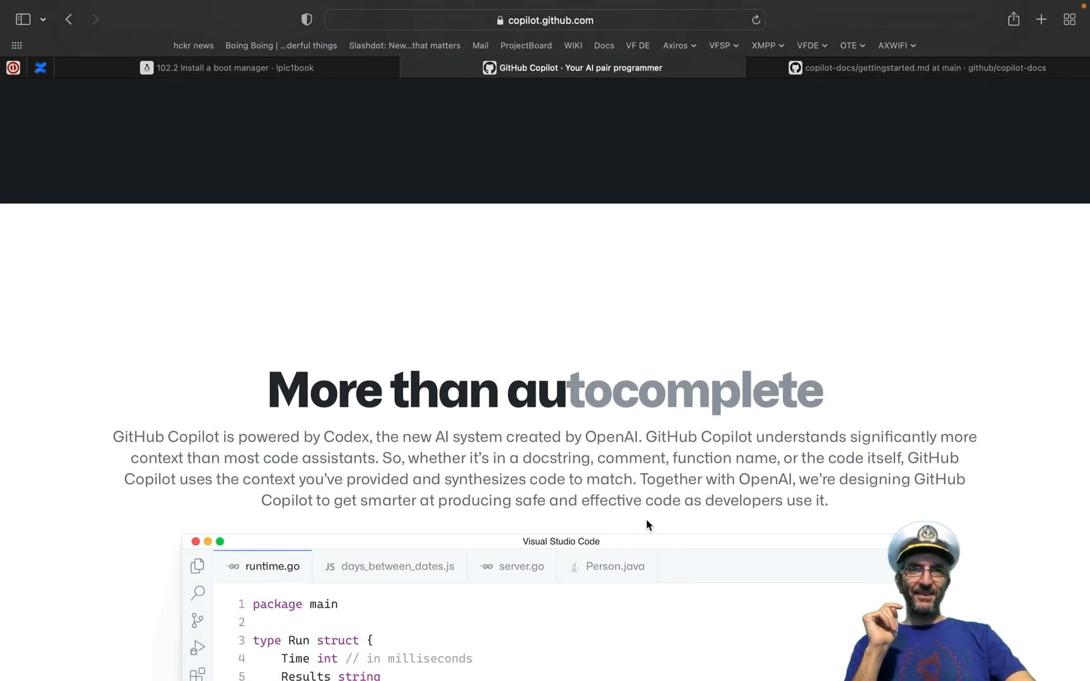
left_click(908, 68)
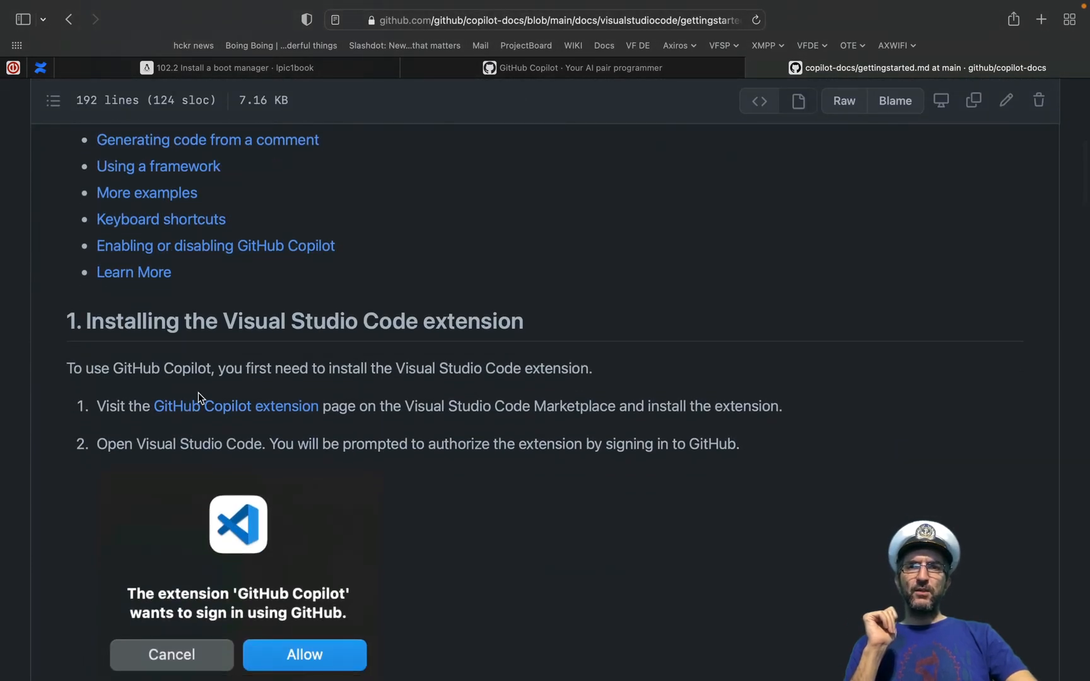
mouse_move(411, 444)
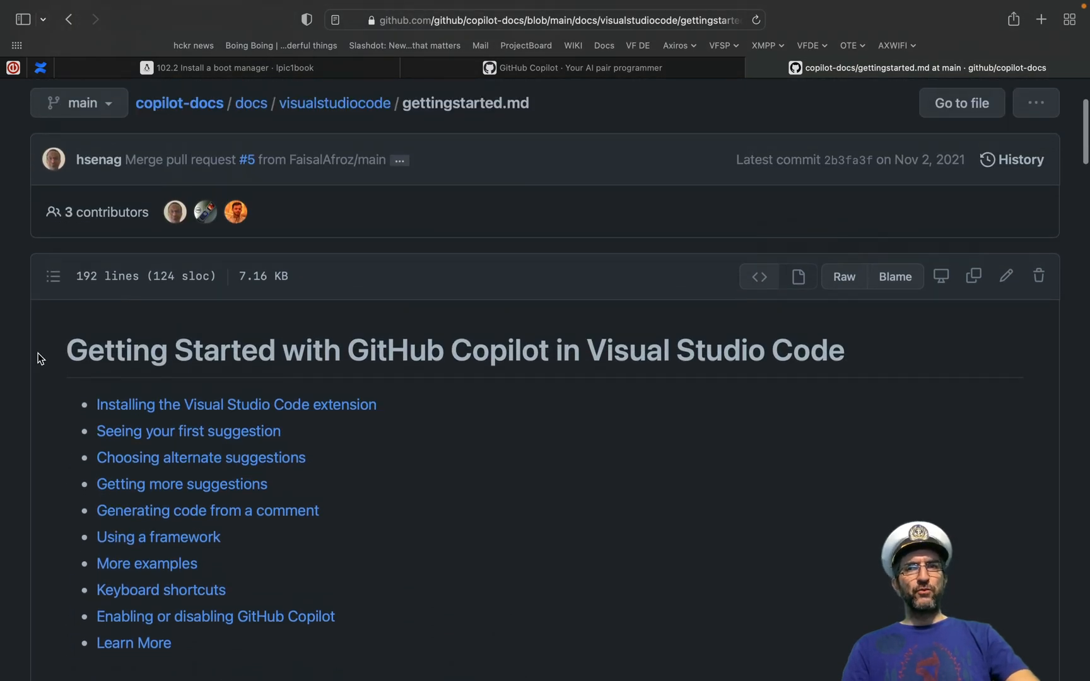
mouse_move(783, 136)
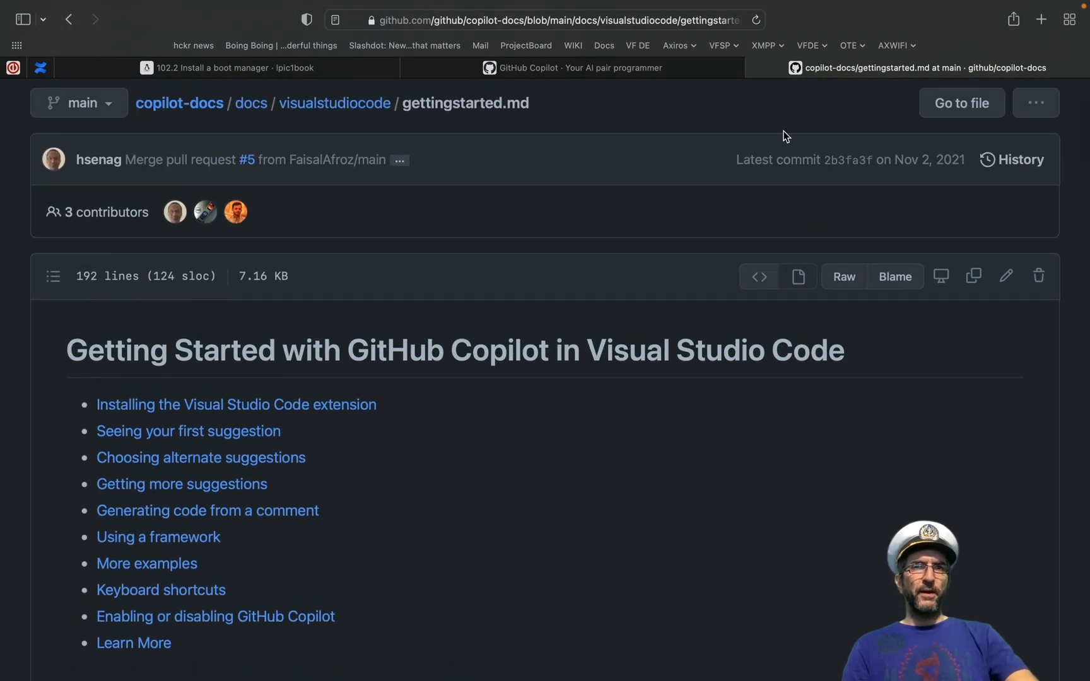
Return to the 'GitHub Copilot · Your AI pair programmer' tab.
left_click(575, 68)
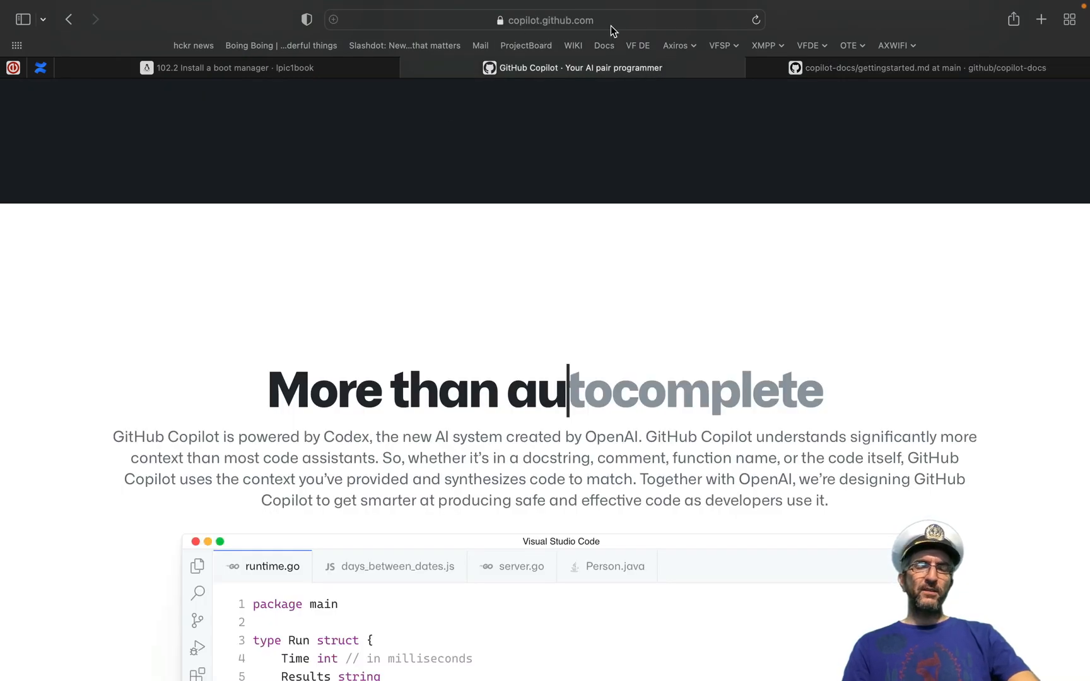
Scroll copilot.github.com back up to its 'Your AI pair programmer' header.
scroll("down", 3)
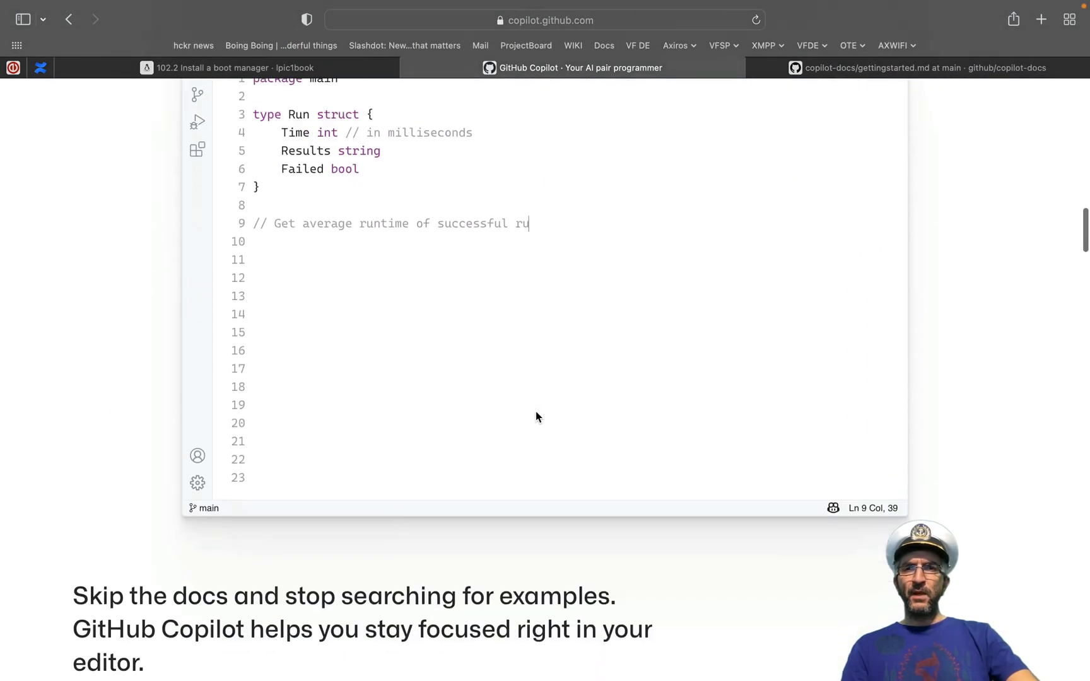
scroll("up", 3)
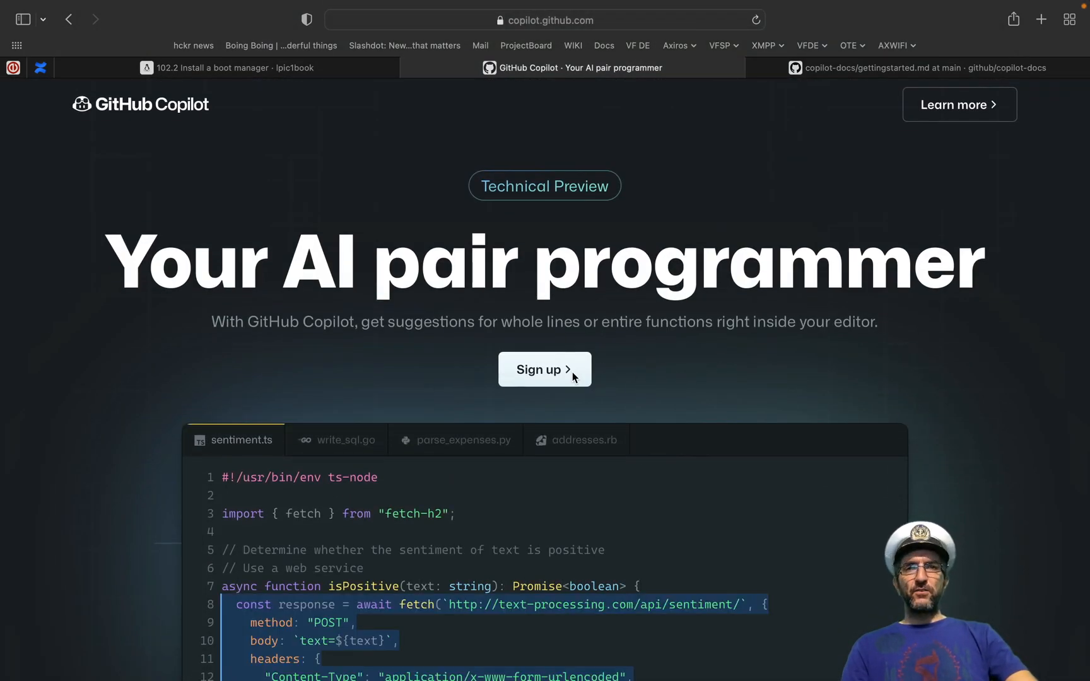
mouse_move(534, 200)
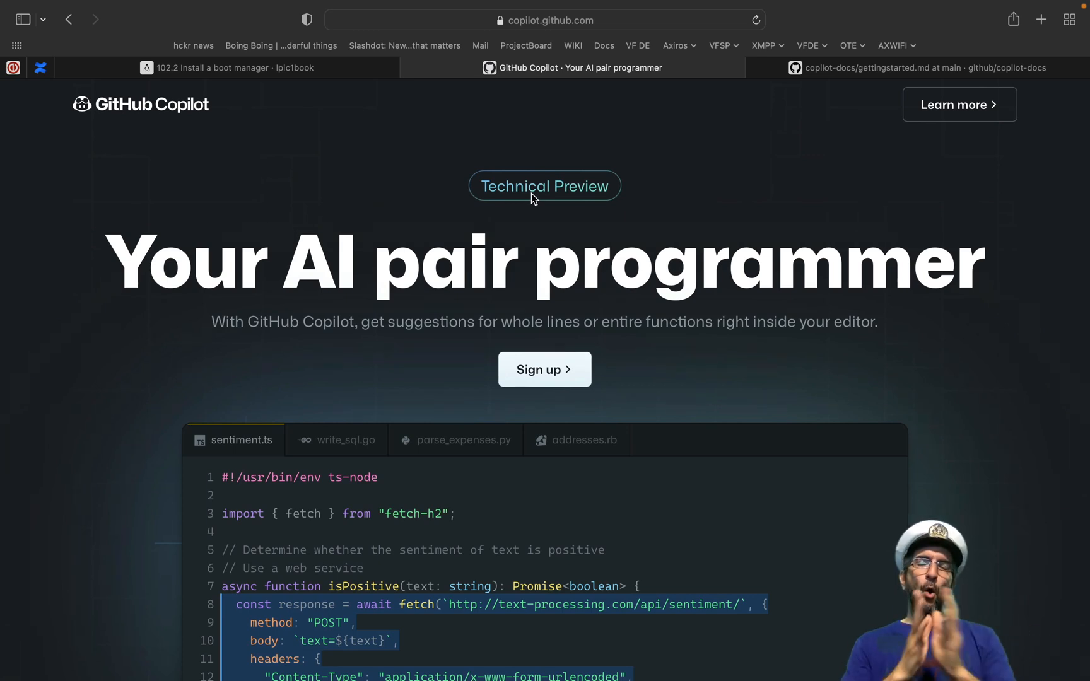